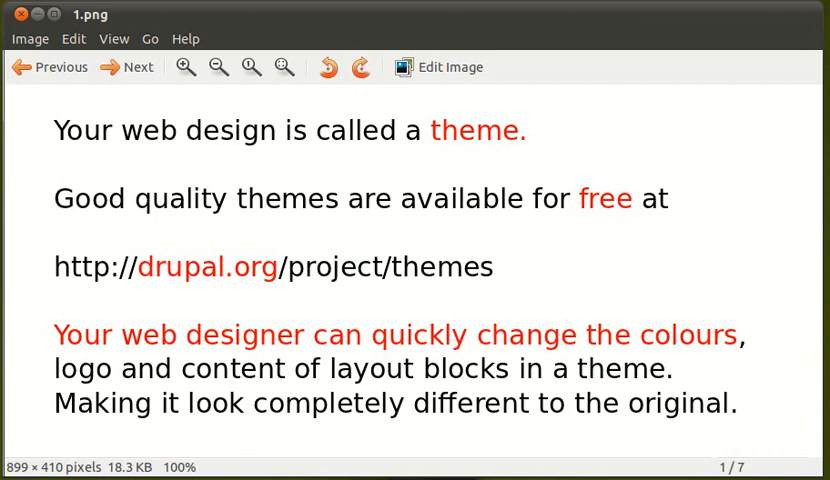
mouse_move(139, 123)
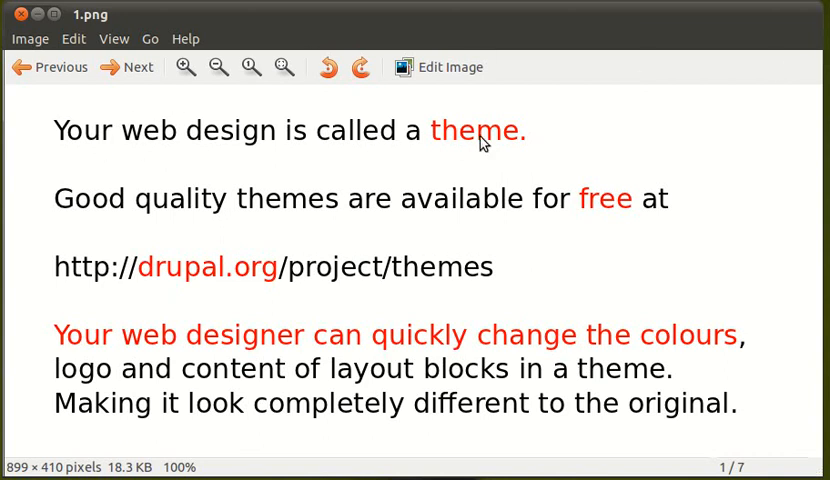
mouse_move(482, 224)
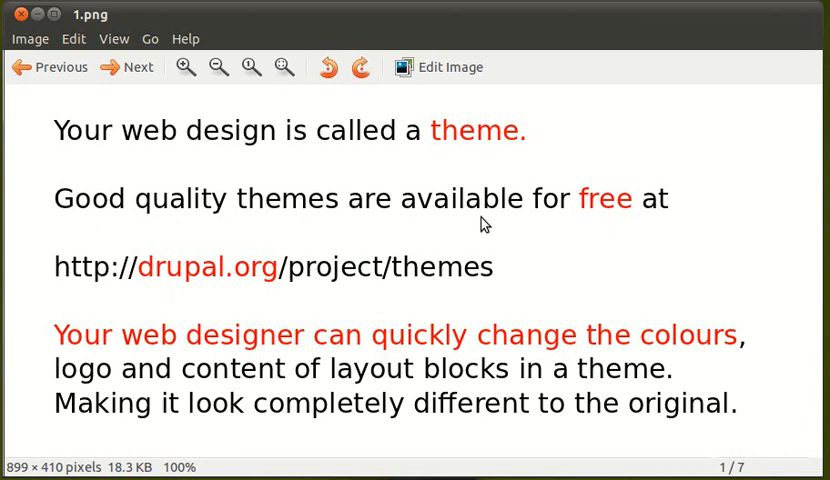
mouse_move(205, 282)
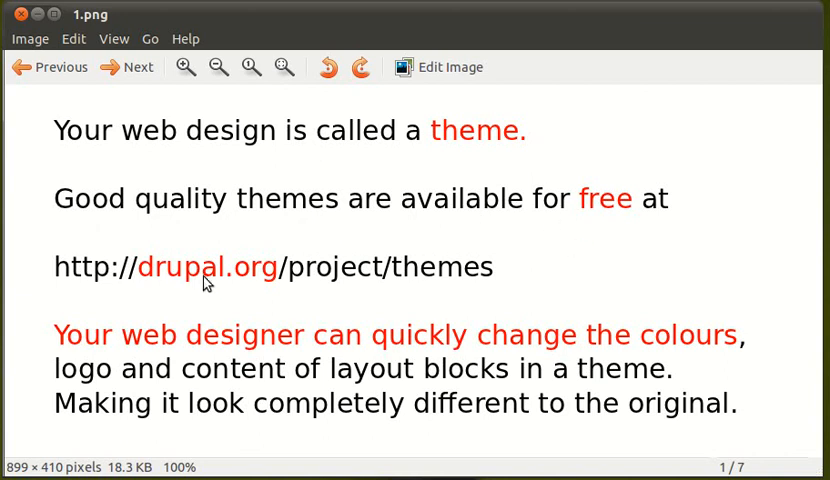
mouse_move(324, 280)
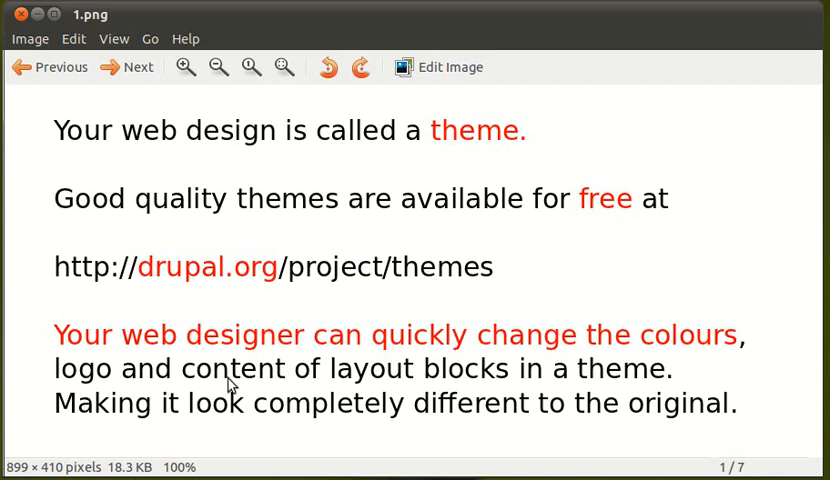
mouse_move(505, 362)
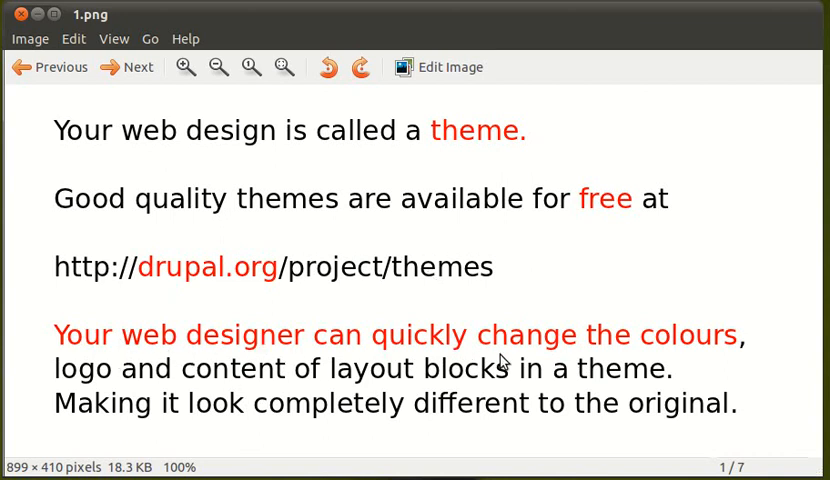
mouse_move(225, 387)
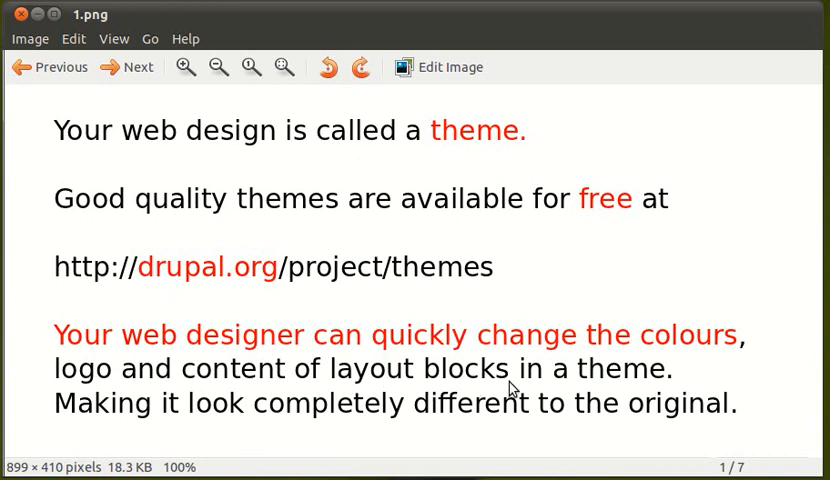
mouse_move(518, 433)
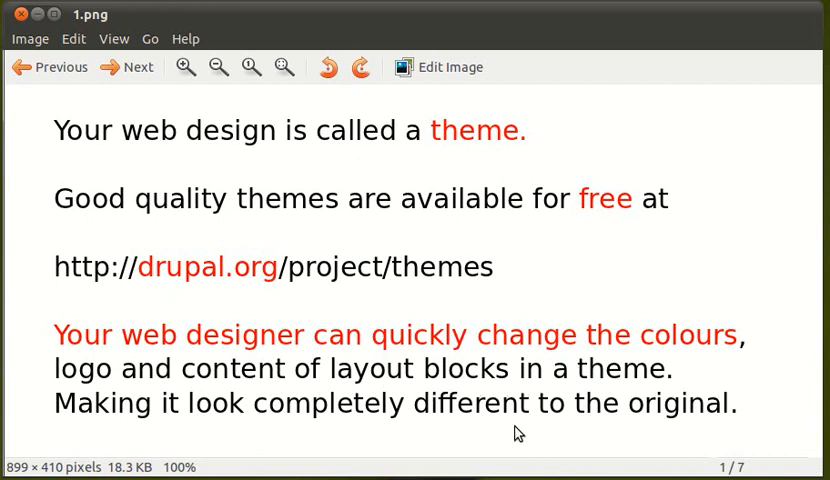
mouse_move(527, 421)
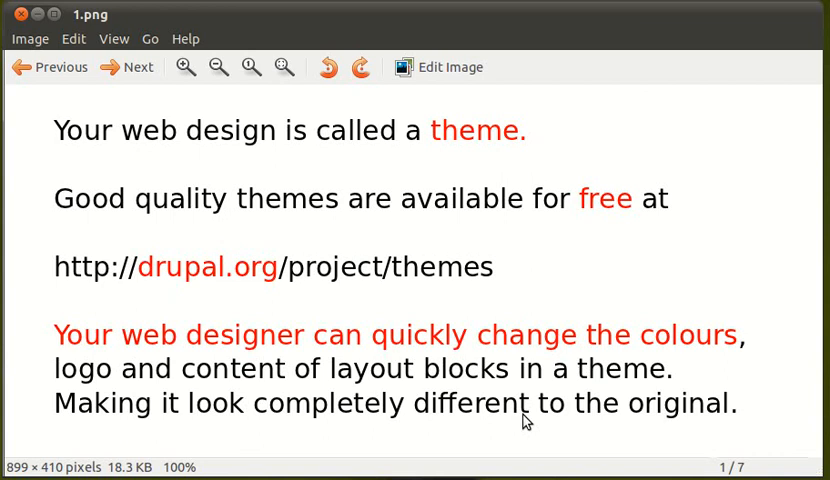
mouse_move(508, 402)
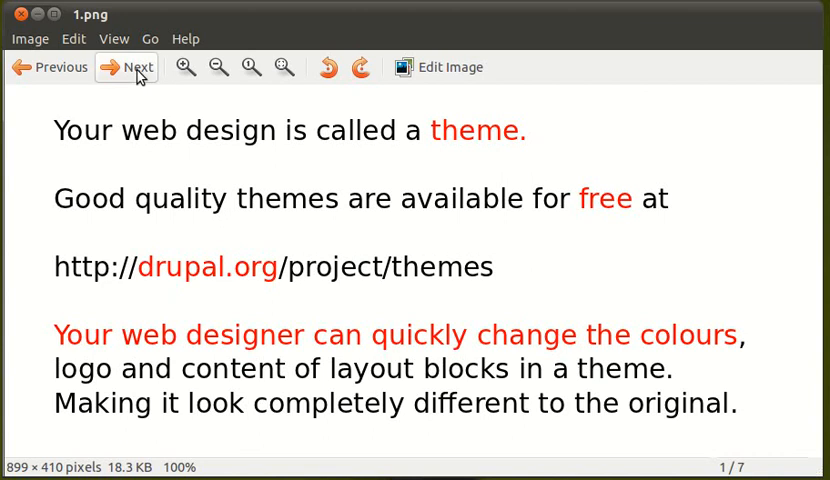
- Advance the image viewer to slide 2, on finding, downloading and FTP-uploading a theme
left_click(124, 67)
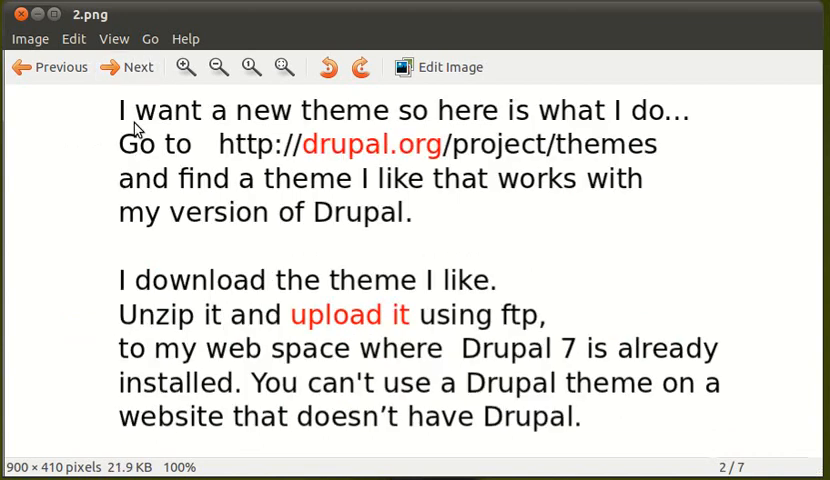
mouse_move(222, 213)
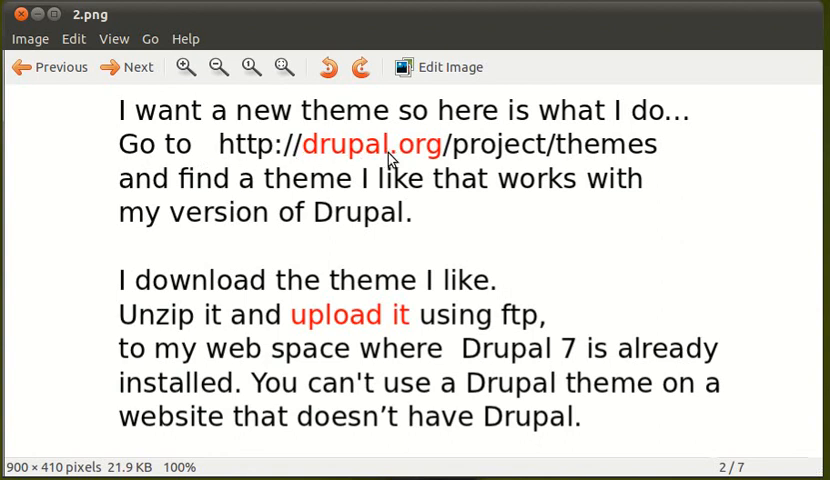
mouse_move(593, 160)
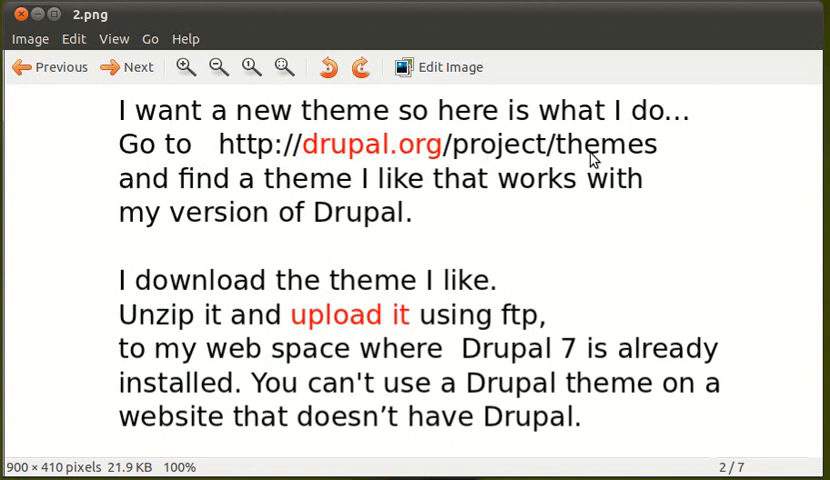
mouse_move(172, 212)
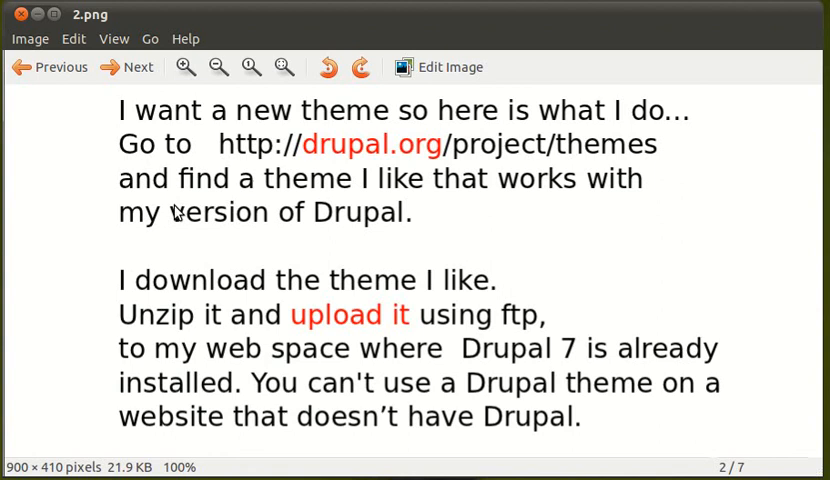
mouse_move(325, 228)
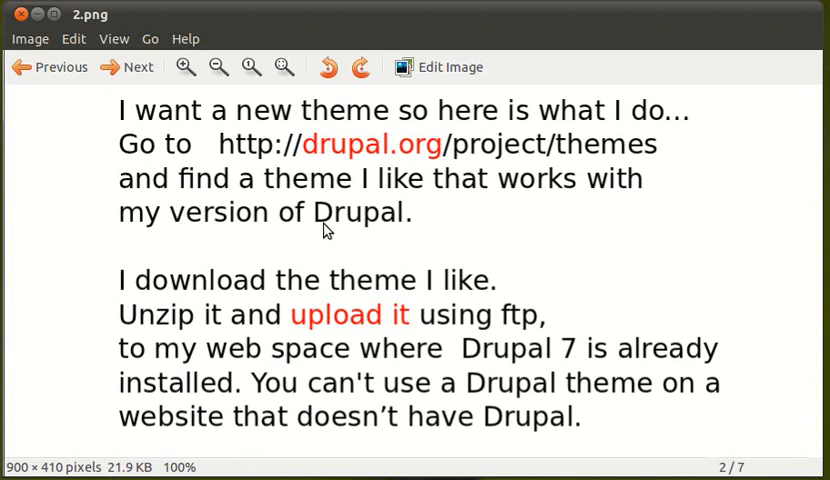
mouse_move(402, 300)
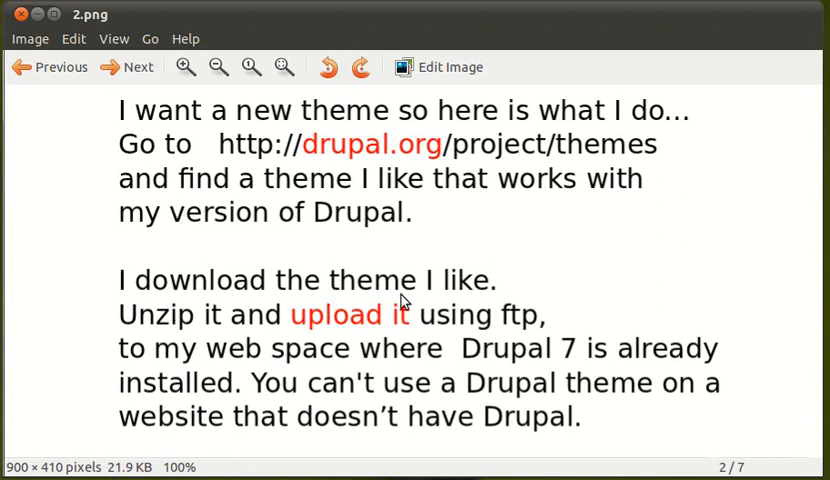
mouse_move(318, 328)
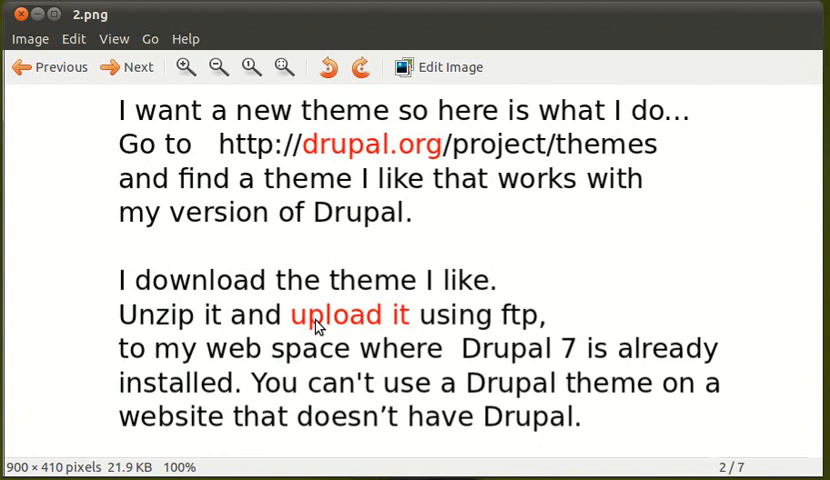
mouse_move(500, 328)
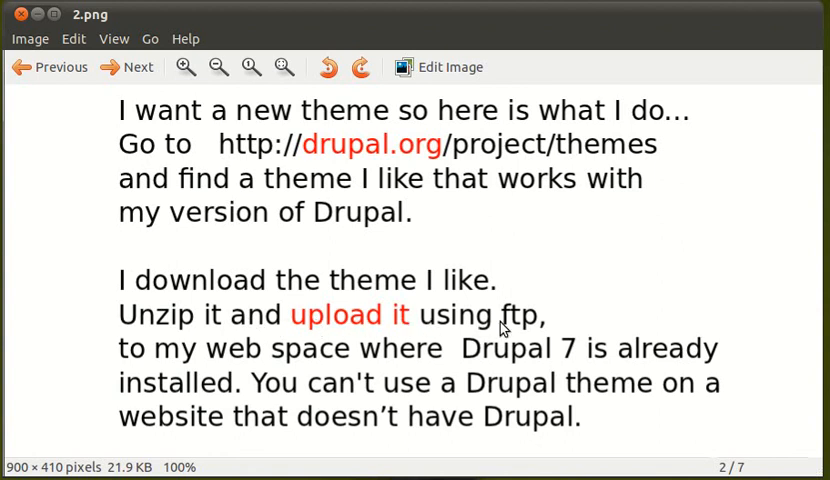
mouse_move(399, 381)
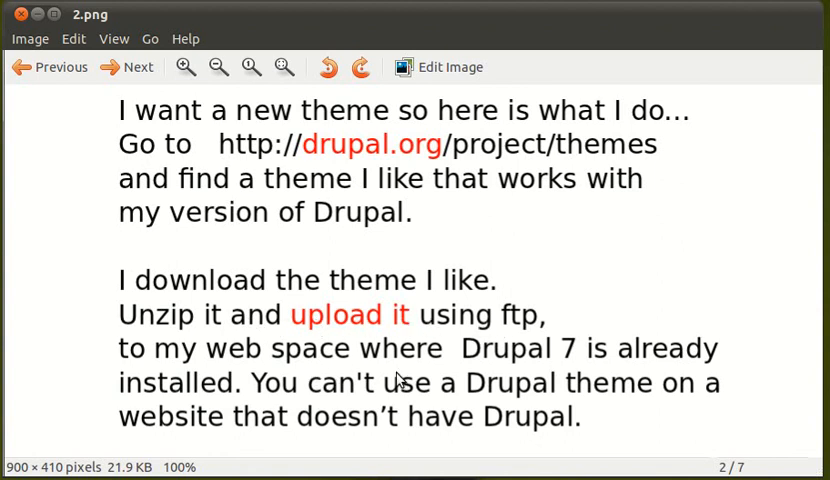
mouse_move(238, 393)
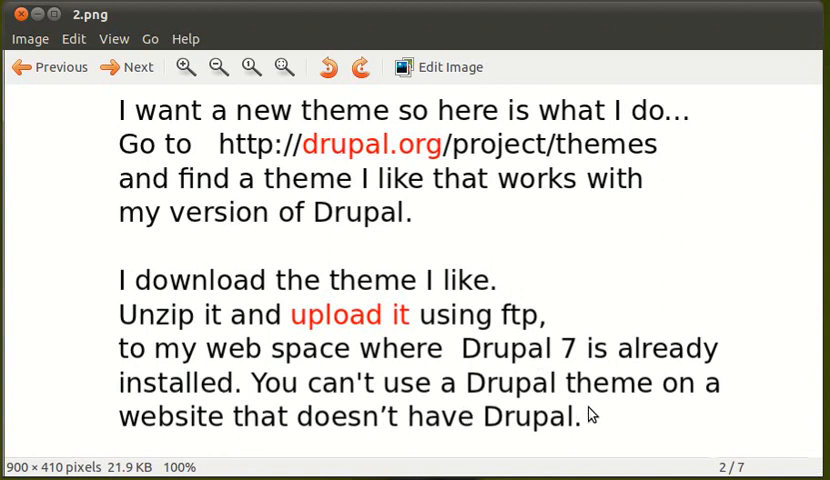
mouse_move(425, 446)
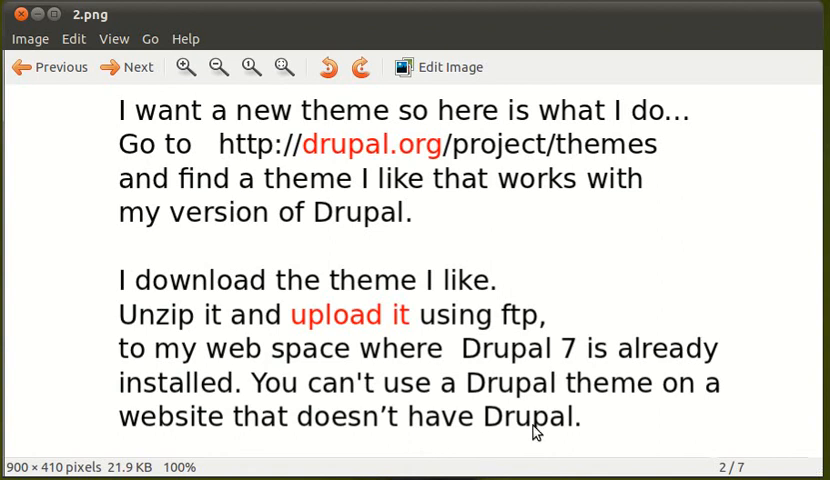
mouse_move(192, 125)
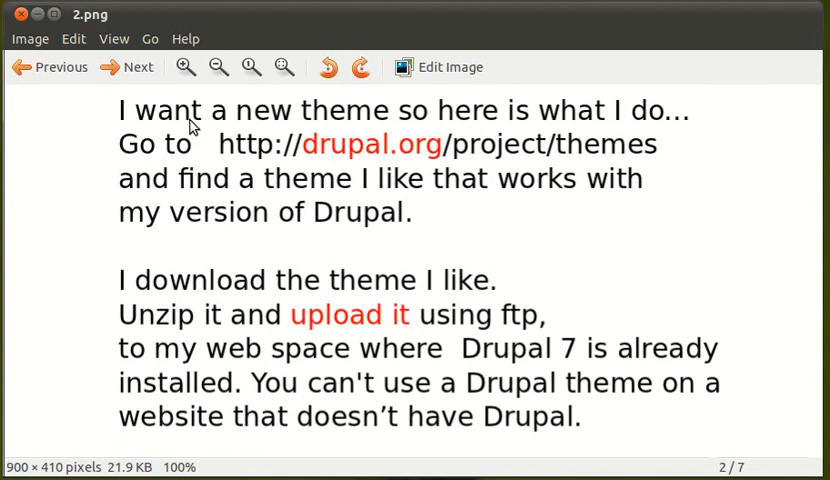
- Advance the image viewer to slide 3, showing sample Drupal website theme screenshots
left_click(125, 67)
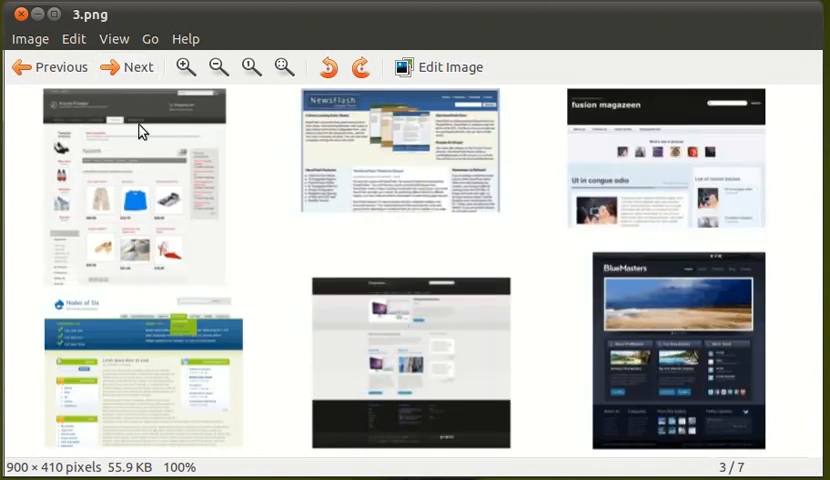
mouse_move(657, 347)
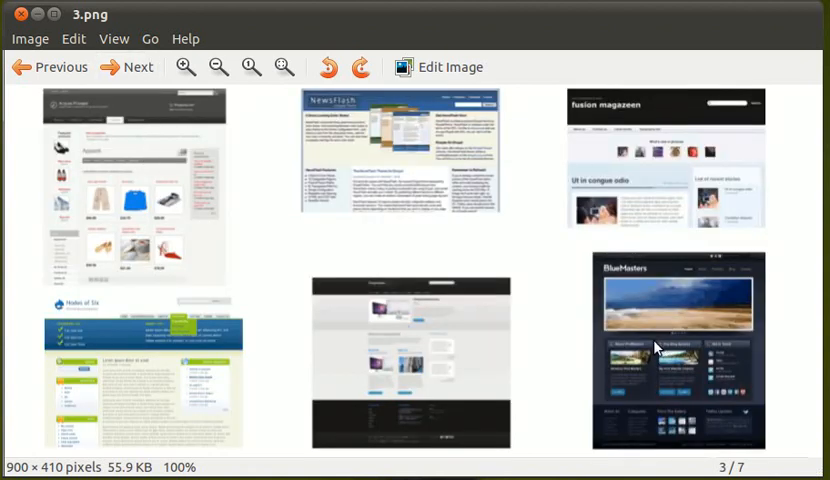
mouse_move(535, 380)
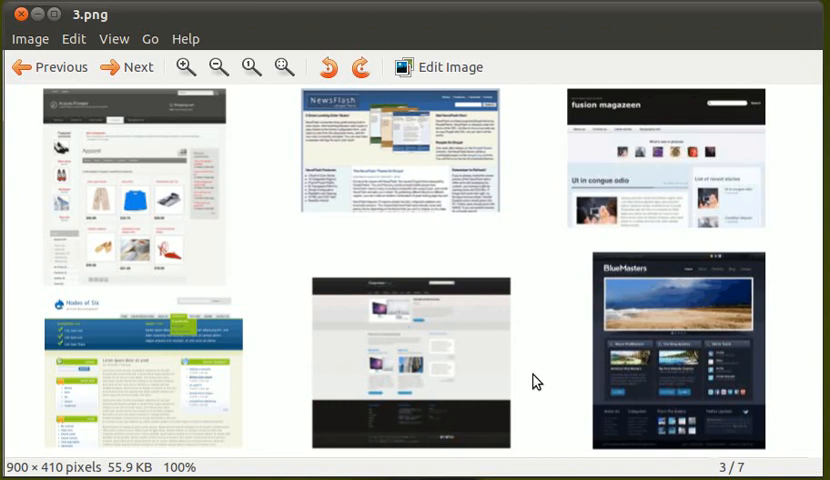
mouse_move(444, 371)
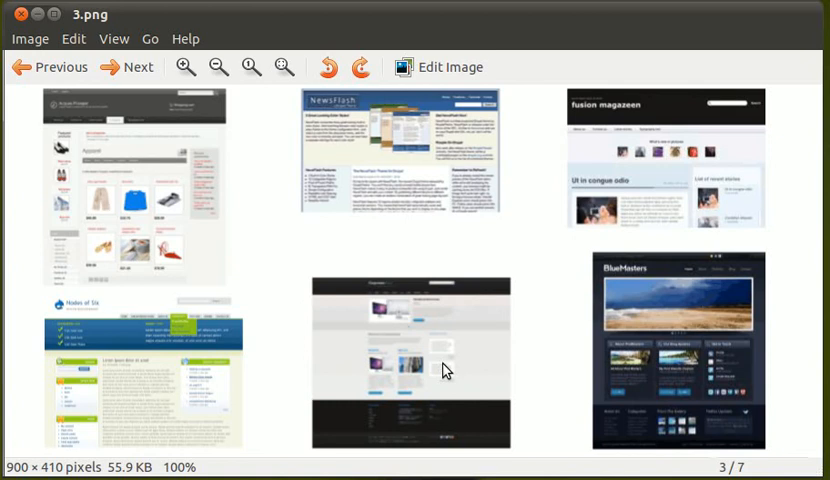
mouse_move(546, 351)
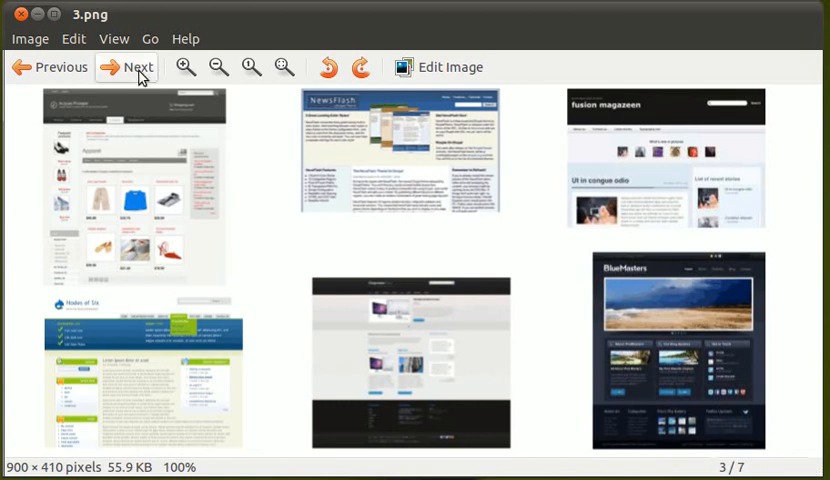
left_click(124, 66)
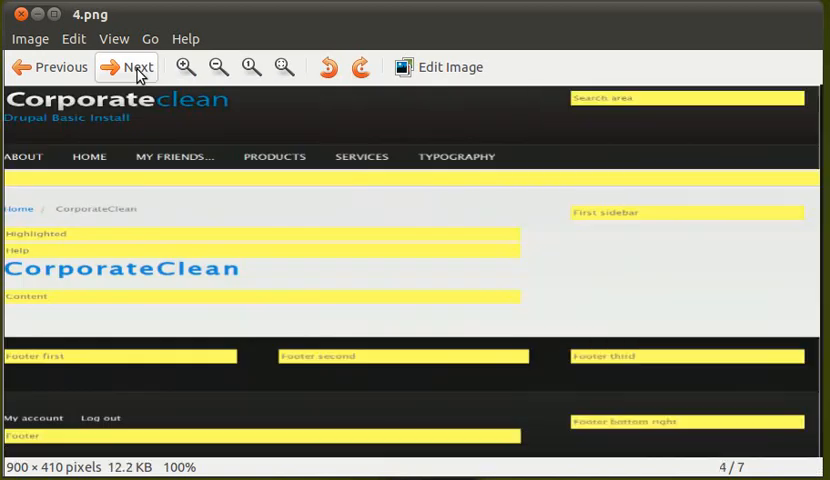
mouse_move(605, 106)
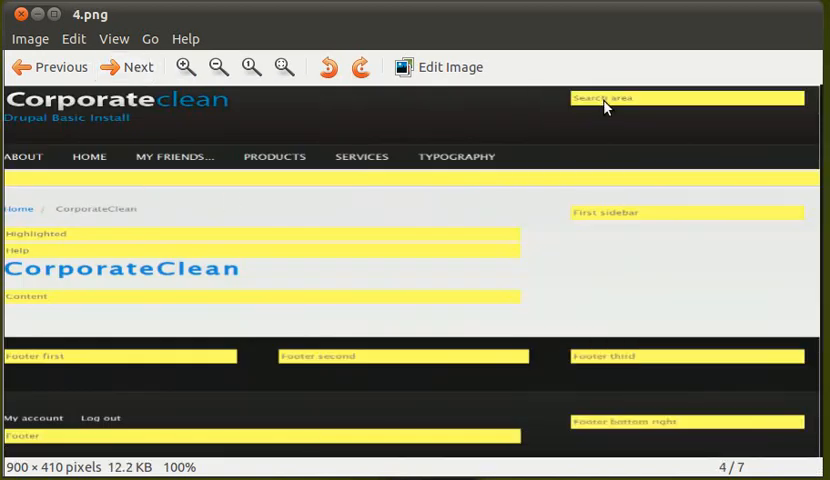
mouse_move(521, 233)
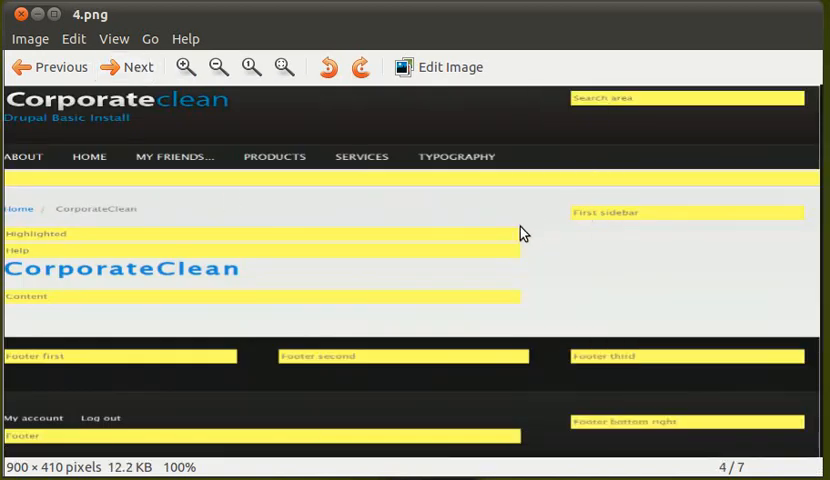
mouse_move(421, 355)
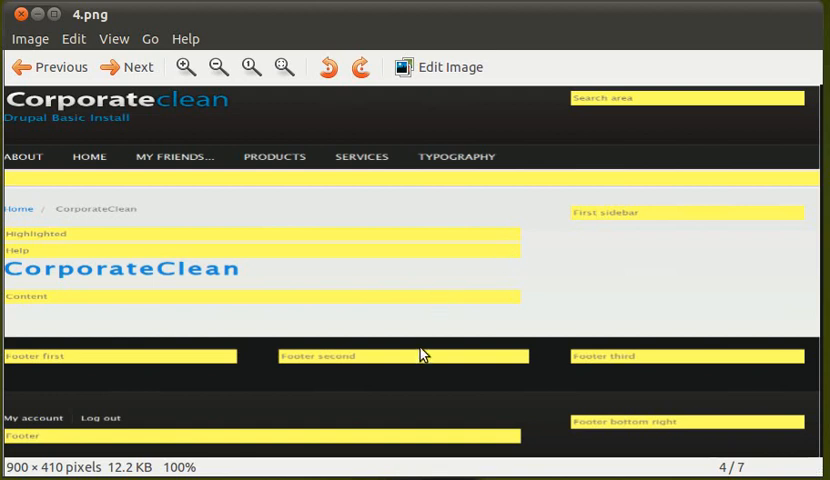
mouse_move(216, 356)
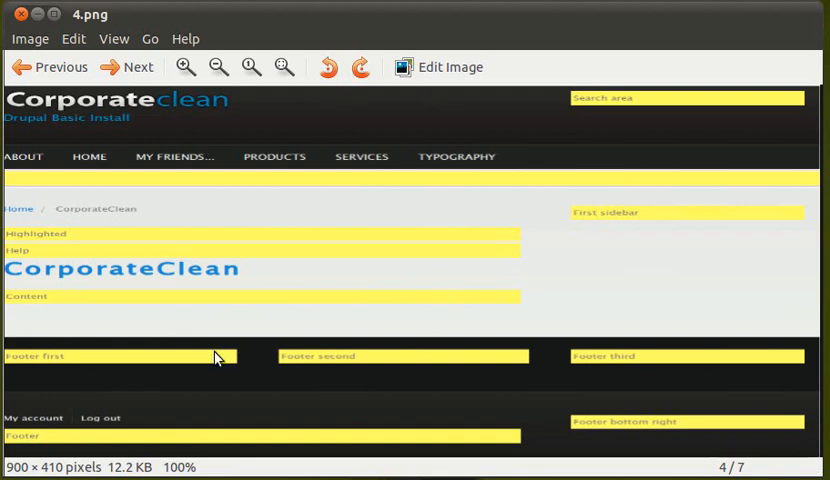
mouse_move(183, 359)
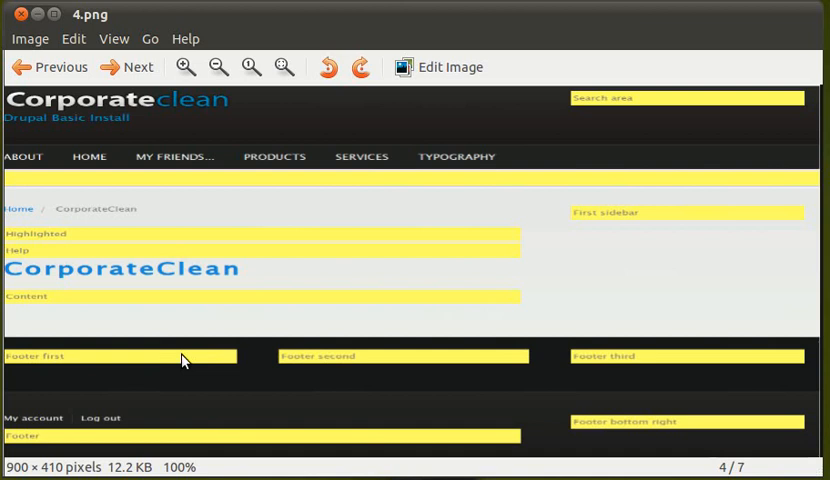
mouse_move(337, 369)
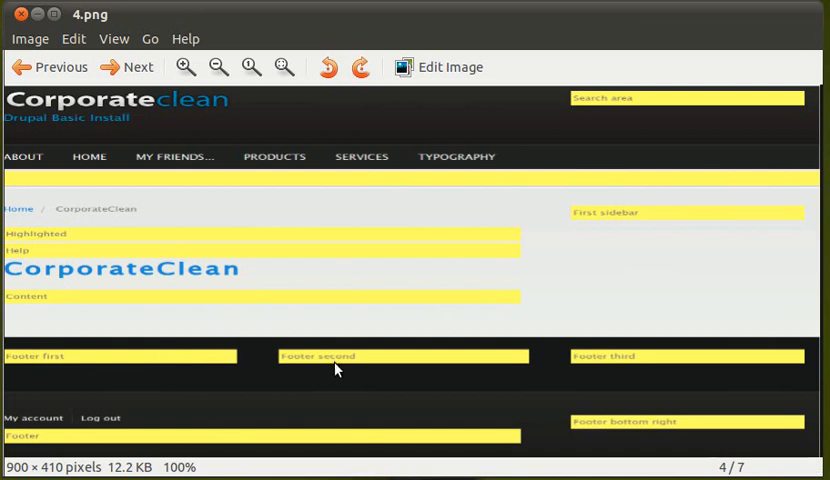
mouse_move(140, 378)
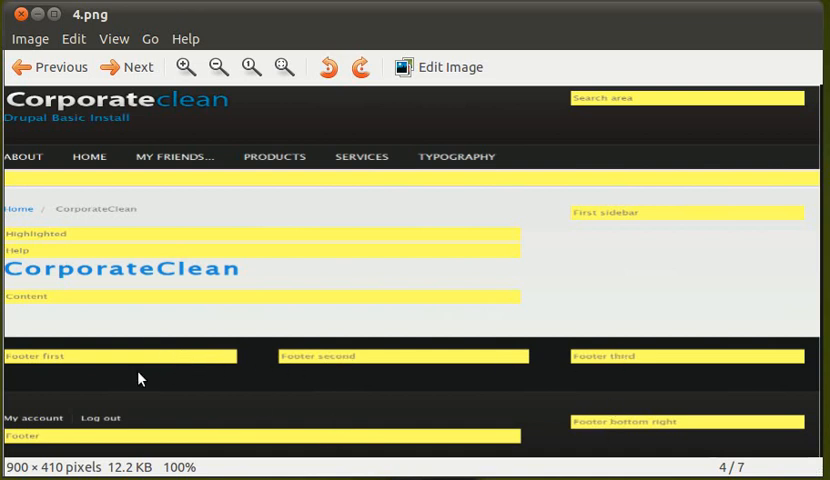
mouse_move(492, 408)
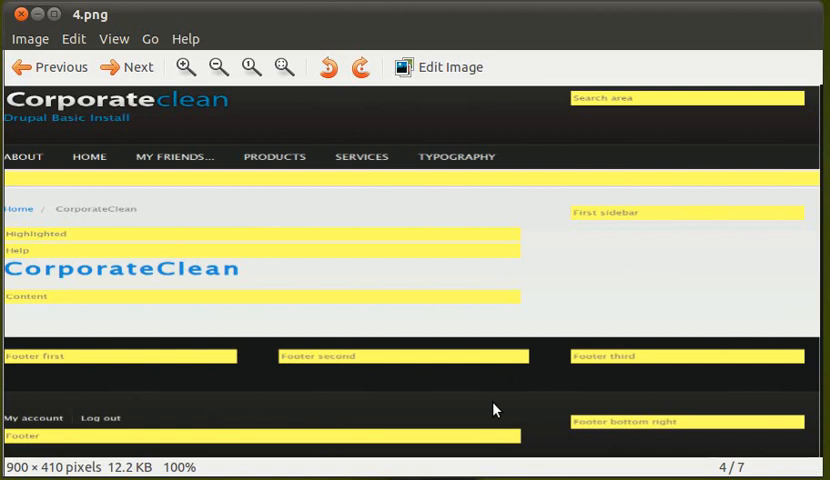
mouse_move(457, 415)
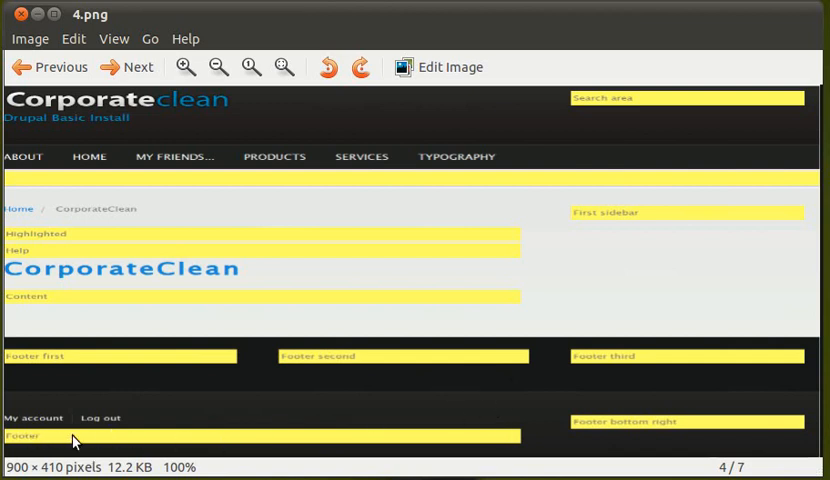
mouse_move(184, 440)
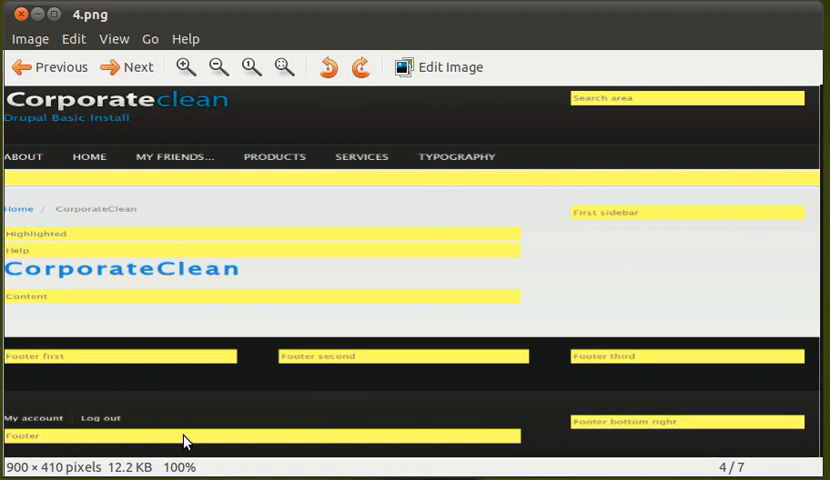
mouse_move(661, 341)
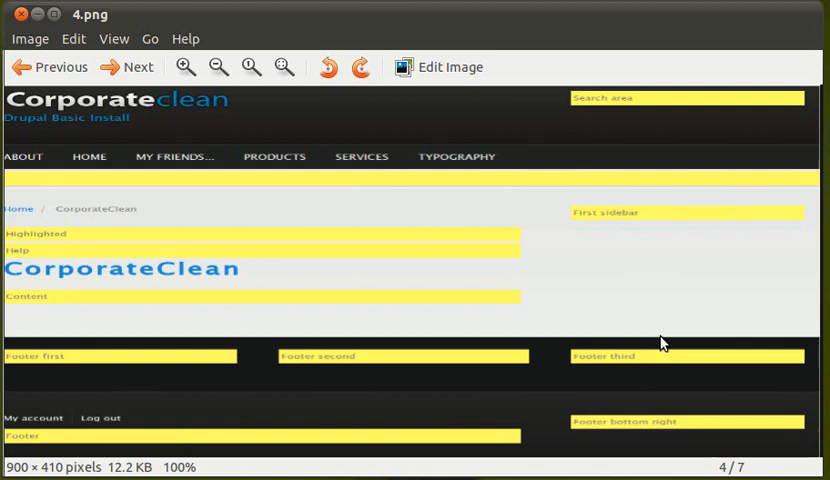
mouse_move(618, 112)
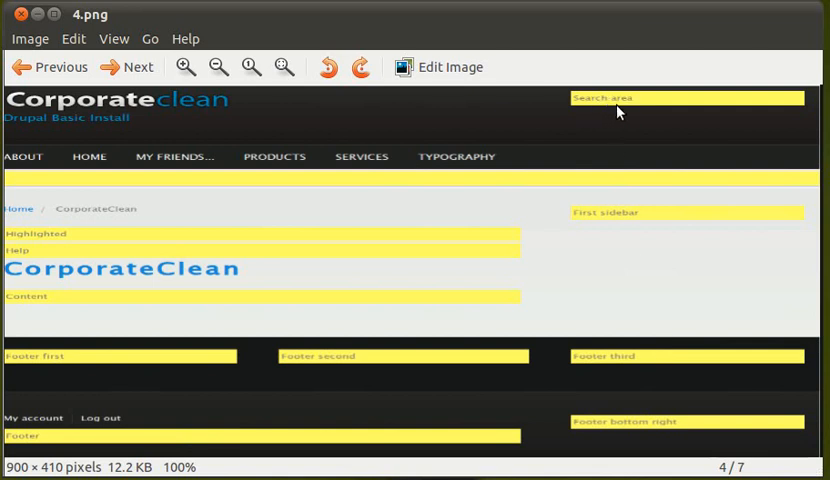
mouse_move(607, 105)
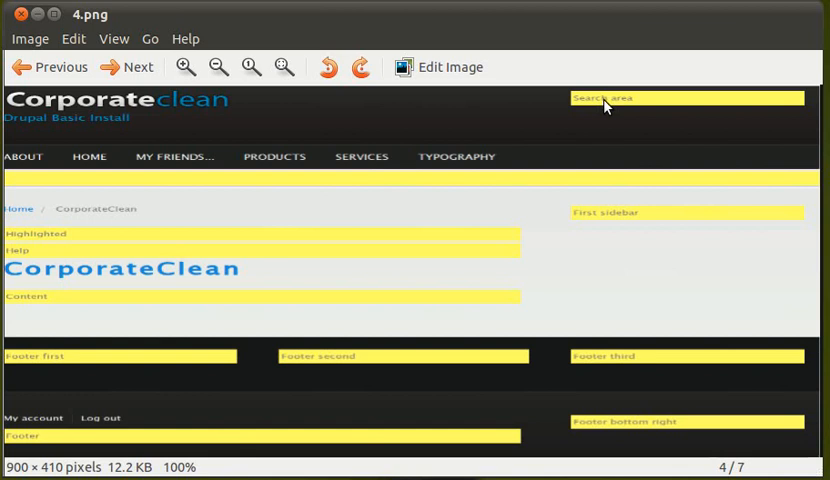
mouse_move(483, 253)
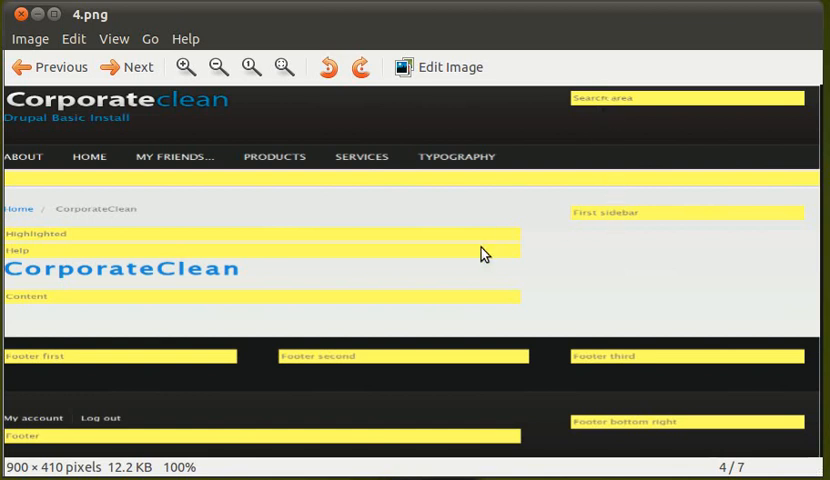
mouse_move(320, 261)
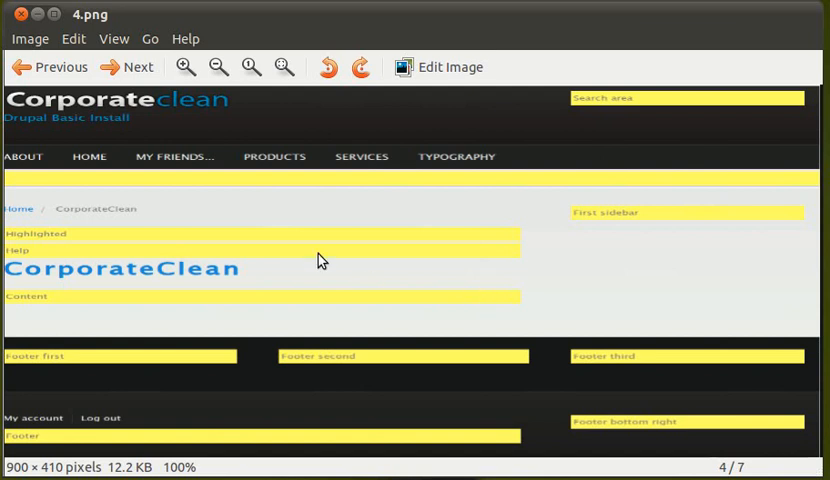
mouse_move(312, 256)
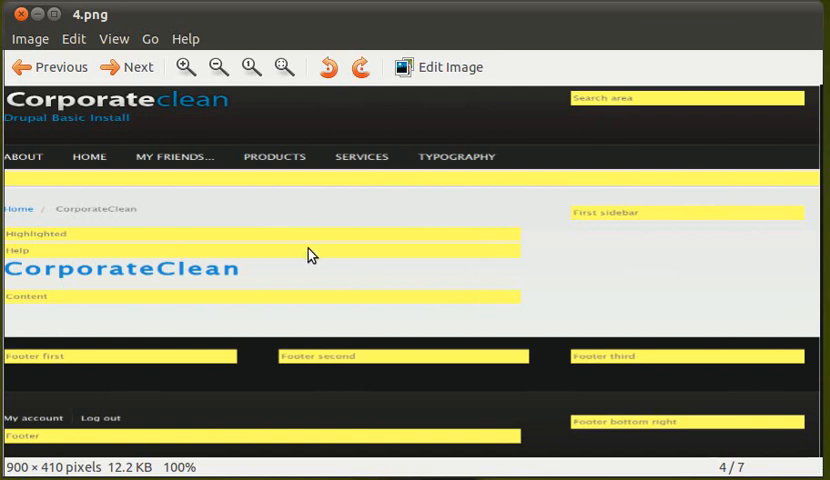
- Advance to slide 5 of 7, a default localhost Drupal home page with login block
left_click(126, 67)
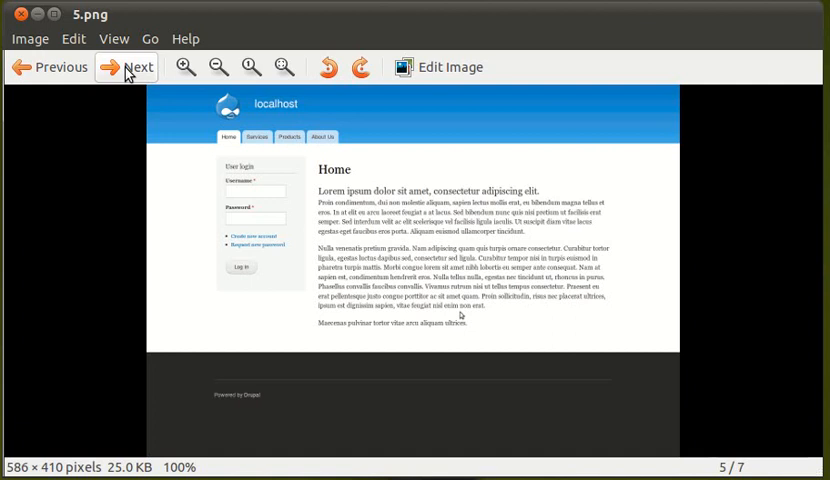
mouse_move(490, 270)
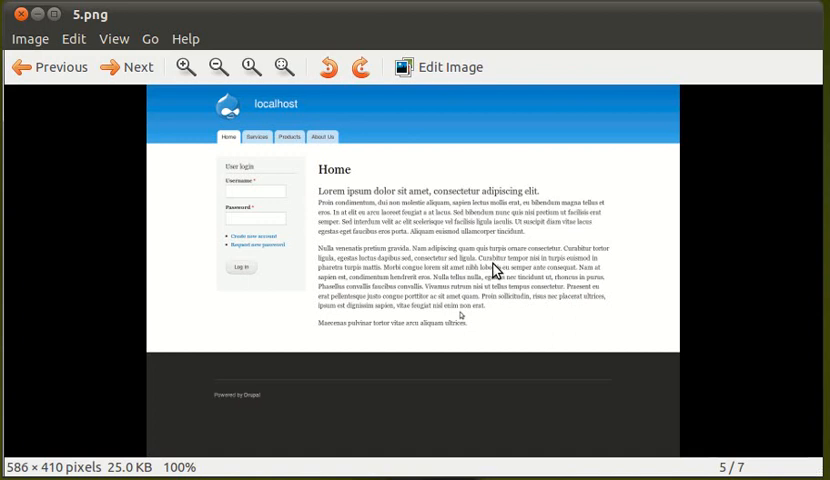
mouse_move(397, 130)
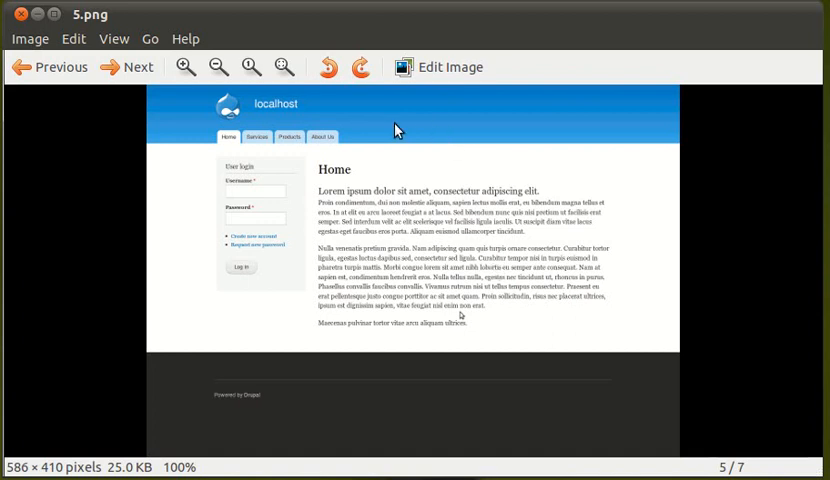
- Step through 6.png's CorporateClean slideshow front page to slide 7, the Services page
left_click(125, 67)
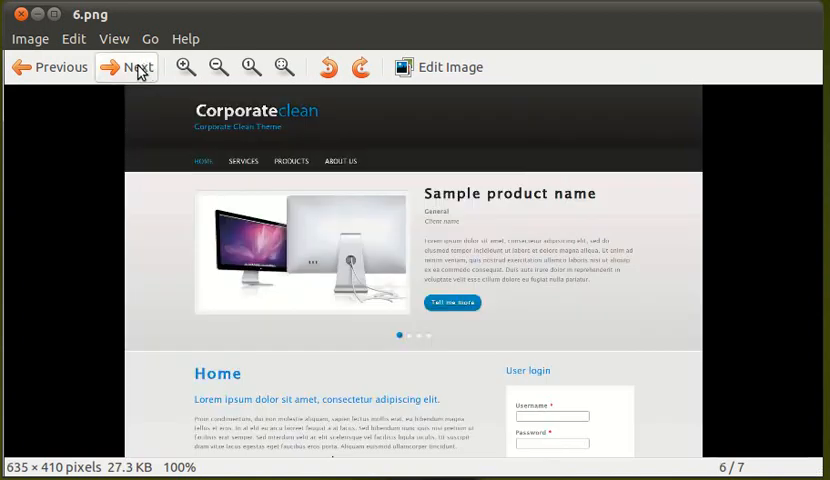
mouse_move(565, 316)
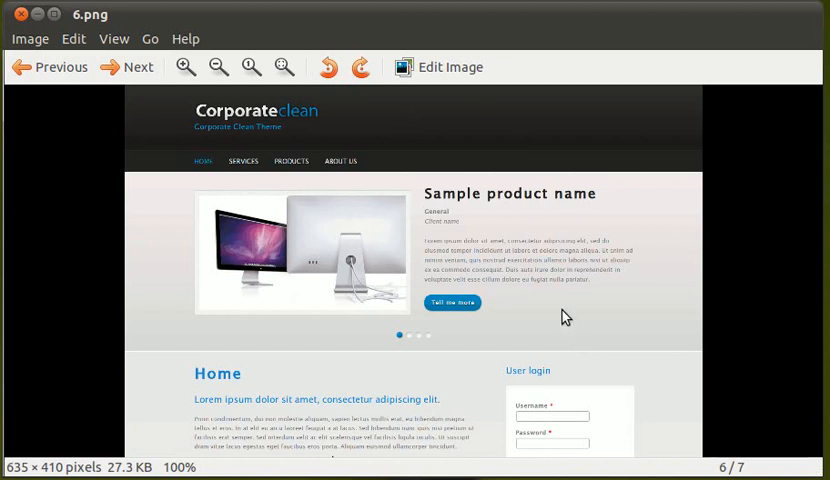
mouse_move(645, 252)
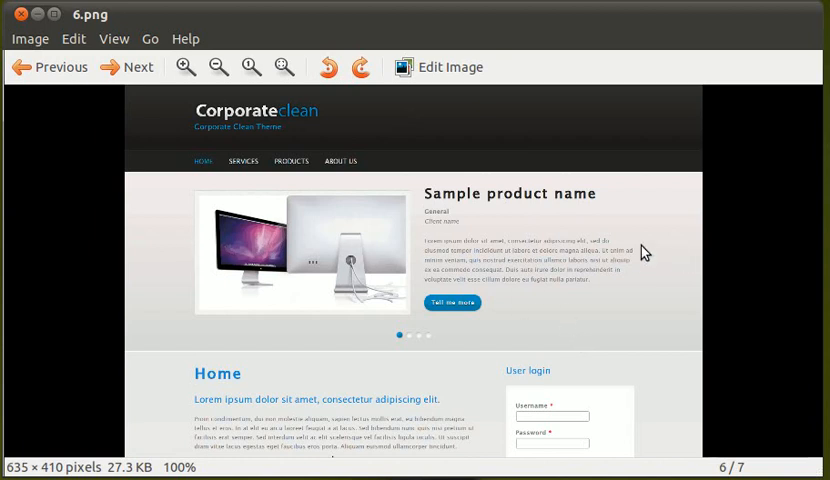
mouse_move(300, 238)
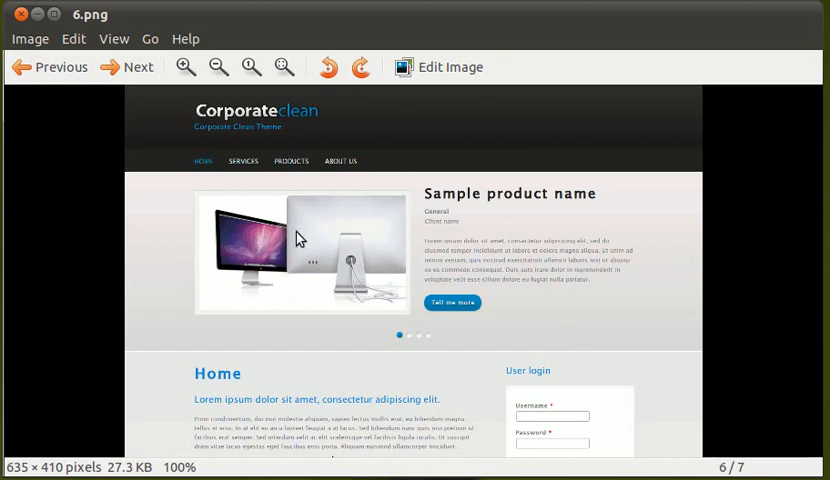
mouse_move(693, 285)
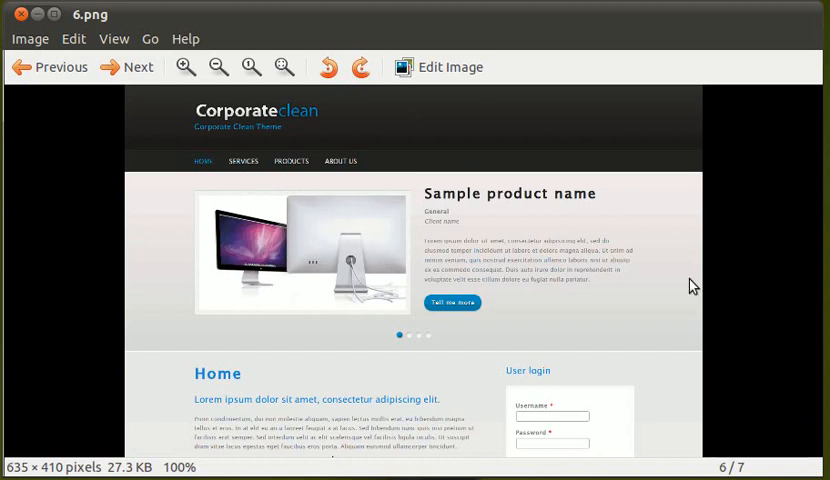
mouse_move(350, 436)
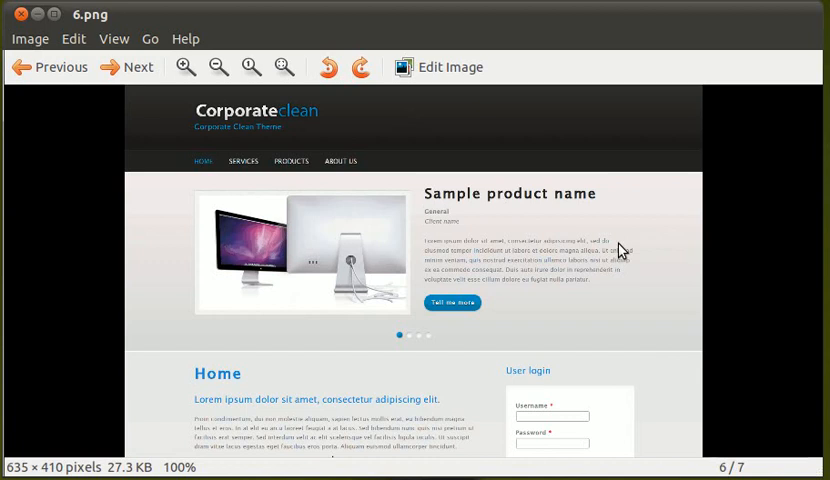
mouse_move(75, 246)
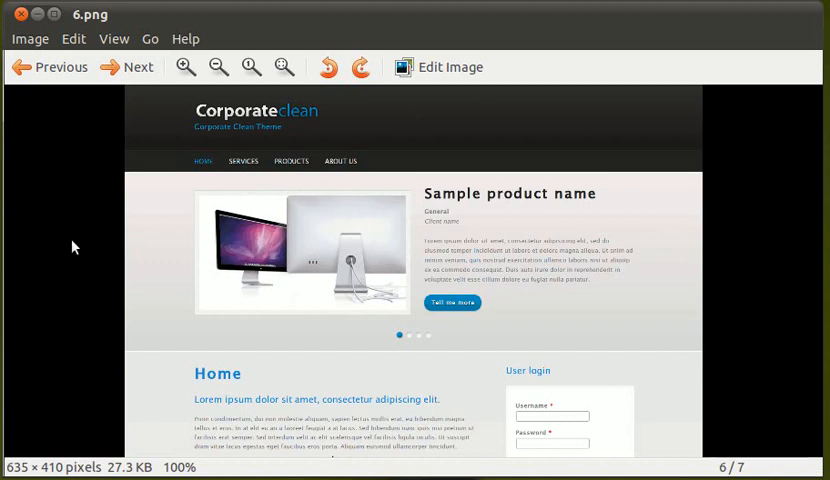
mouse_move(344, 262)
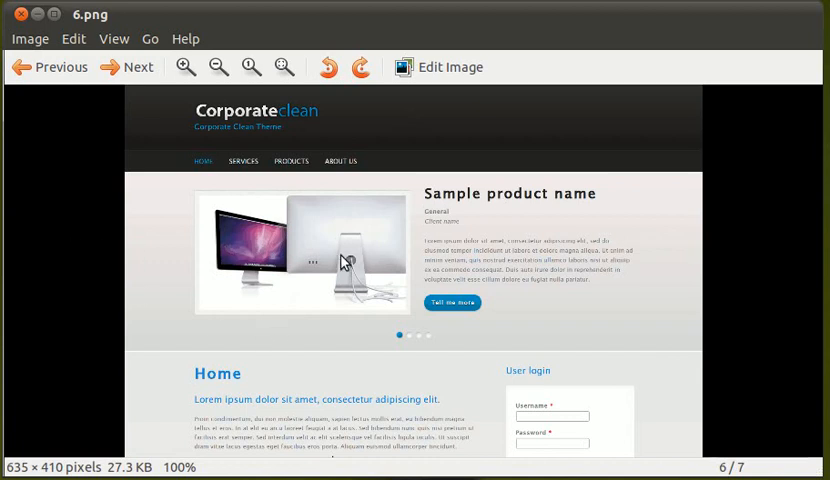
mouse_move(453, 202)
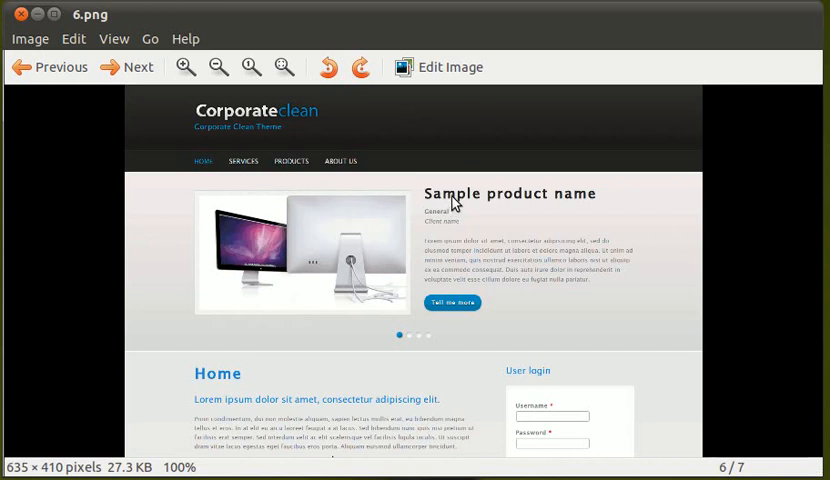
mouse_move(450, 295)
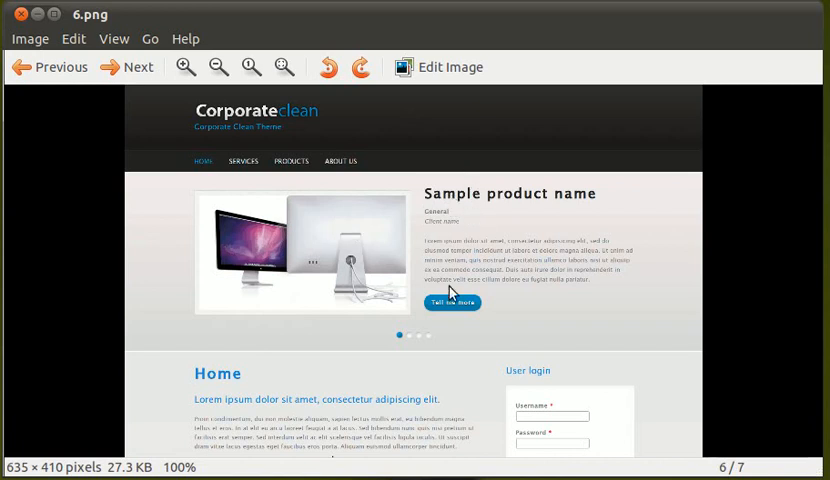
mouse_move(446, 339)
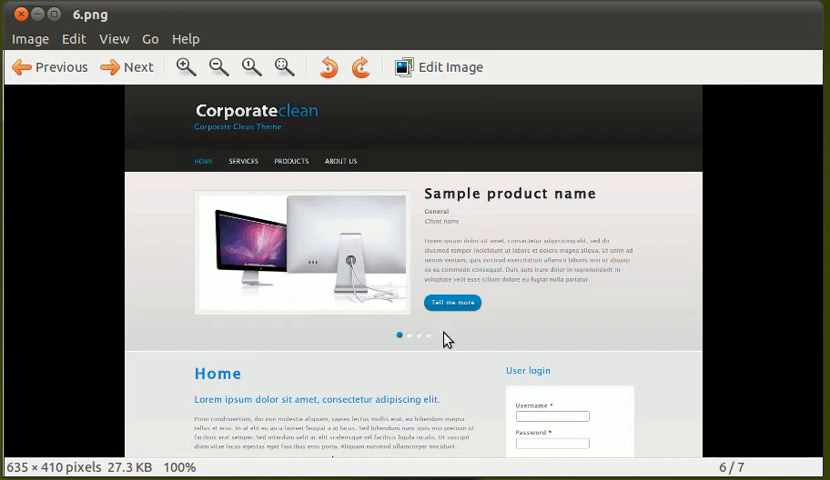
mouse_move(419, 247)
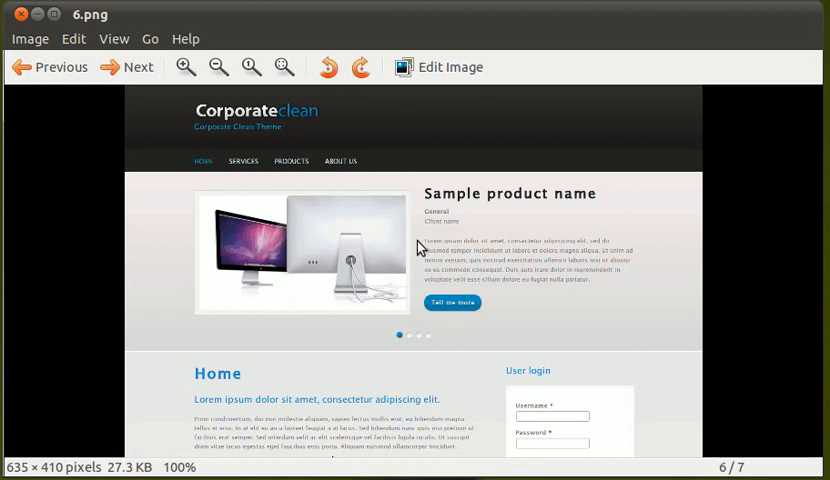
mouse_move(348, 242)
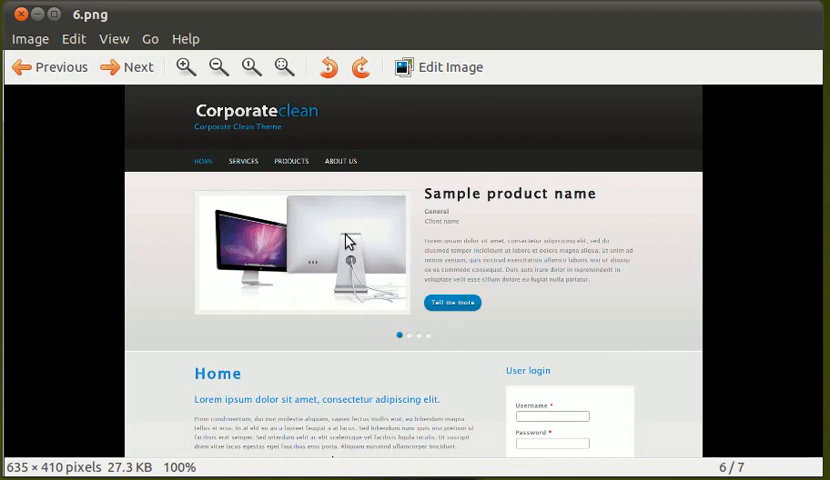
mouse_move(447, 212)
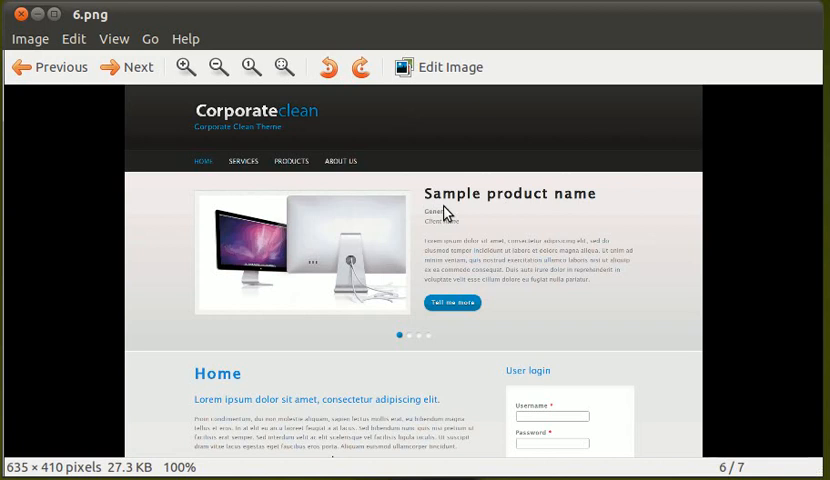
mouse_move(473, 208)
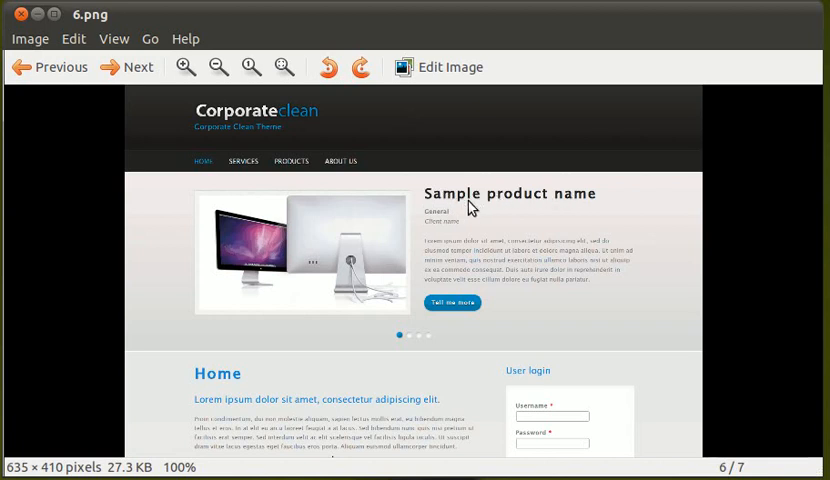
mouse_move(574, 207)
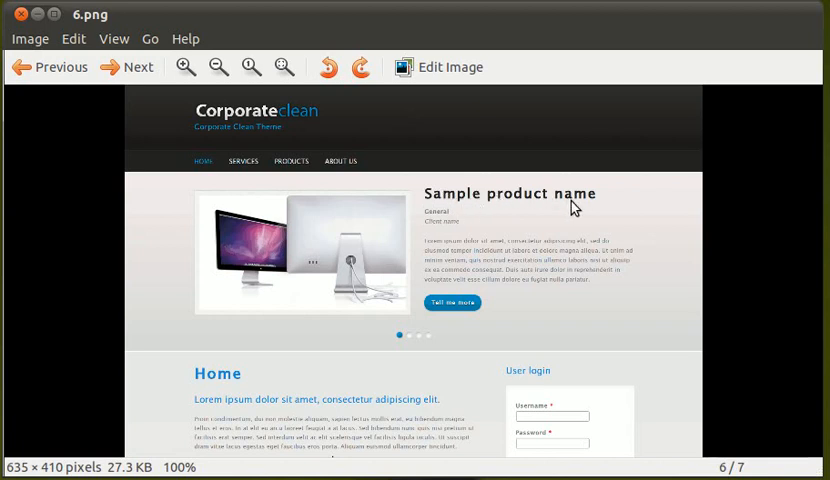
mouse_move(419, 261)
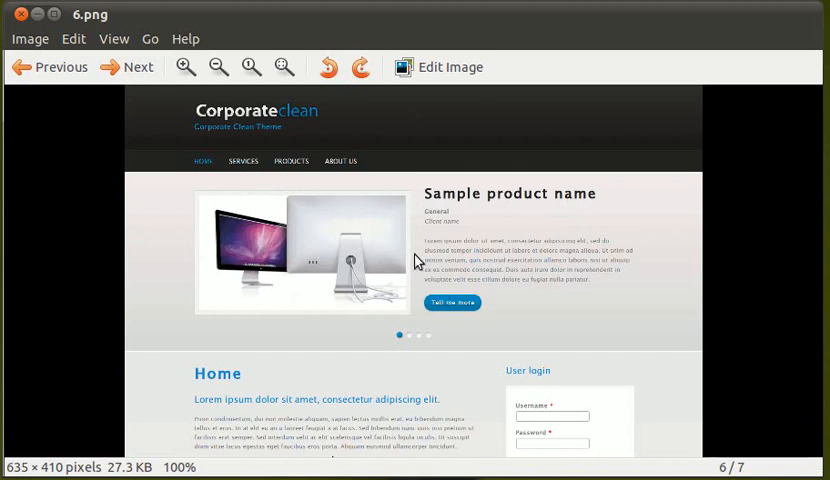
left_click(125, 67)
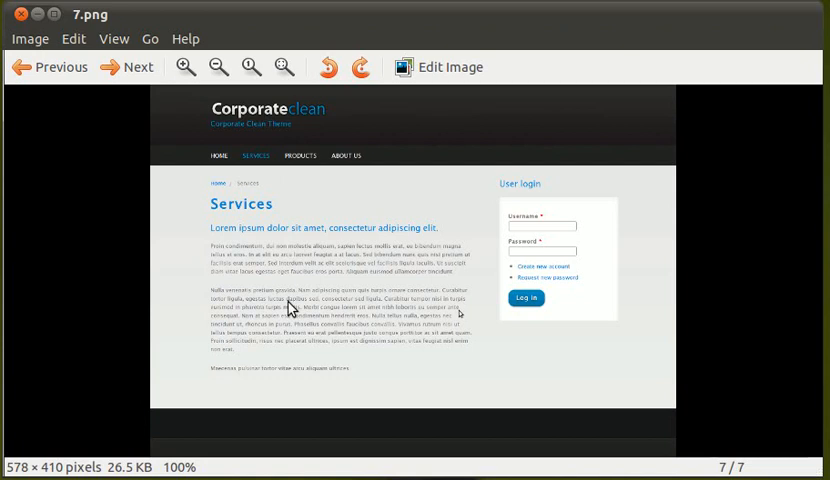
mouse_move(318, 305)
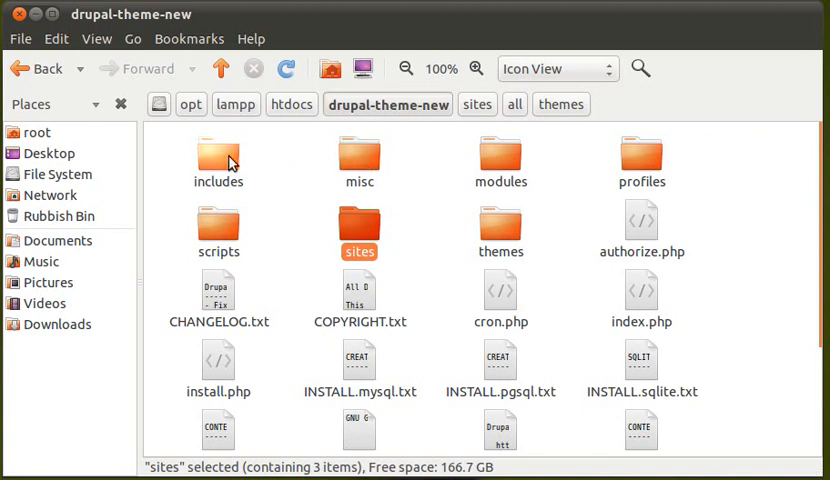
mouse_move(645, 213)
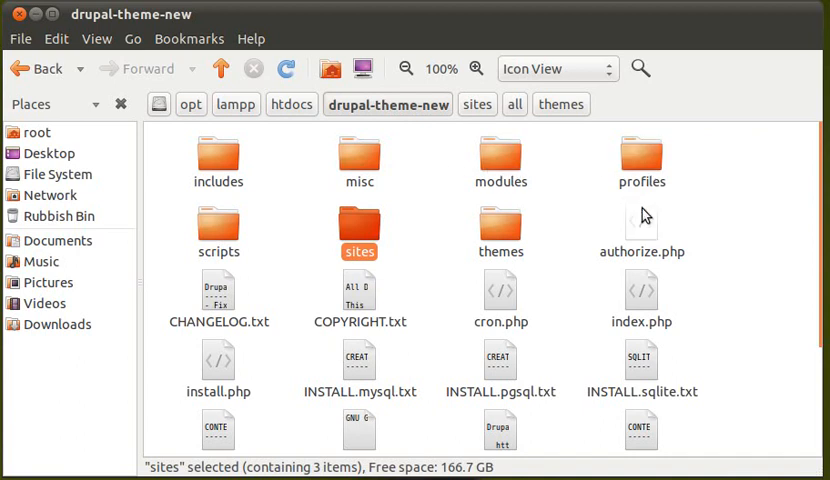
mouse_move(357, 288)
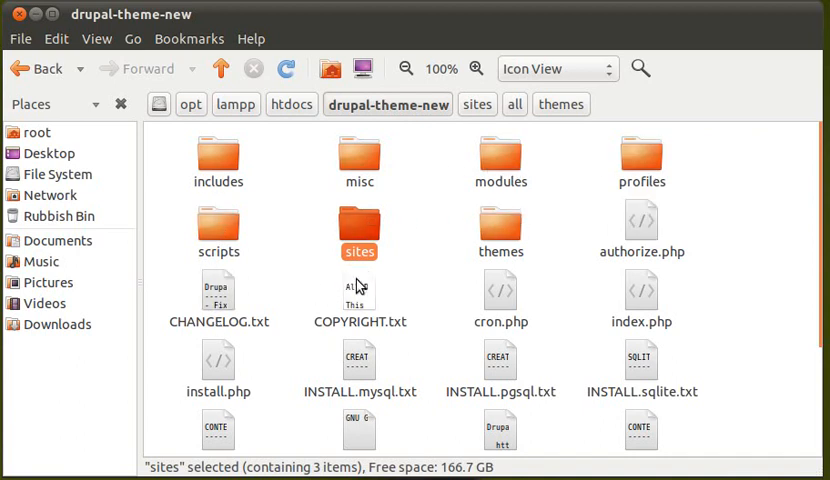
mouse_move(505, 360)
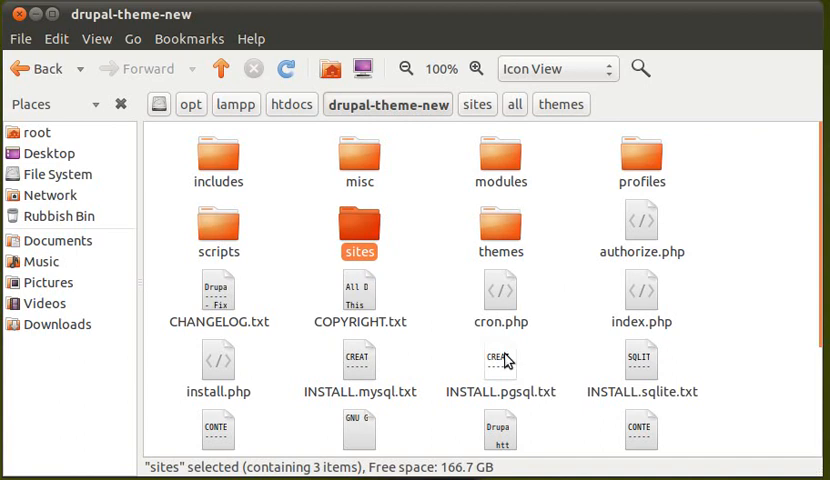
mouse_move(313, 375)
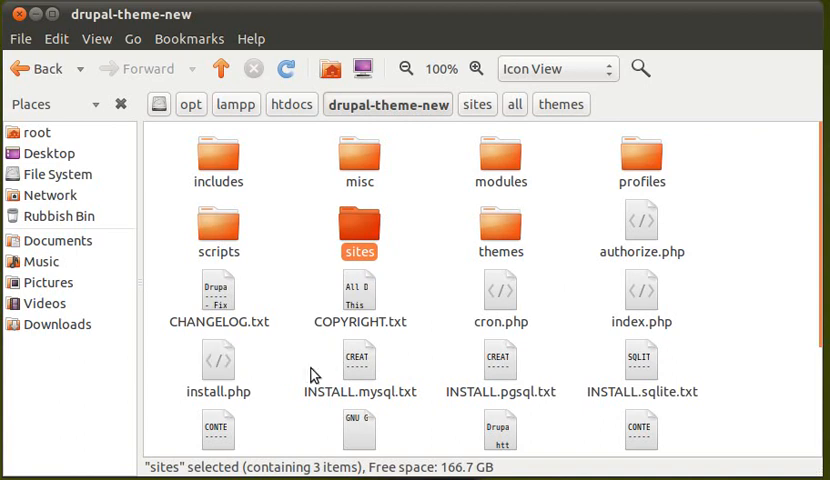
mouse_move(388, 313)
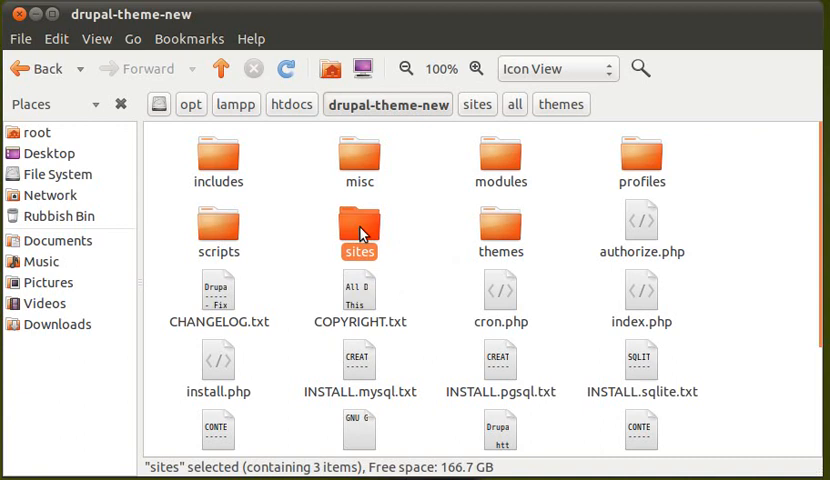
- Confirm sites/all/themes holds only a README, then reopen sites/all from drupal-theme-new
double_click(358, 225)
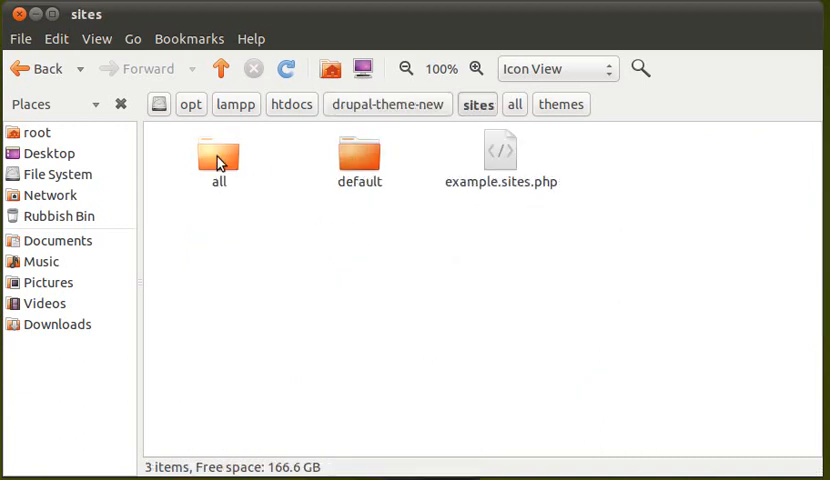
double_click(218, 160)
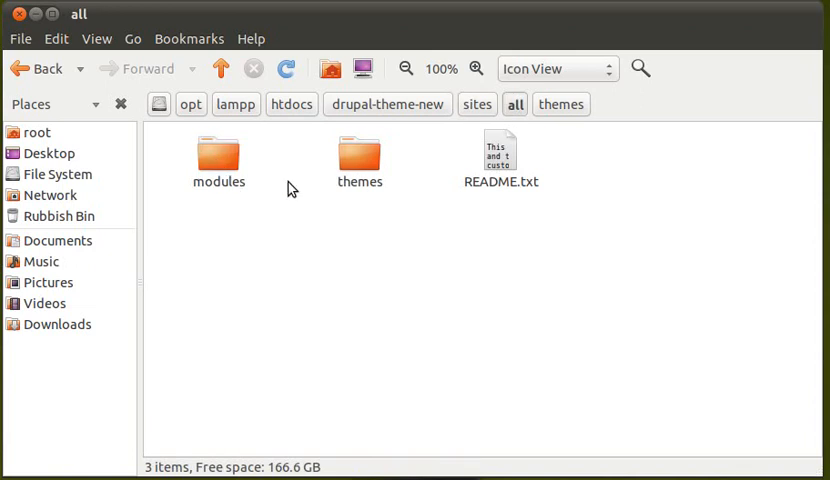
double_click(359, 155)
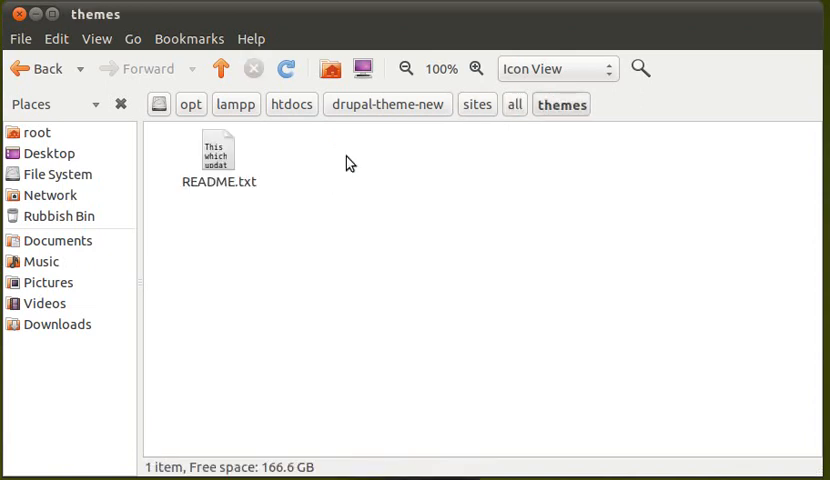
mouse_move(338, 111)
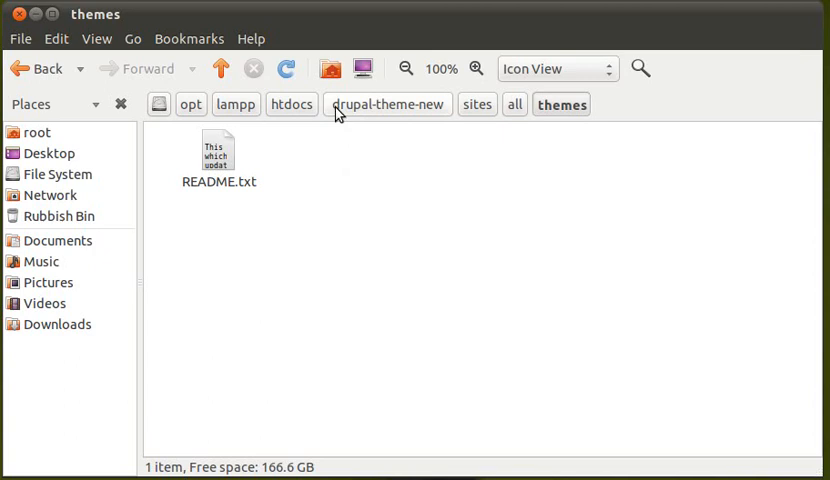
left_click(387, 104)
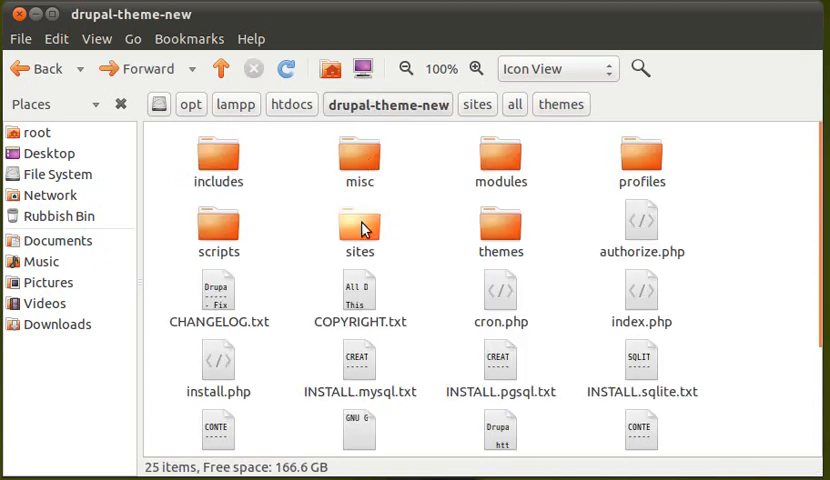
mouse_move(489, 228)
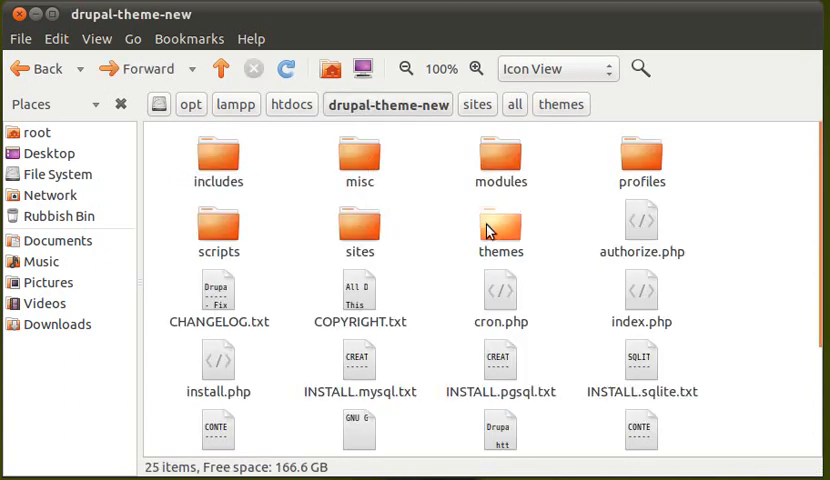
mouse_move(415, 257)
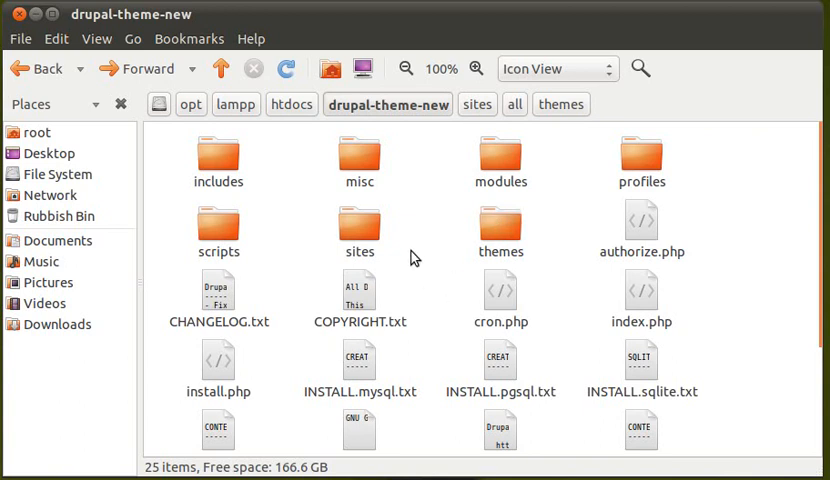
double_click(359, 224)
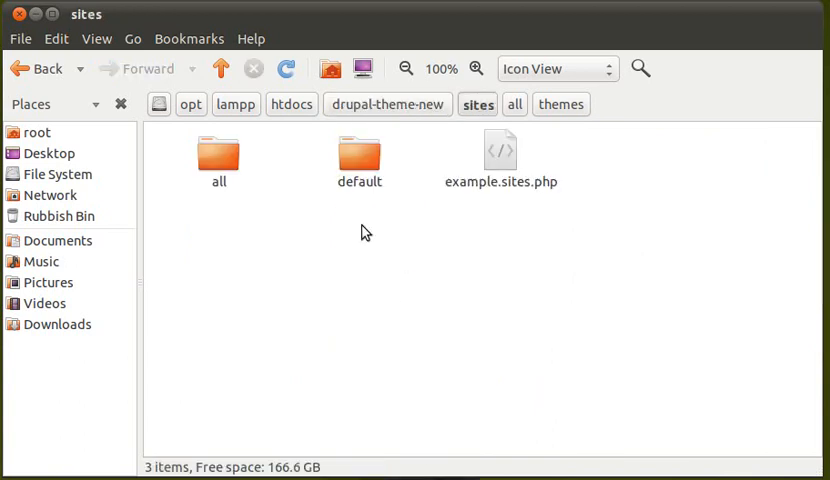
double_click(217, 160)
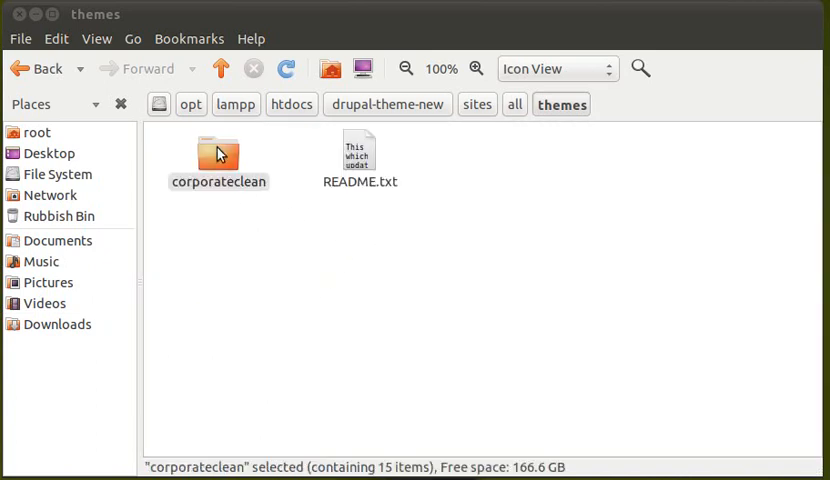
- Place the corporateclean folder in sites/all/themes and reopen themes to verify it
left_click(225, 246)
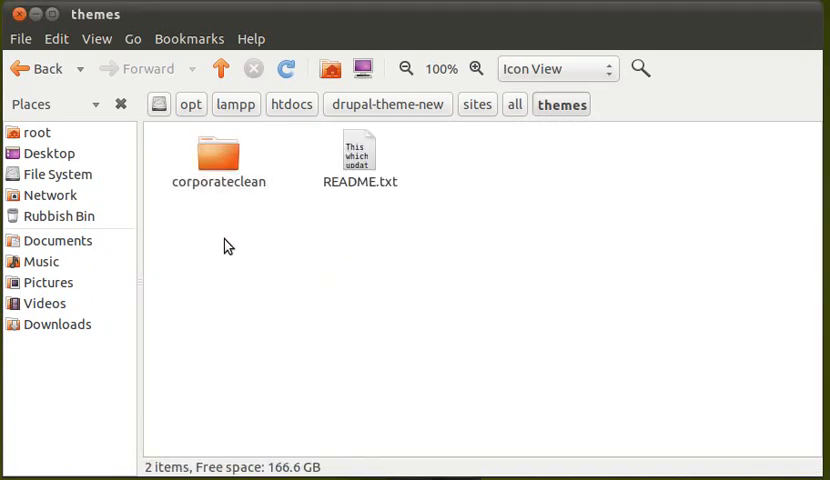
mouse_move(277, 311)
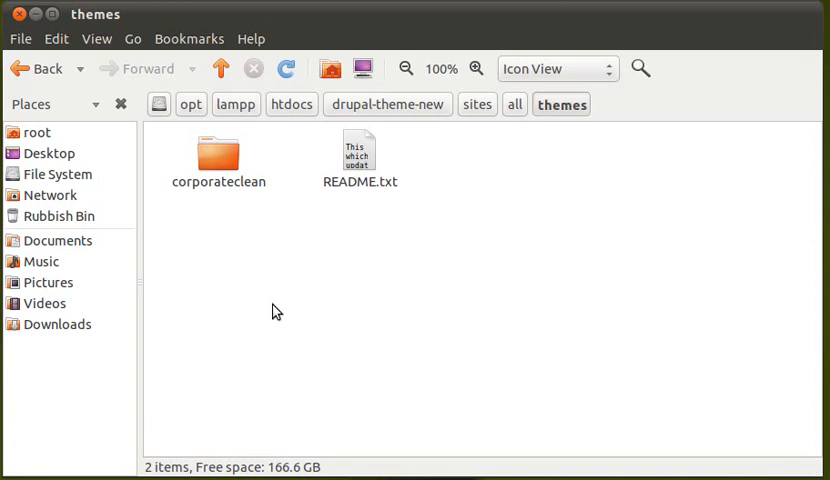
mouse_move(280, 298)
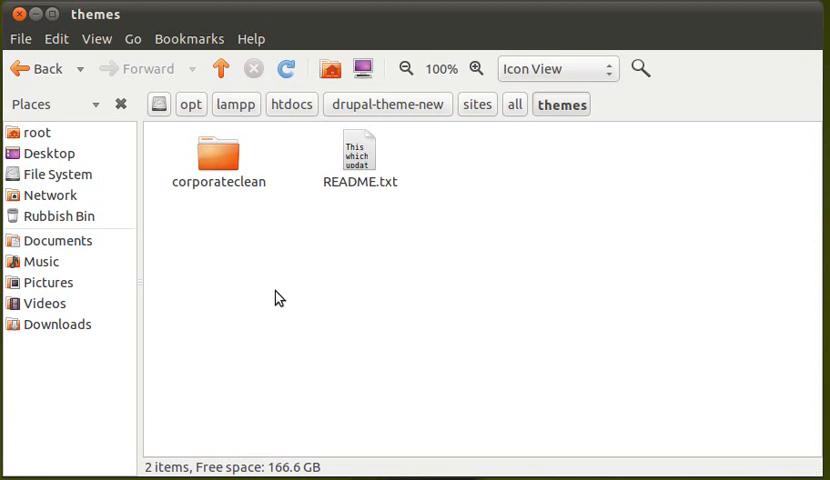
left_click(515, 104)
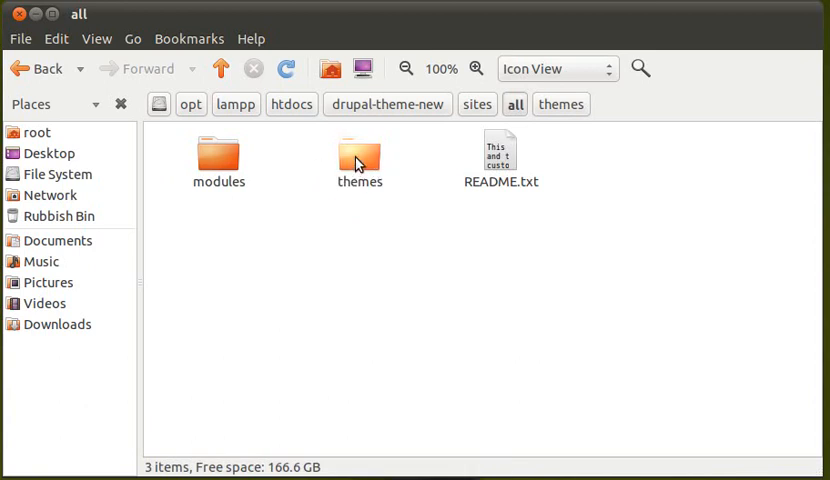
mouse_move(352, 153)
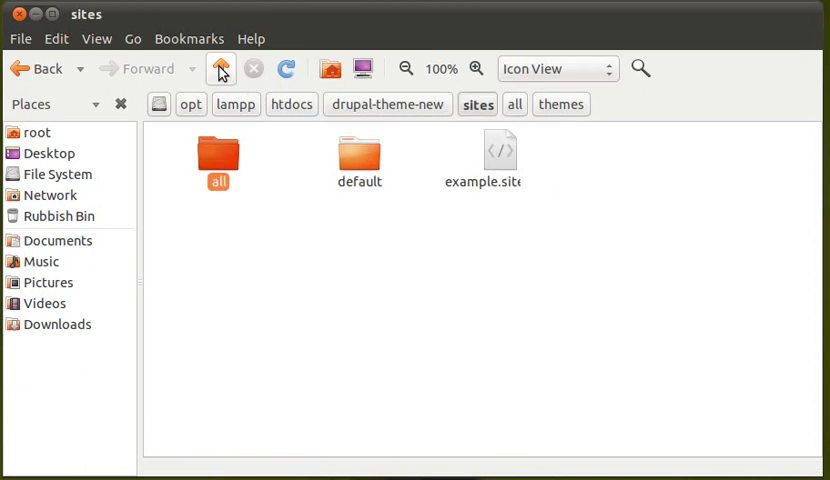
left_click(218, 160)
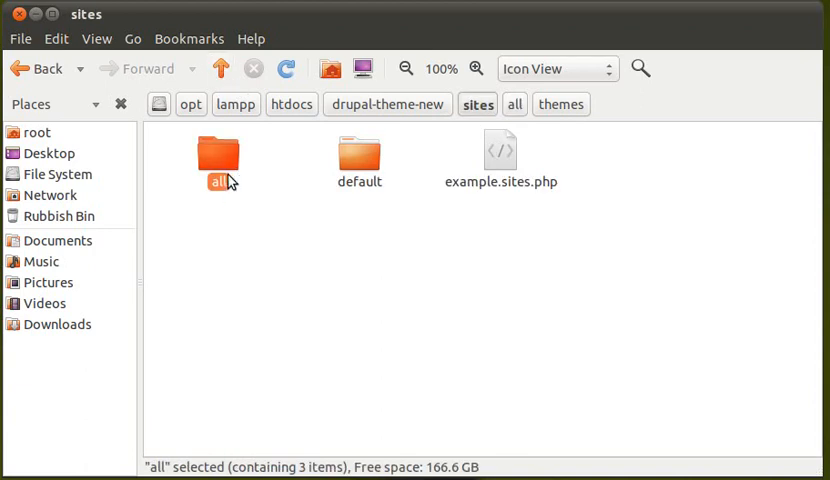
left_click(372, 237)
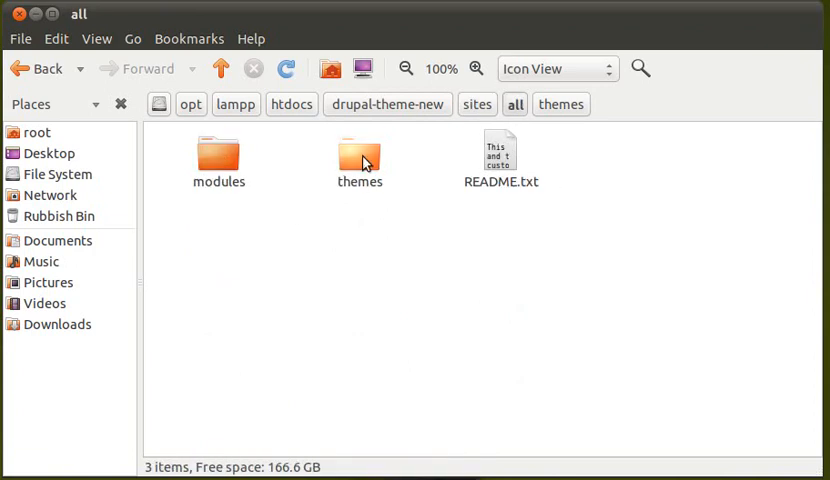
double_click(359, 155)
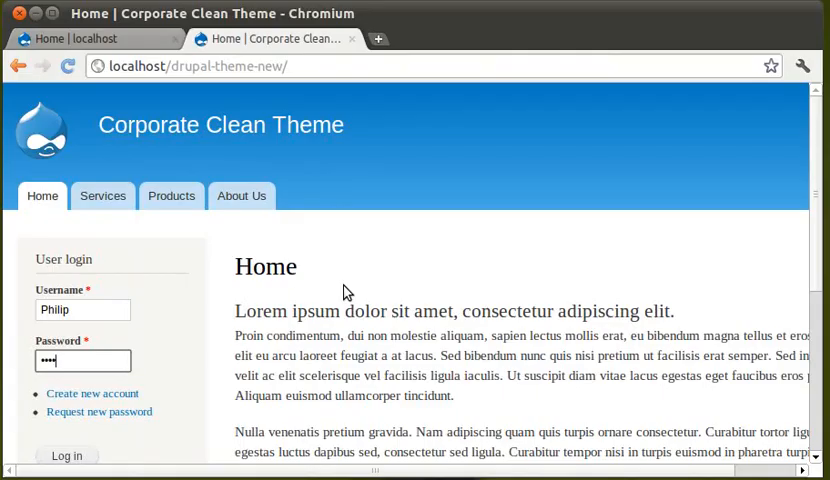
mouse_move(358, 312)
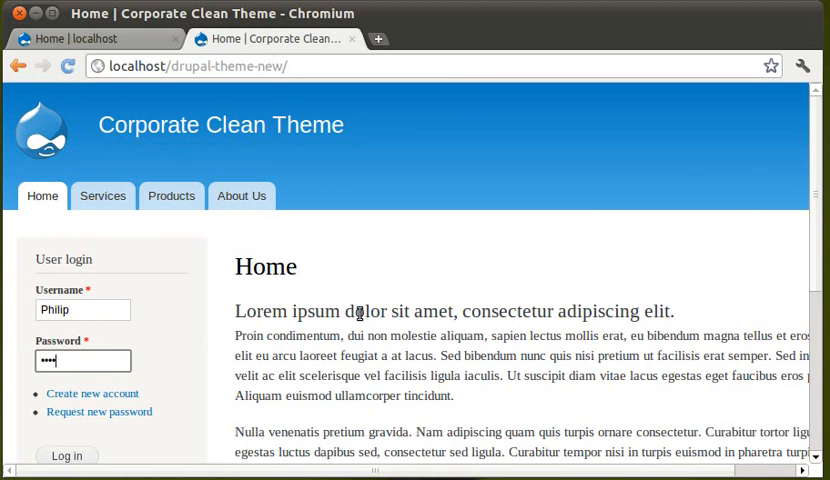
mouse_move(360, 312)
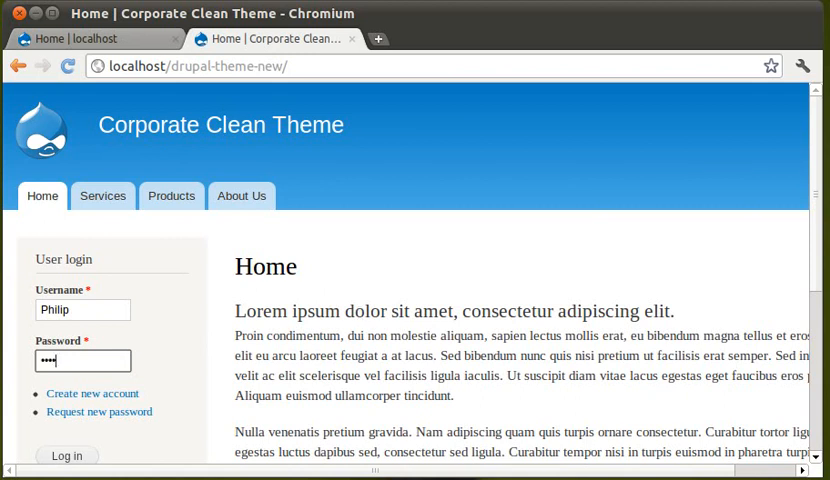
- Log in as Philip with the entered username and password
type("•")
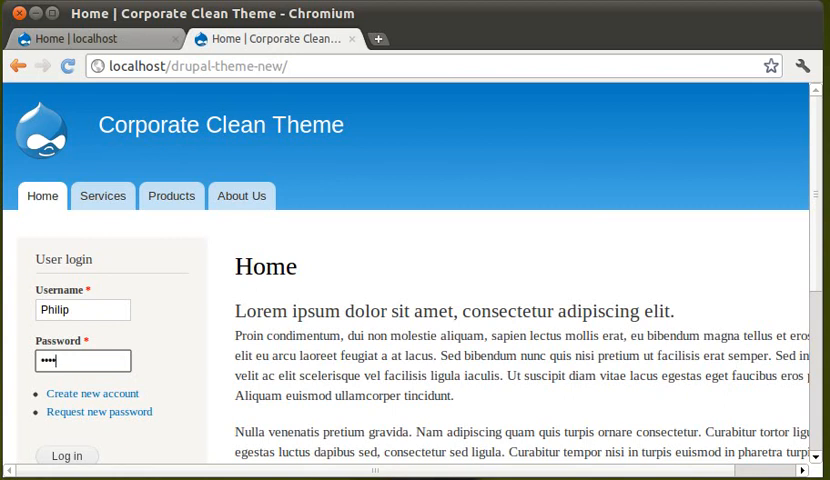
mouse_move(252, 338)
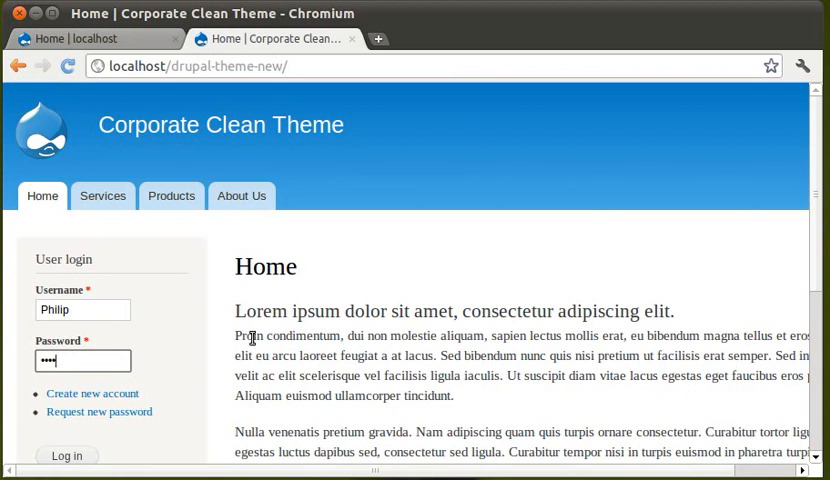
mouse_move(220, 317)
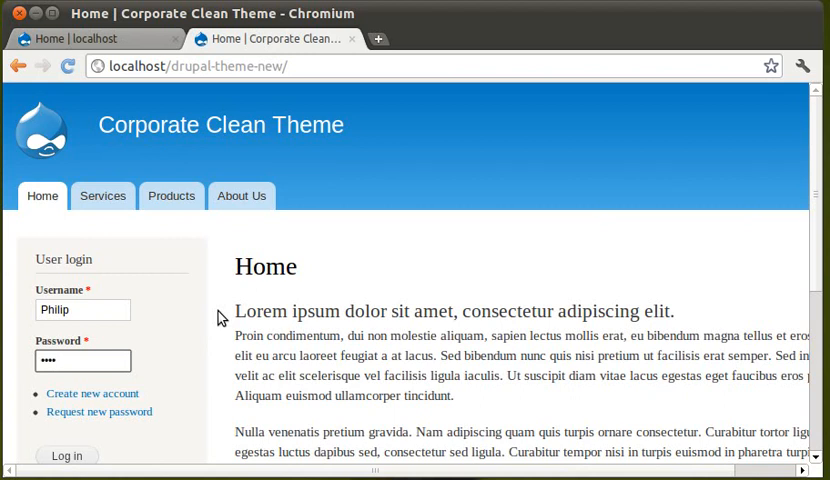
mouse_move(140, 217)
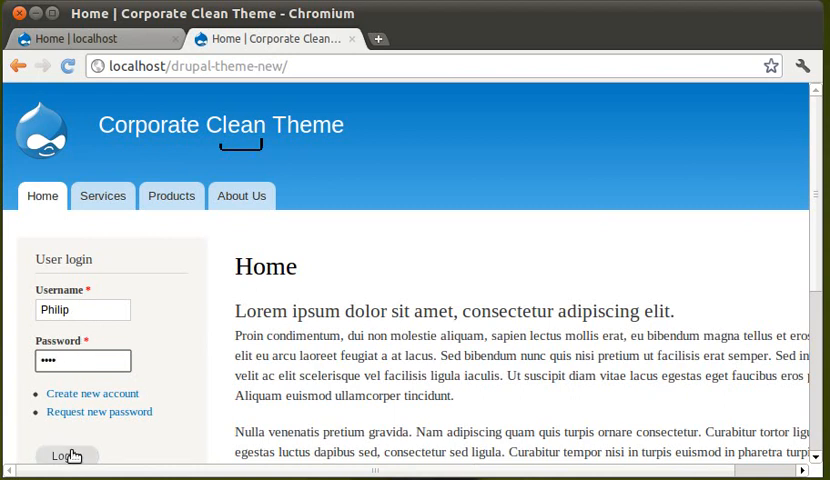
left_click(66, 455)
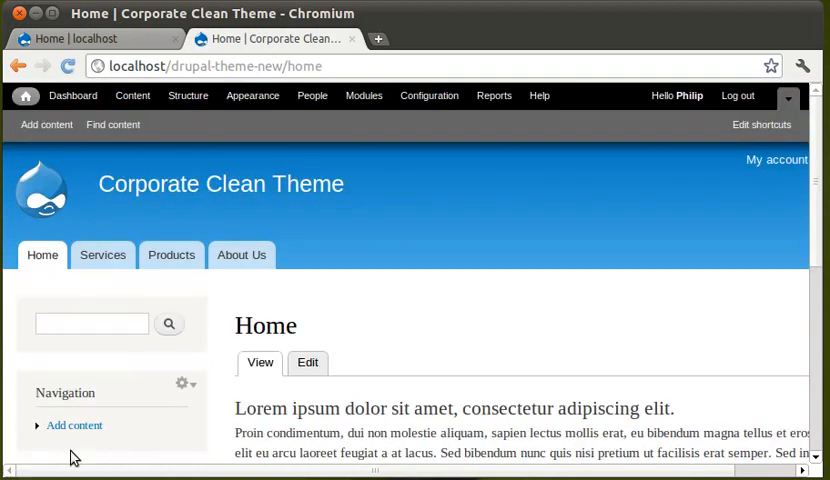
mouse_move(408, 265)
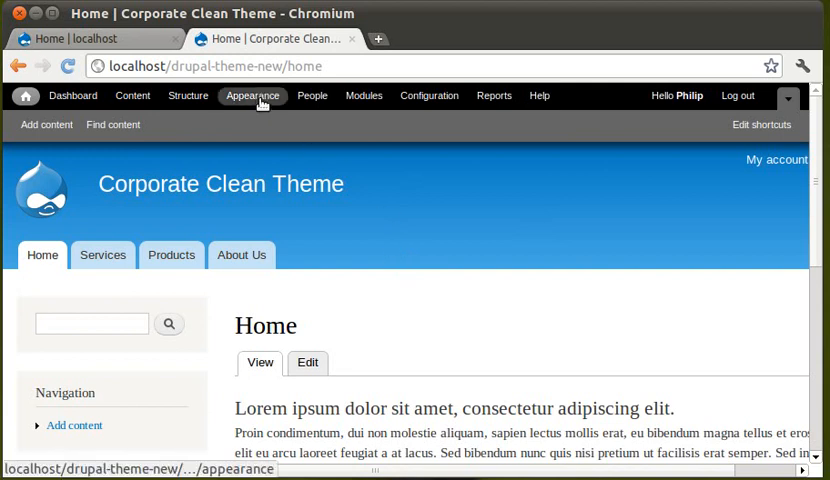
mouse_move(252, 96)
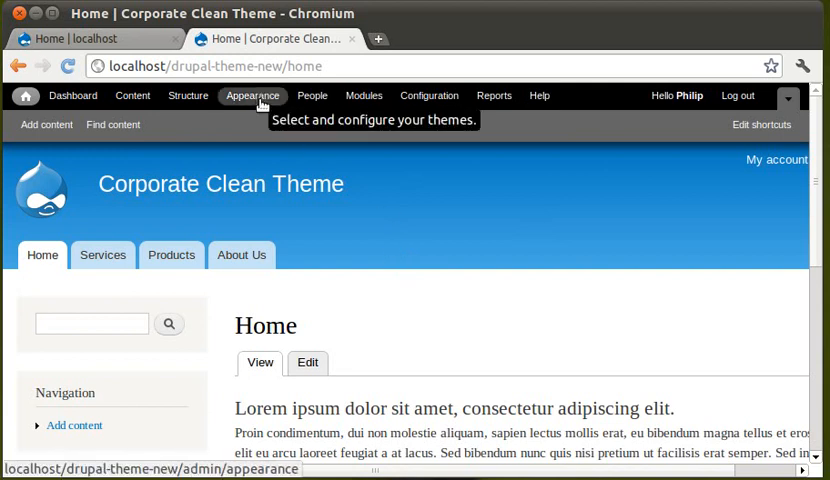
left_click(252, 95)
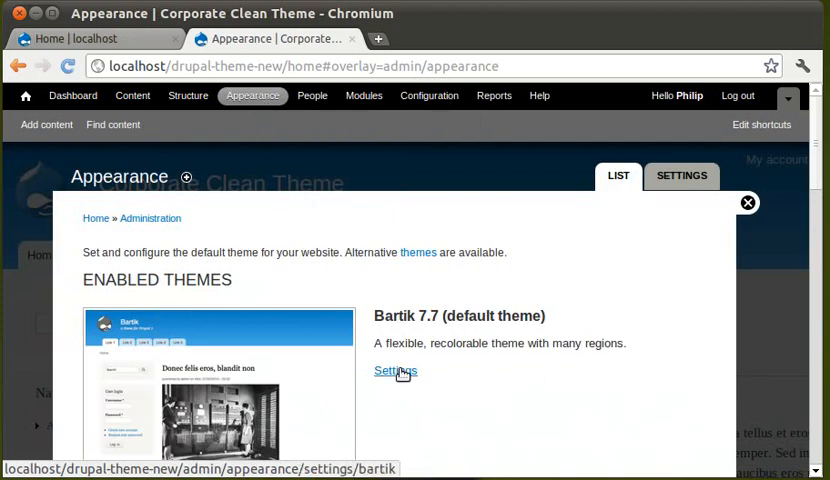
mouse_move(507, 363)
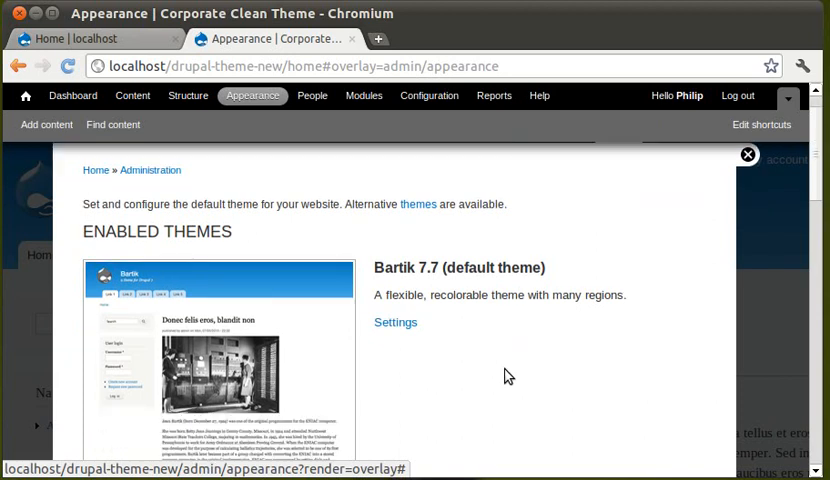
- Set CorporateClean 7.x-1.1 as the default theme on the Appearance page
scroll("down", 3)
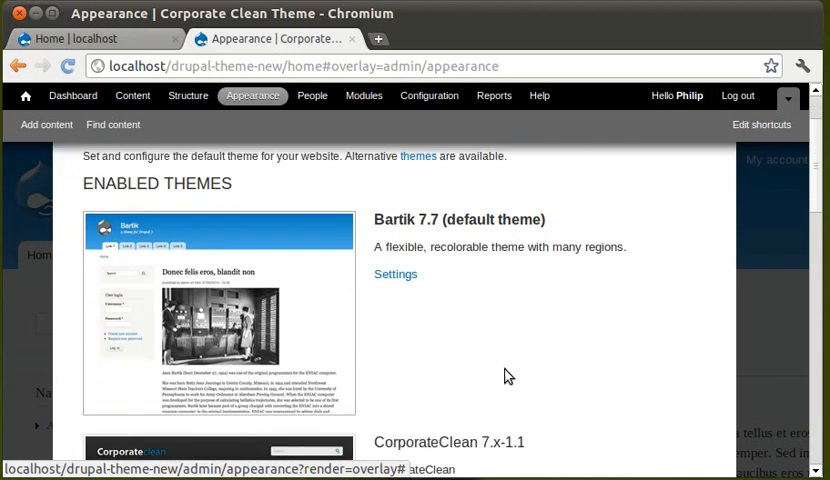
scroll("down", 3)
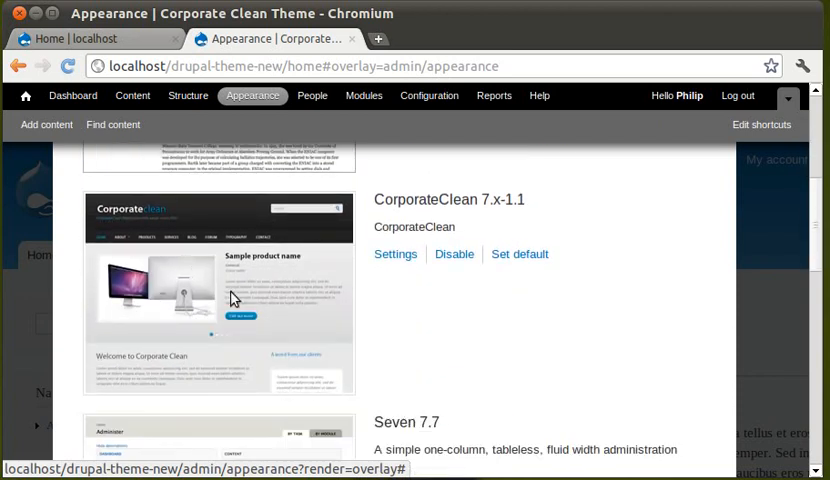
mouse_move(452, 216)
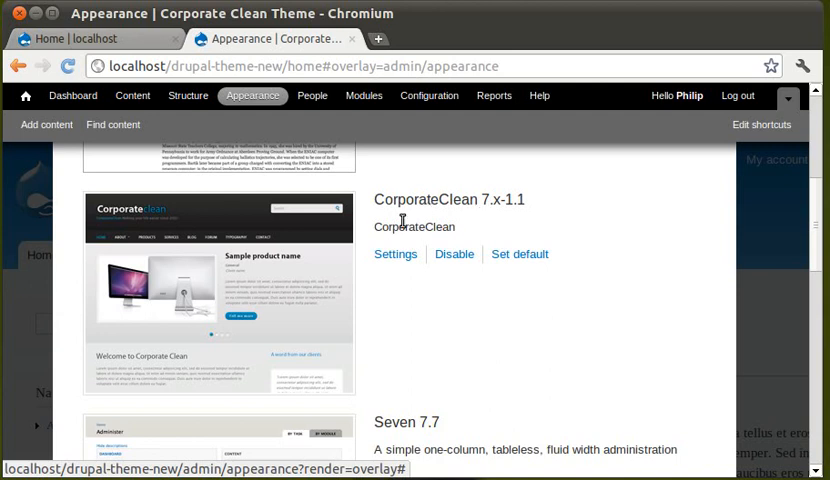
scroll("down", 3)
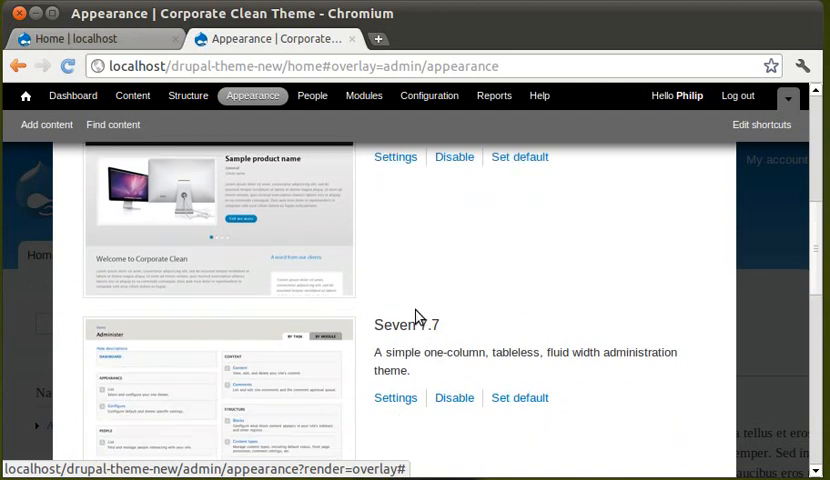
scroll("up", 3)
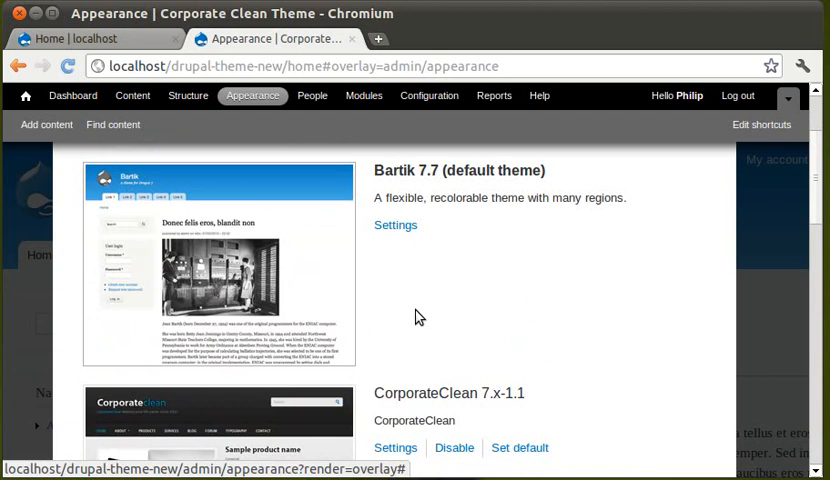
scroll("down", 3)
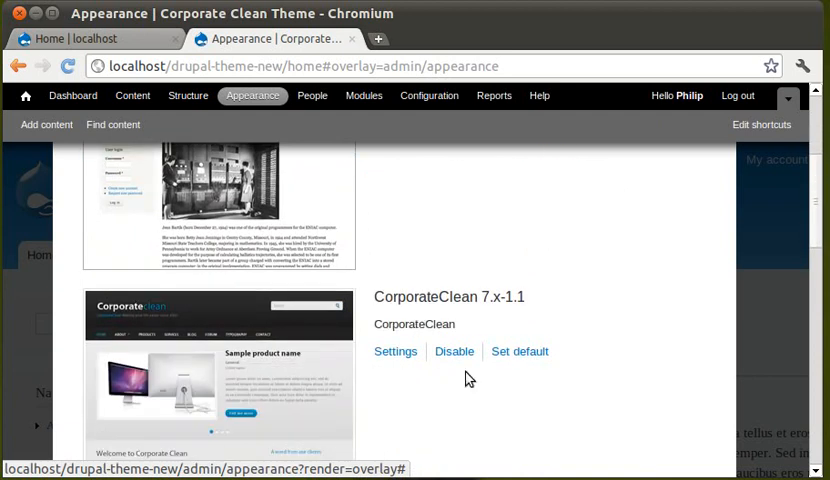
mouse_move(288, 325)
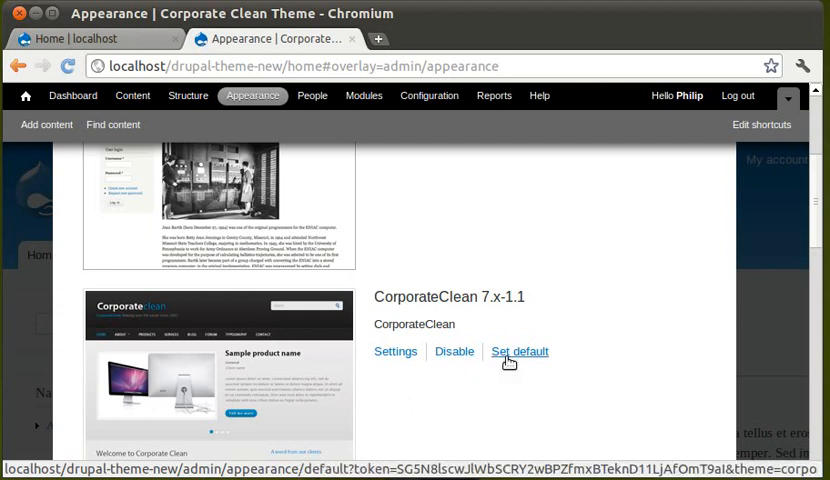
mouse_move(519, 403)
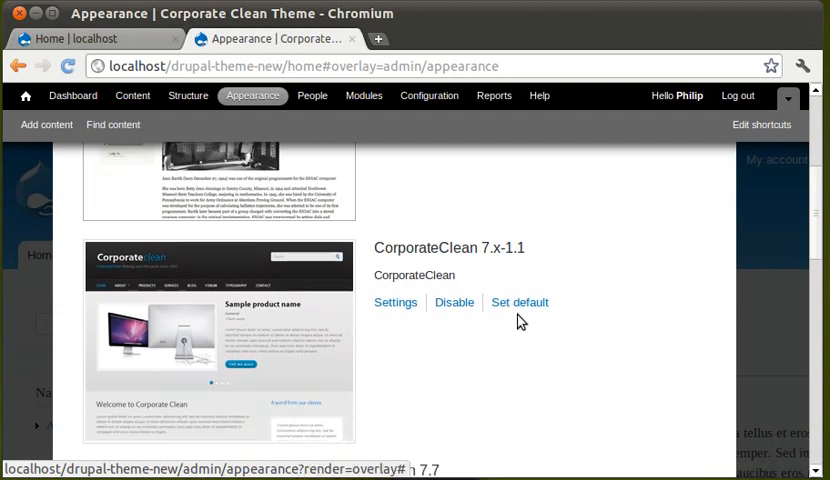
mouse_move(519, 302)
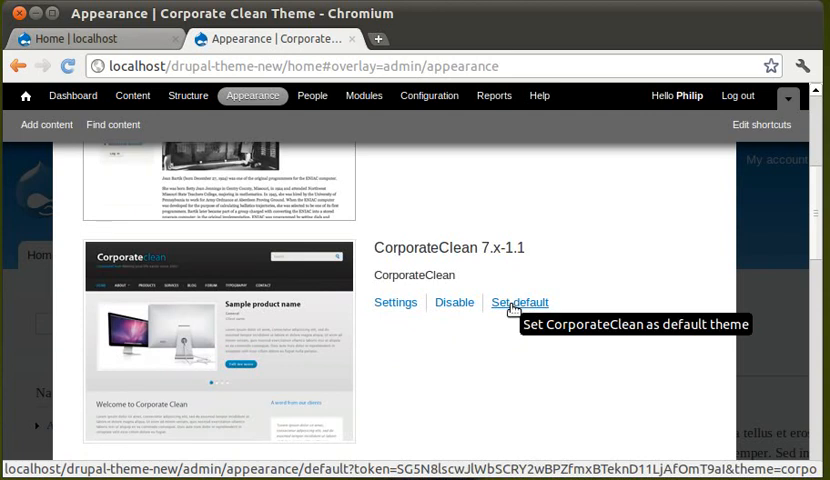
scroll("down", 3)
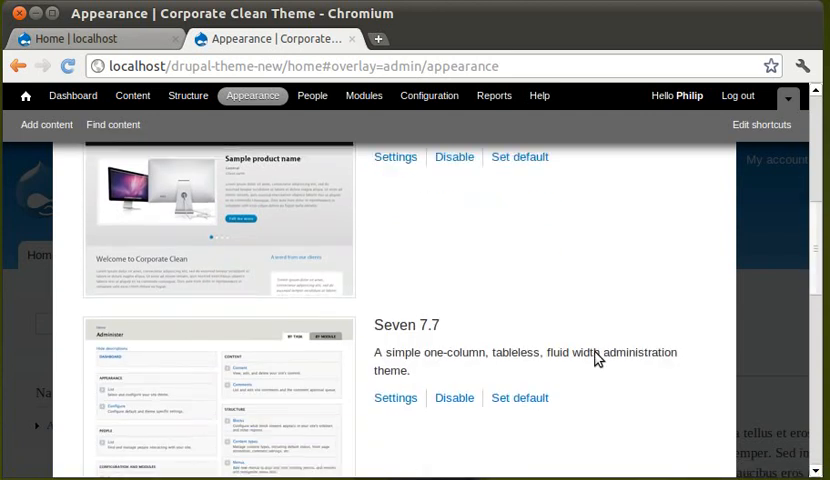
scroll("down", 3)
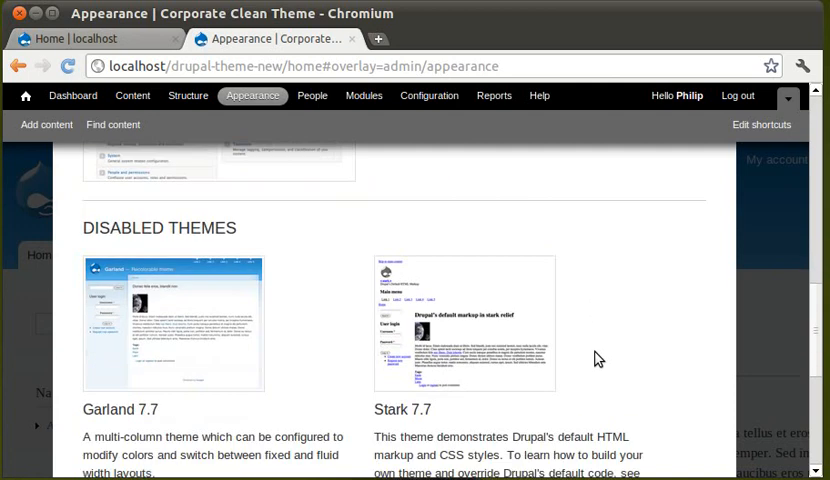
scroll("down", 3)
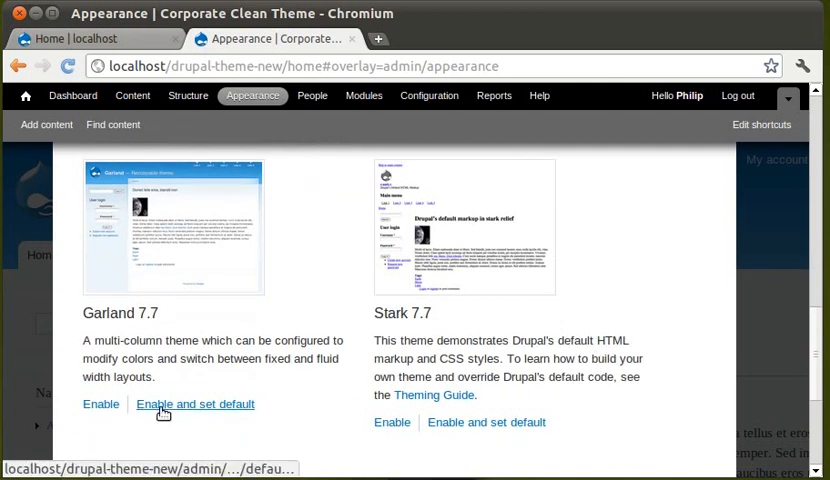
mouse_move(483, 422)
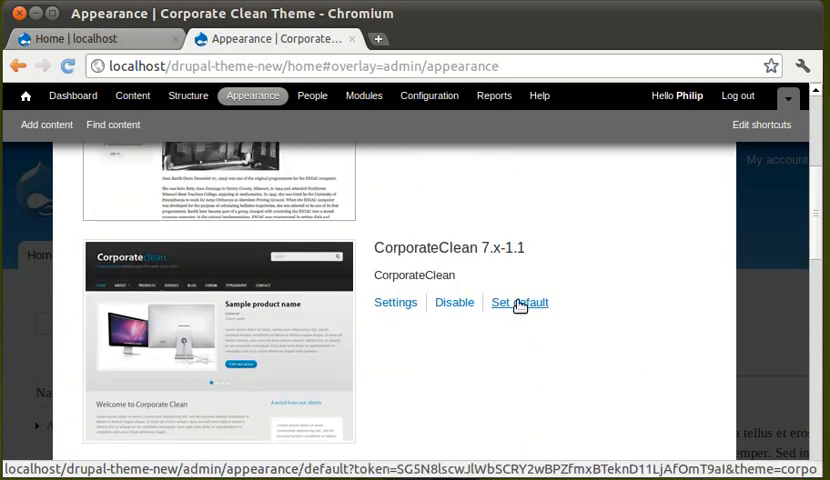
mouse_move(519, 302)
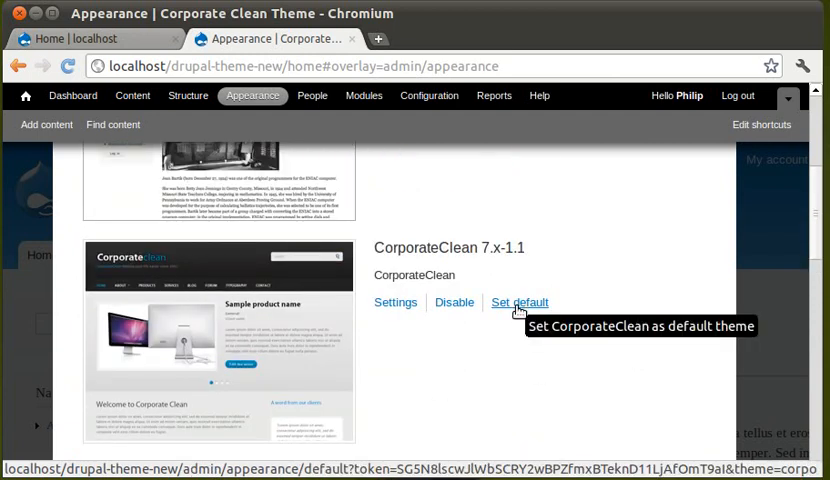
left_click(519, 302)
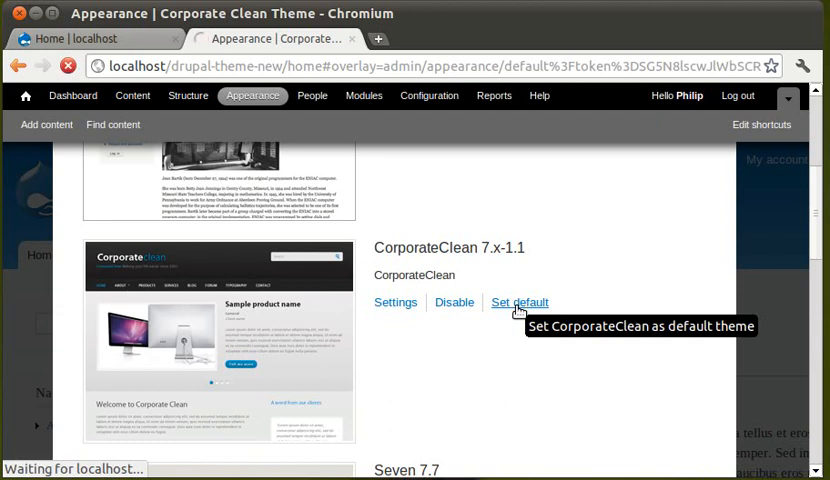
left_click(519, 302)
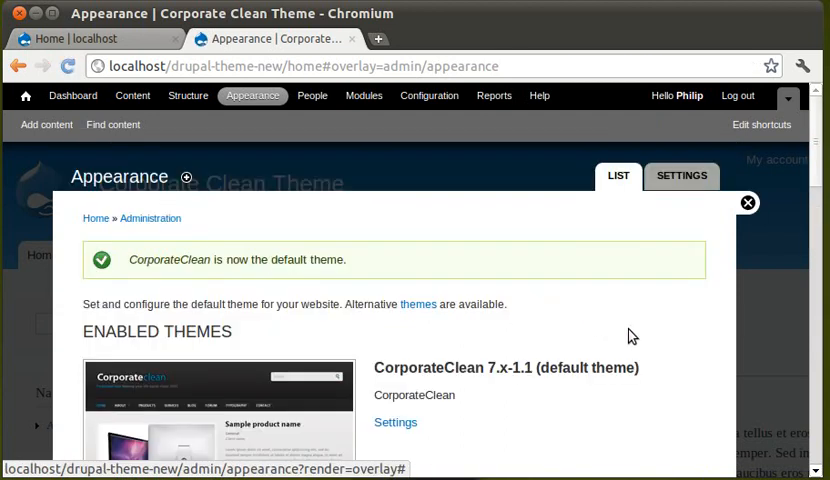
- Save the Appearance configuration with Seven as the administration theme
scroll("down", 3)
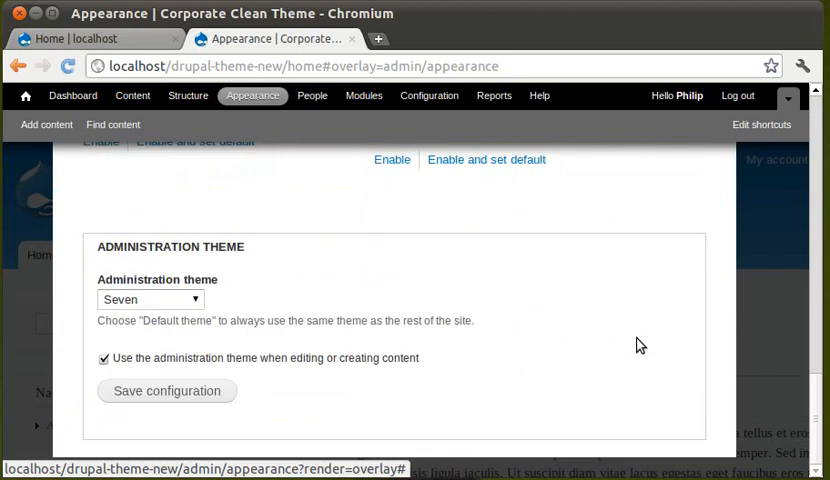
mouse_move(171, 391)
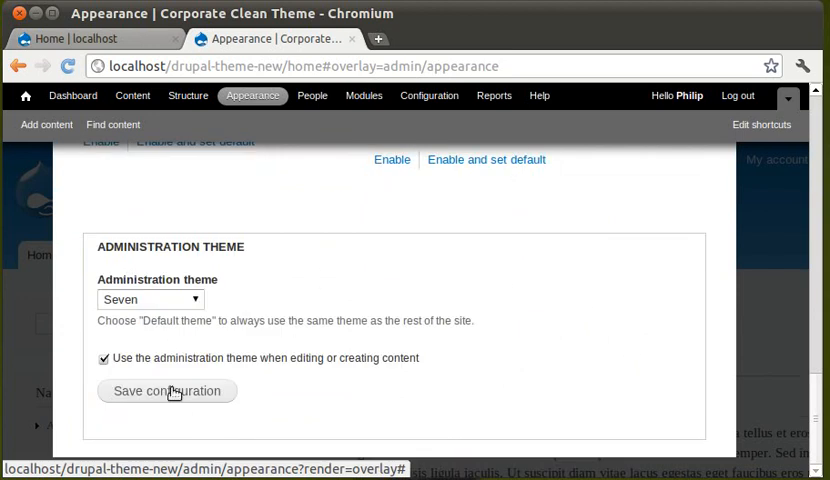
left_click(166, 391)
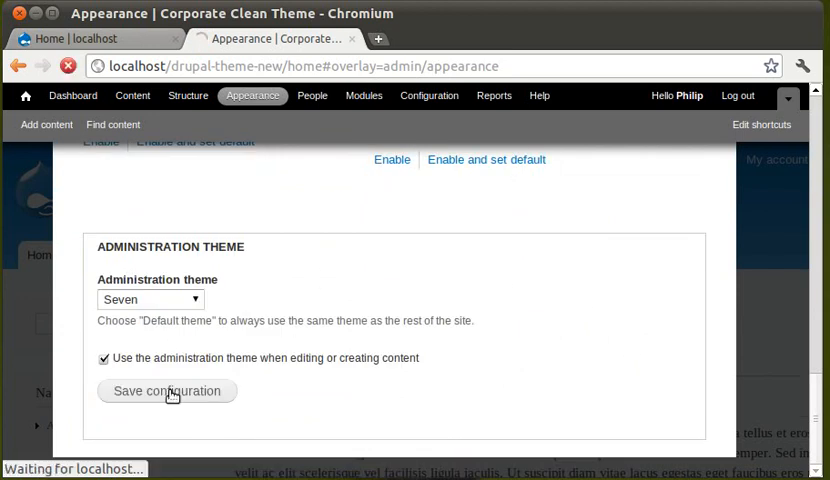
left_click(167, 391)
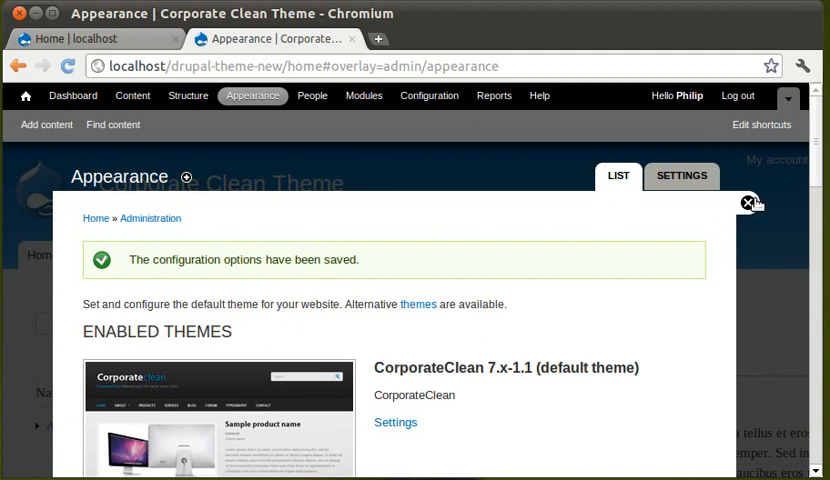
left_click(748, 202)
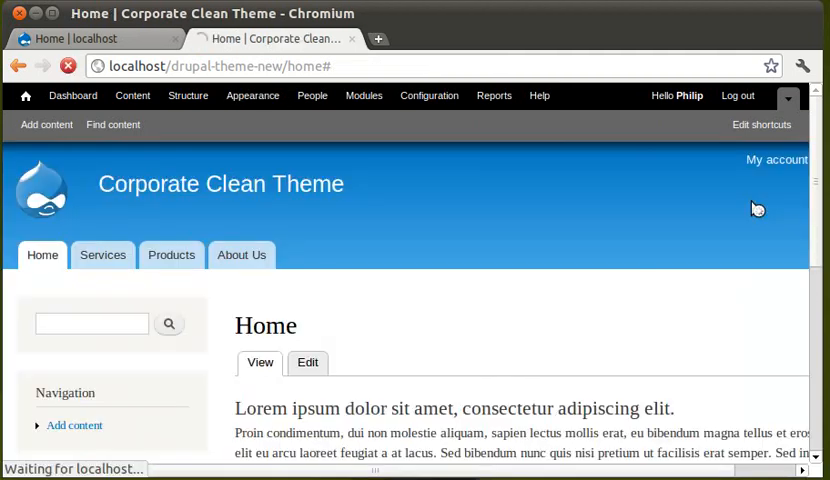
left_click(788, 98)
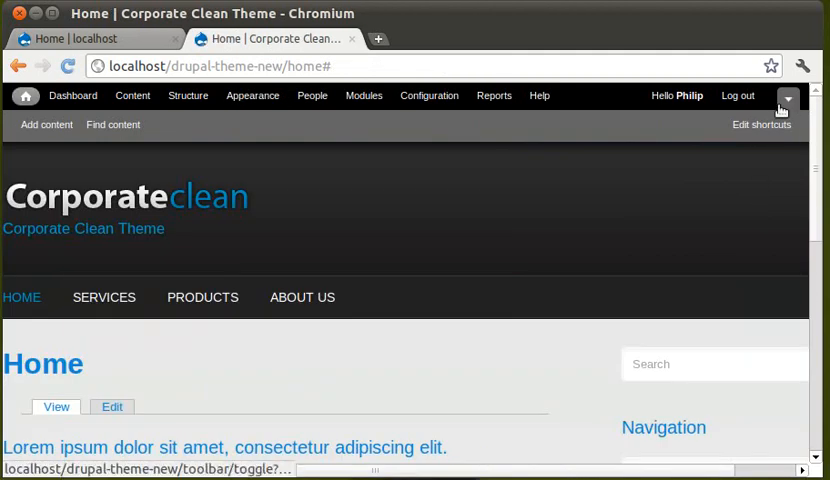
left_click(788, 98)
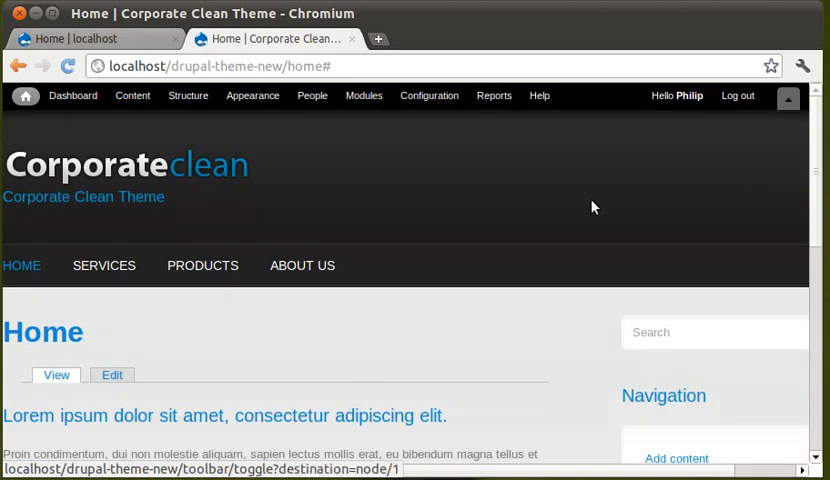
scroll("down", 3)
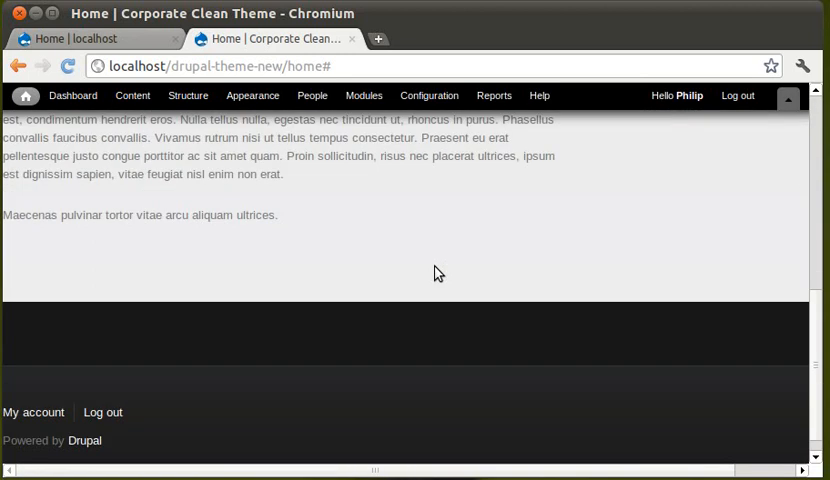
scroll("up", 3)
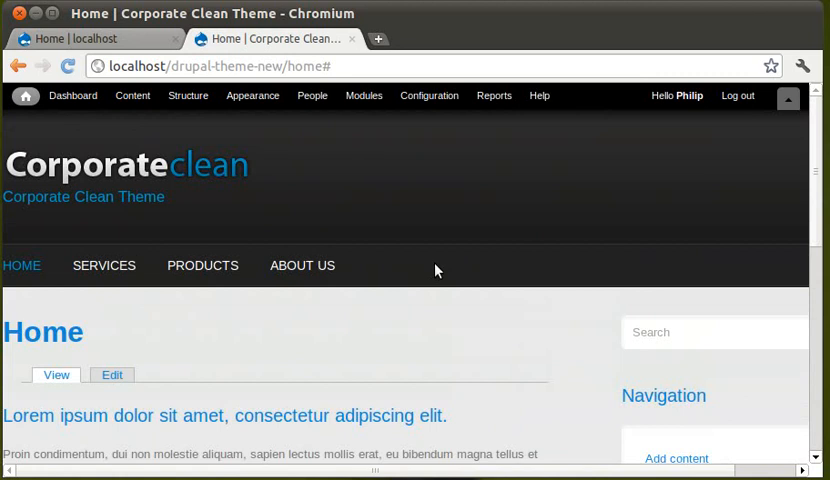
mouse_move(58, 163)
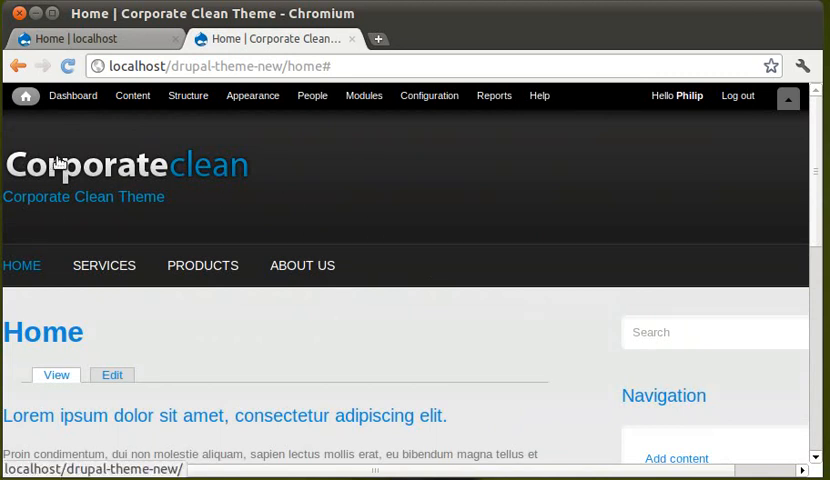
left_click(95, 38)
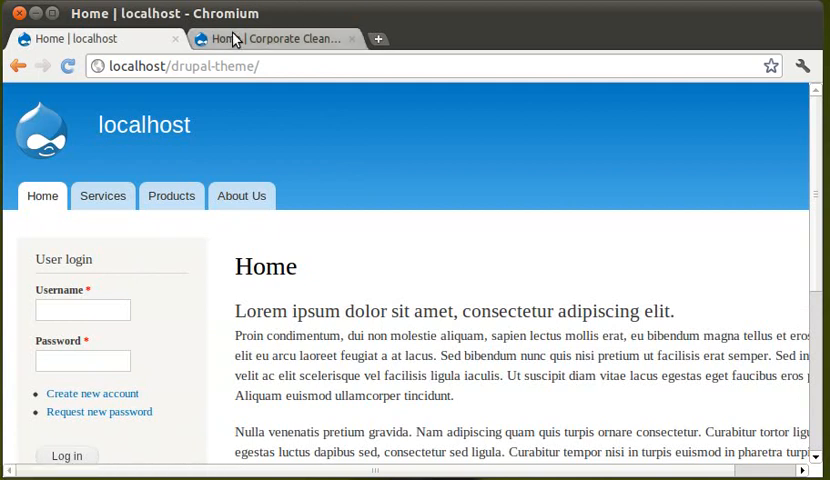
left_click(275, 38)
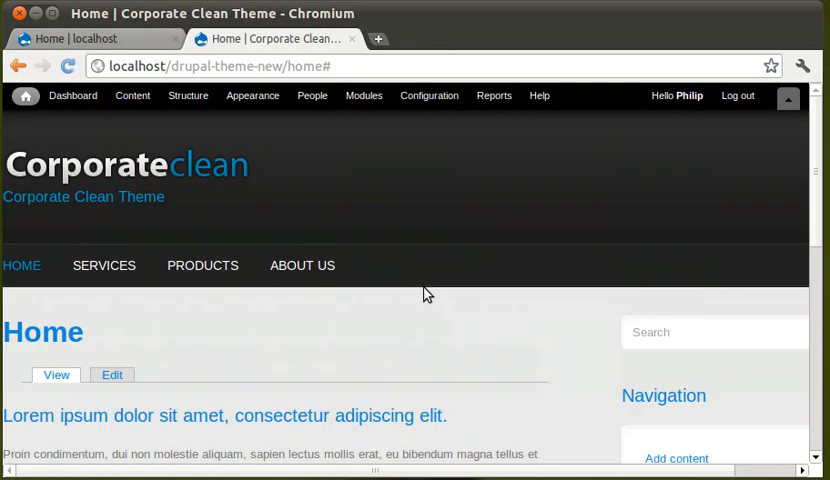
mouse_move(417, 291)
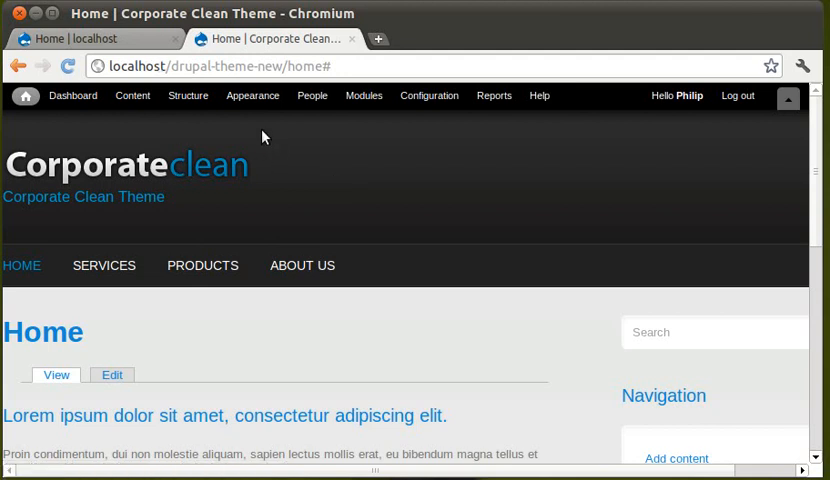
mouse_move(252, 96)
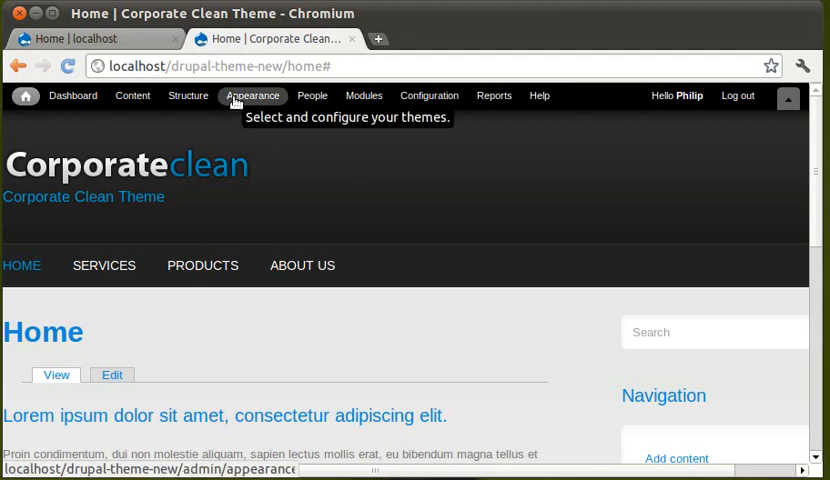
- Tick 'Show slideshow' in CorporateClean's Appearance settings and save the configuration
left_click(252, 96)
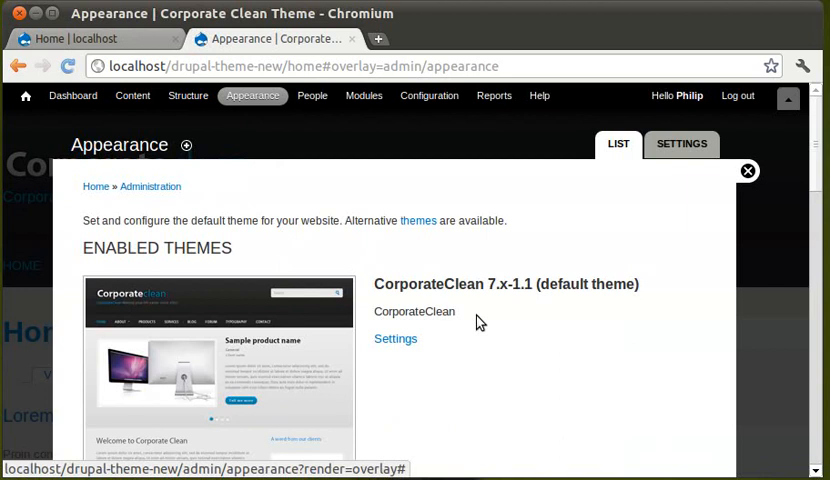
left_click(395, 338)
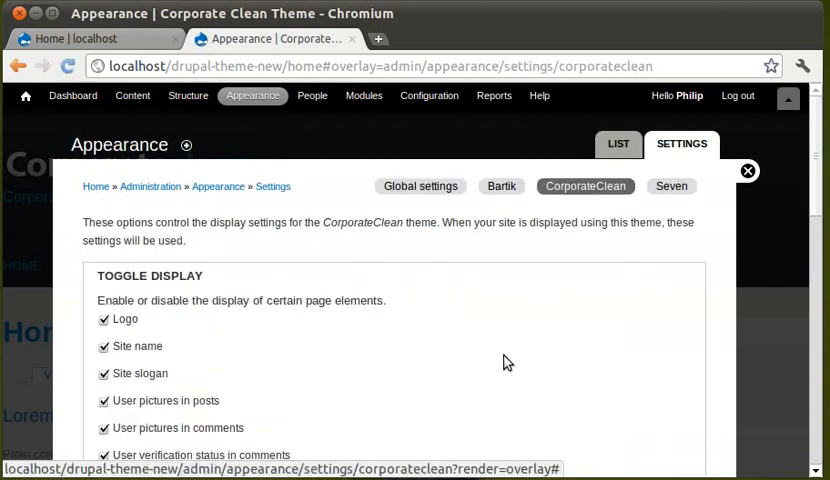
scroll("down", 3)
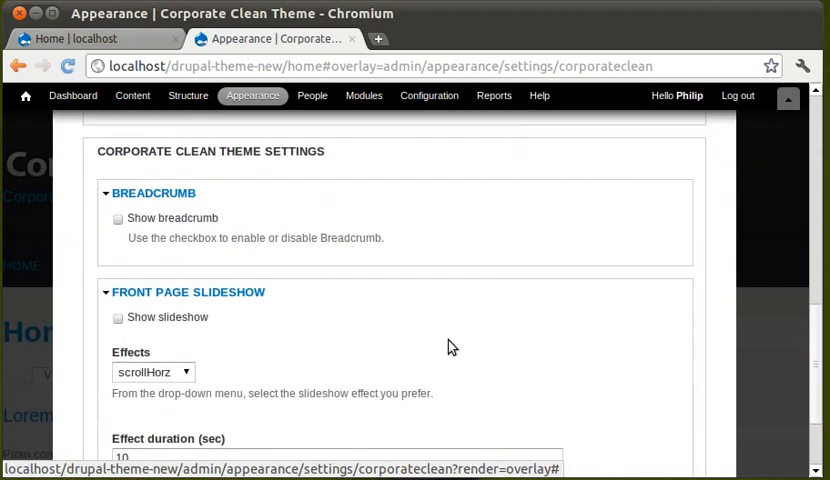
left_click(117, 317)
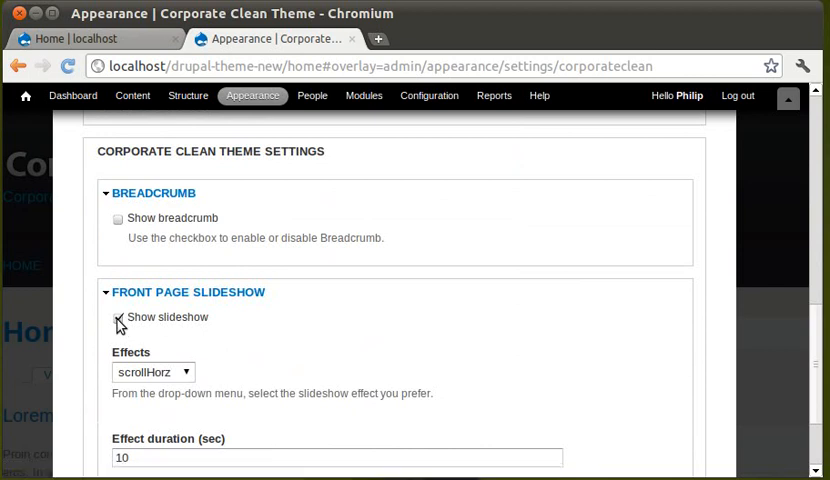
left_click(117, 317)
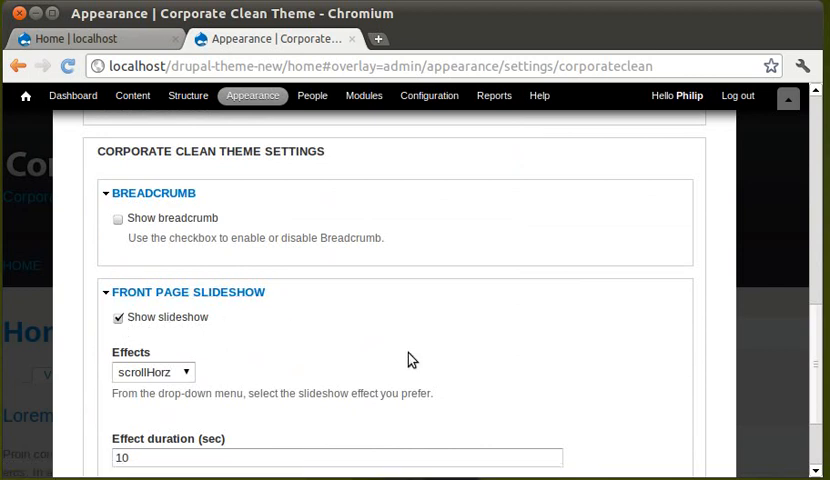
scroll("down", 3)
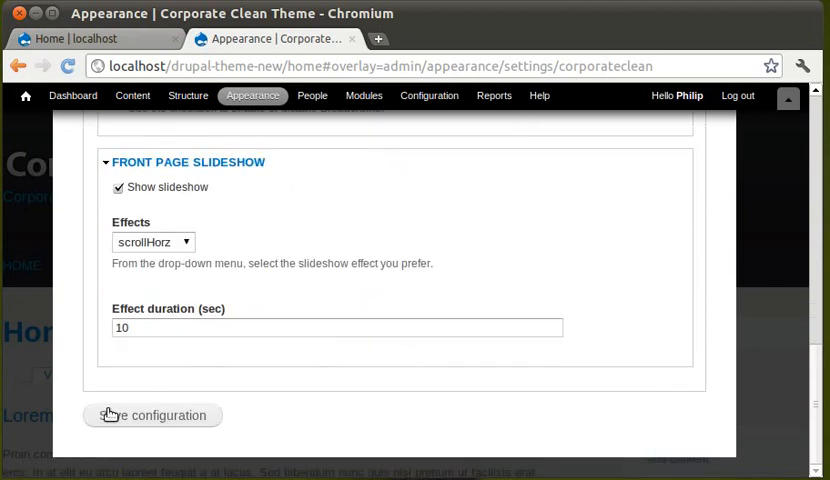
left_click(152, 415)
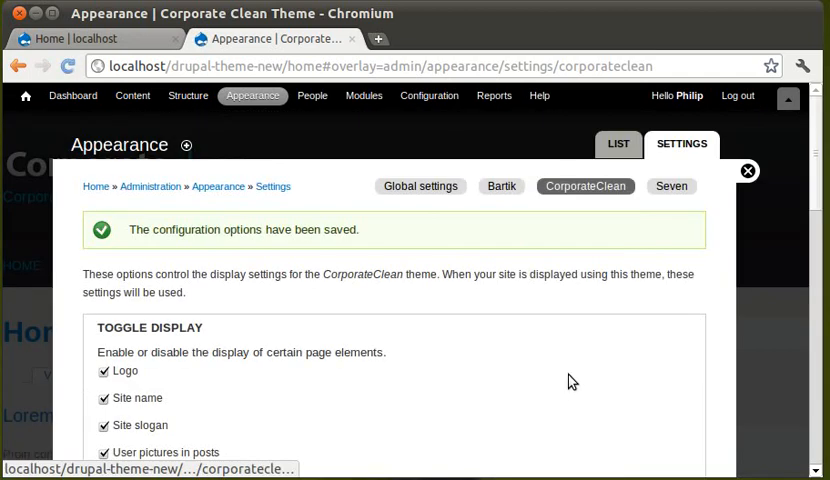
- Close the admin overlay and view the service name and office team slides
left_click(747, 170)
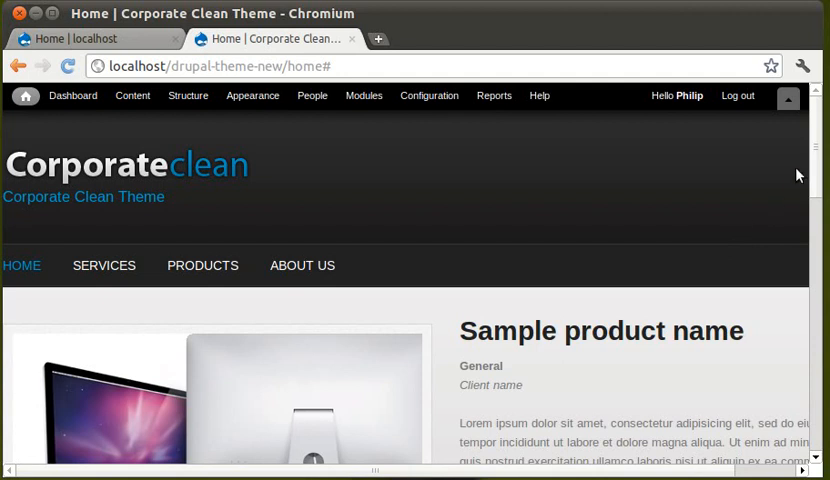
scroll("down", 3)
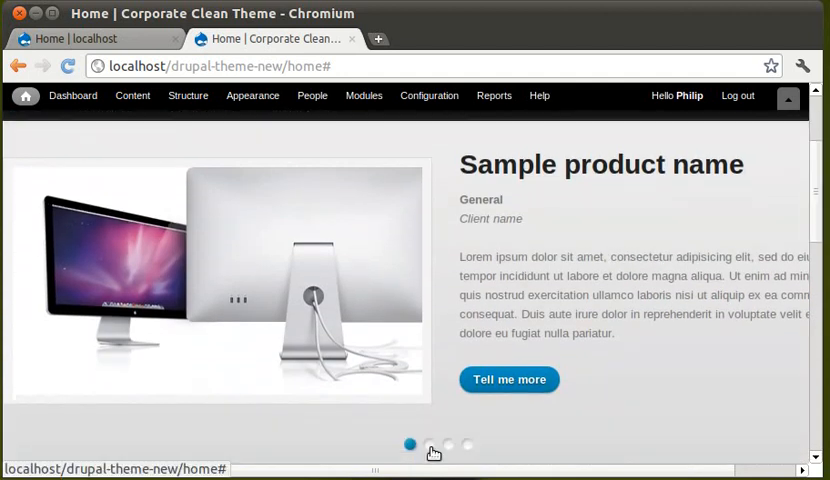
left_click(428, 444)
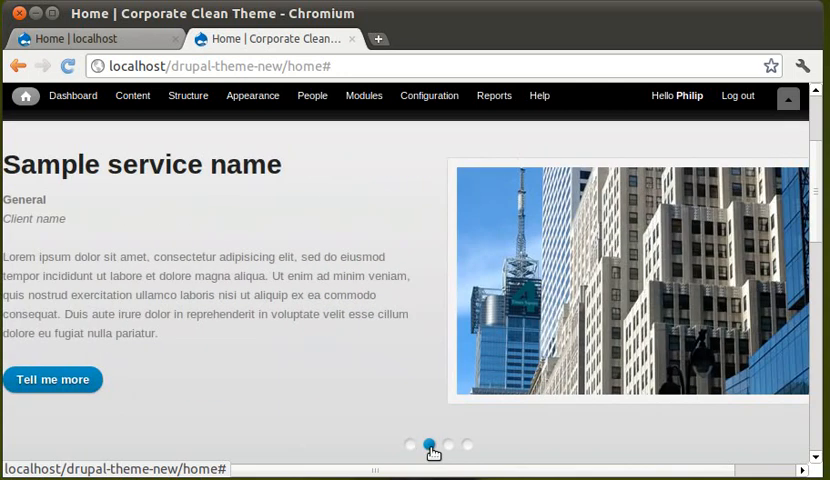
left_click(467, 445)
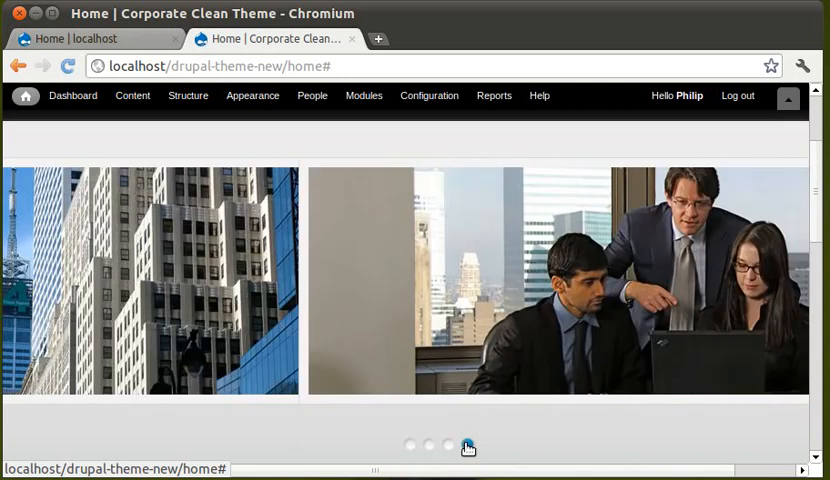
left_click(467, 444)
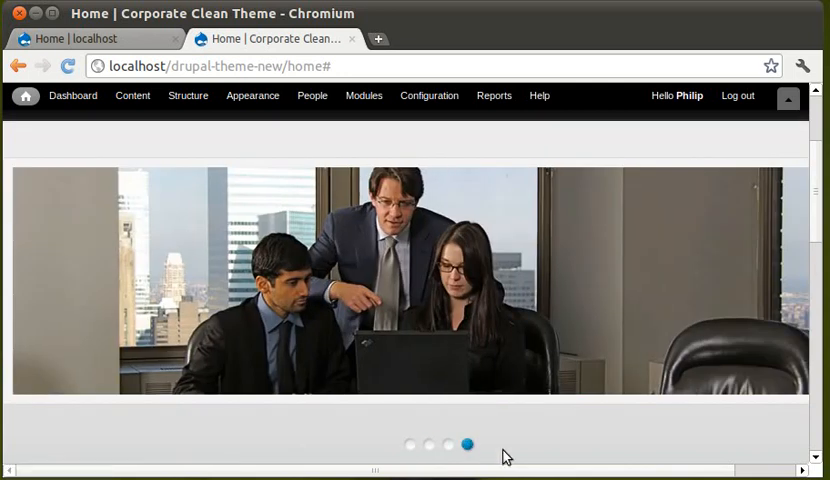
mouse_move(510, 415)
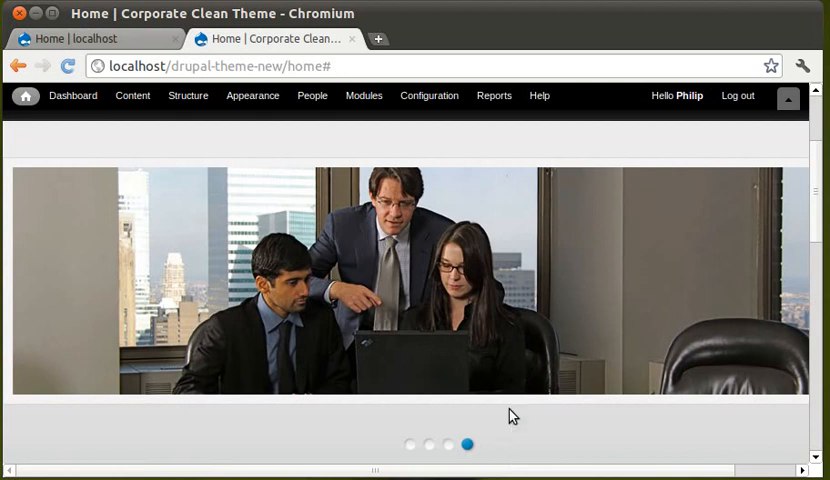
- Cycle through the slideshow pager dots again to the service and office slides
scroll("down", 3)
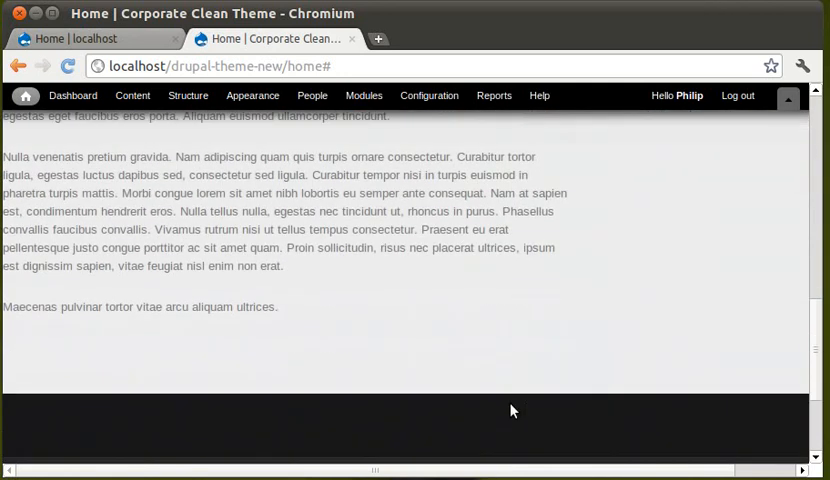
scroll("up", 3)
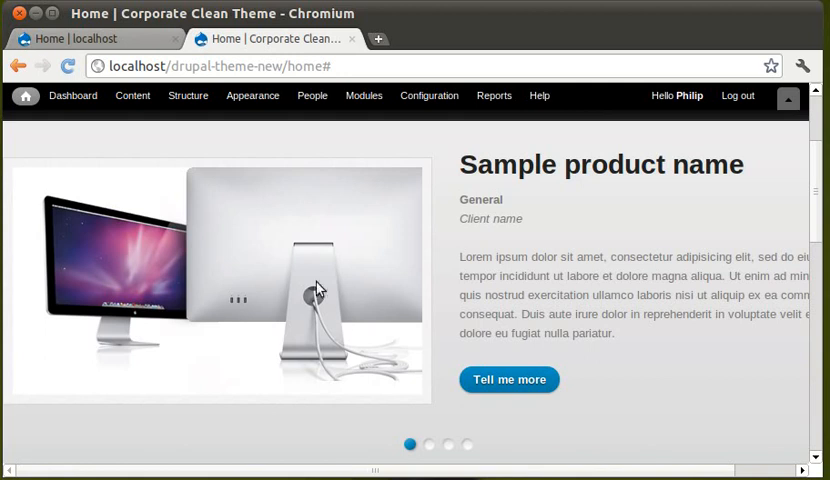
mouse_move(454, 198)
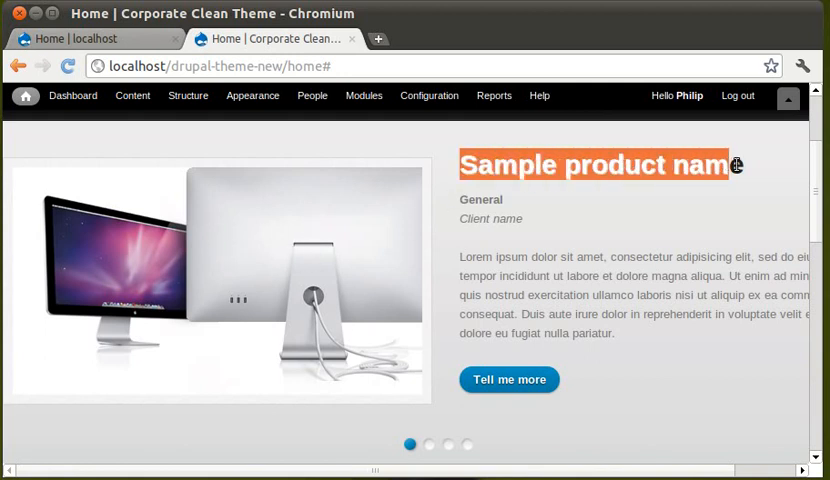
left_click(428, 445)
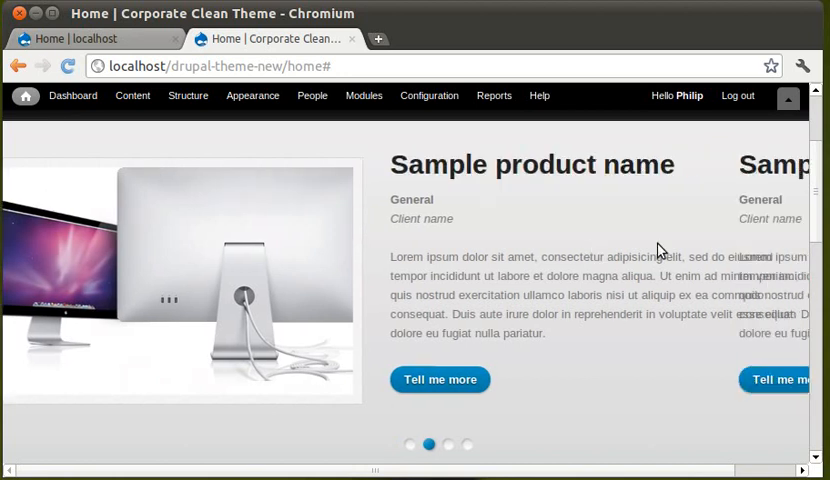
left_click(447, 445)
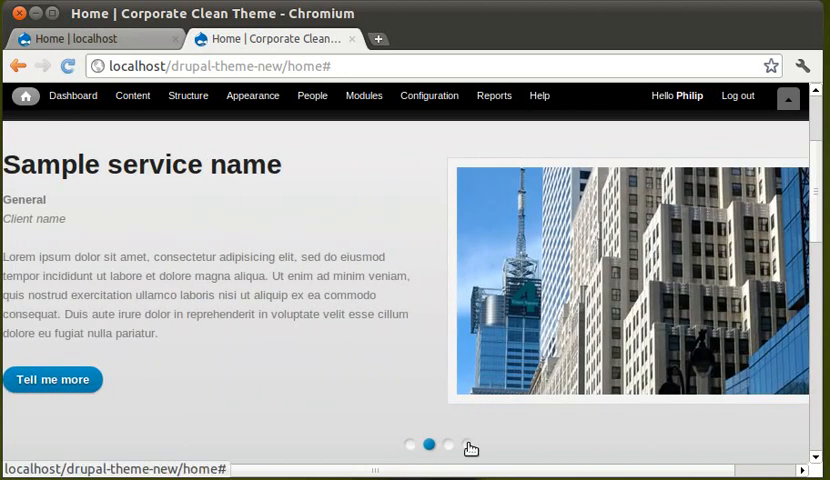
left_click(467, 445)
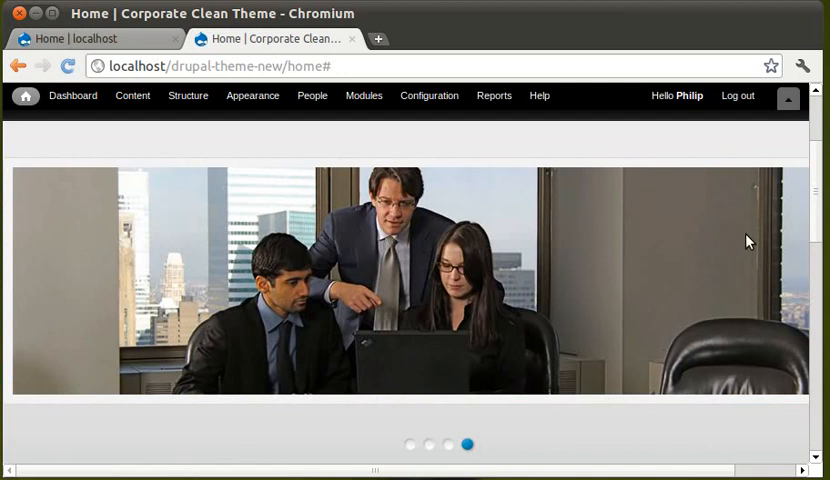
scroll("up", 3)
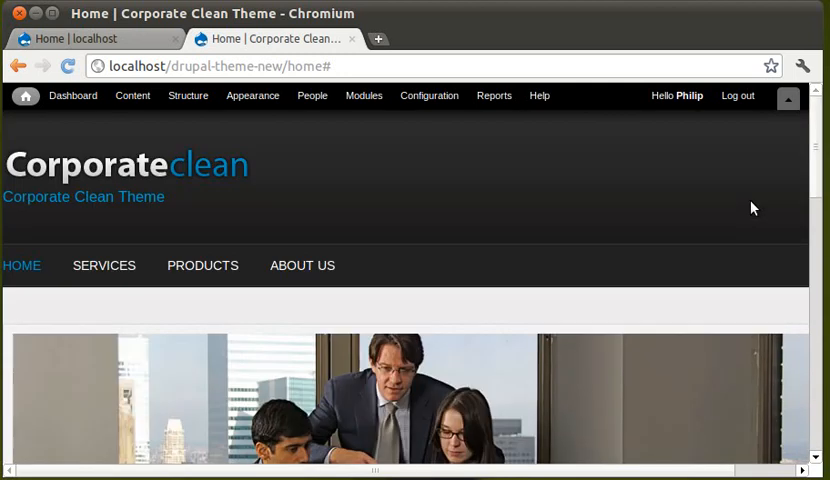
mouse_move(407, 388)
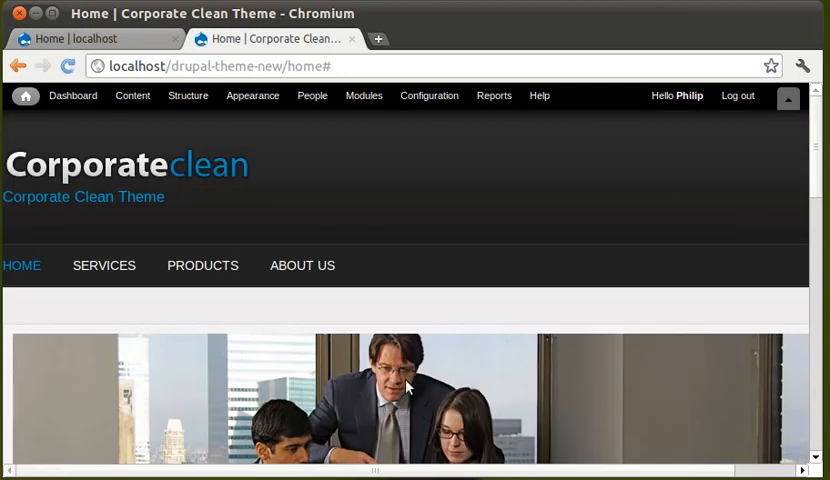
mouse_move(253, 96)
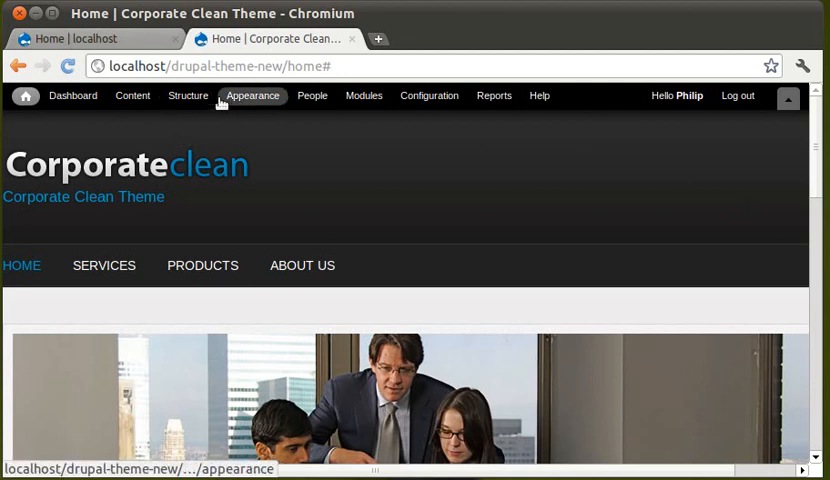
- Open the Settings page for CorporateClean 7.x-1.1 under Appearance
left_click(253, 95)
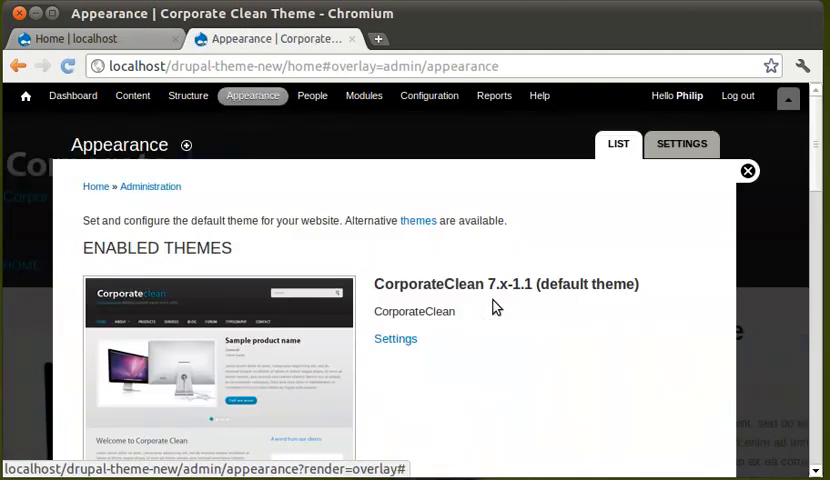
mouse_move(255, 347)
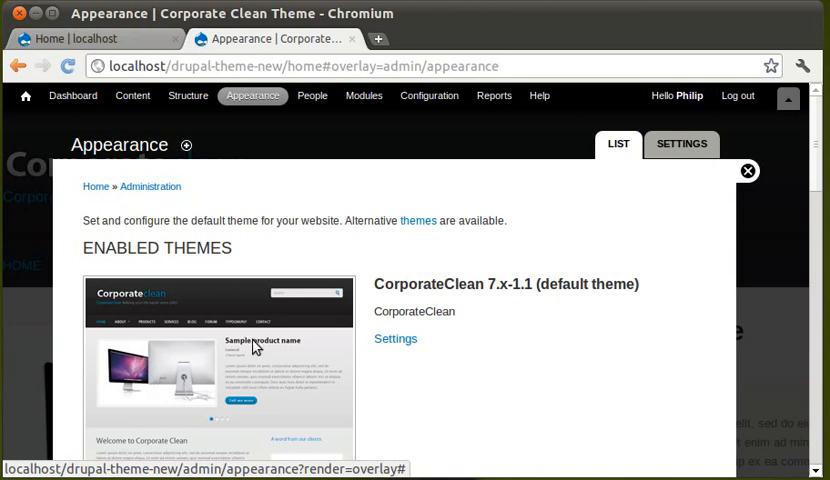
mouse_move(240, 375)
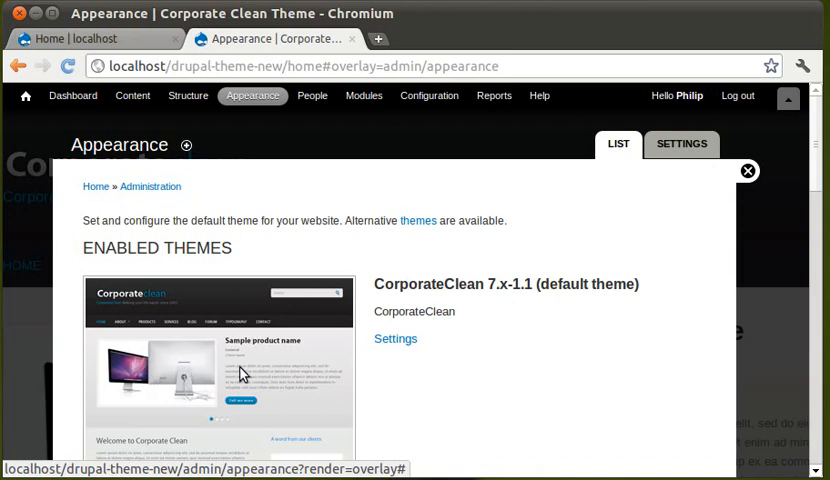
mouse_move(145, 390)
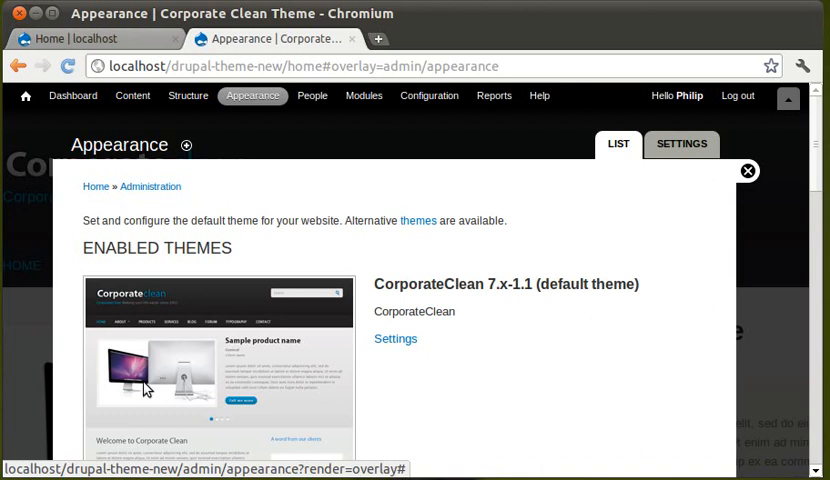
mouse_move(447, 368)
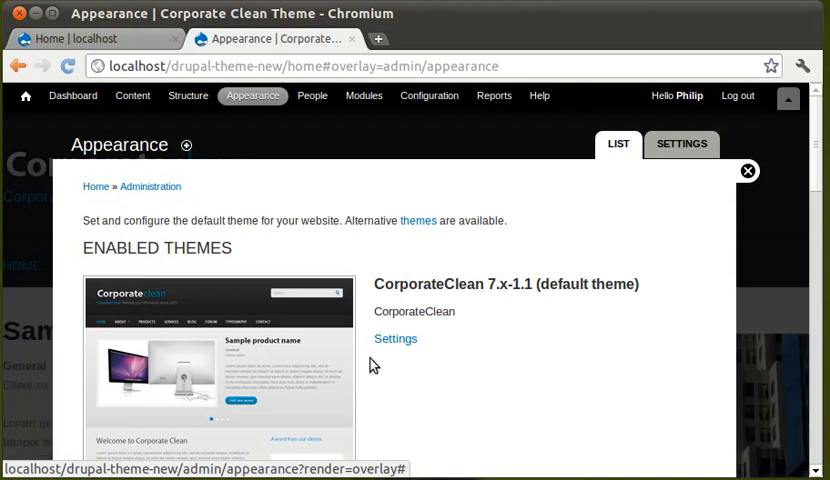
mouse_move(305, 355)
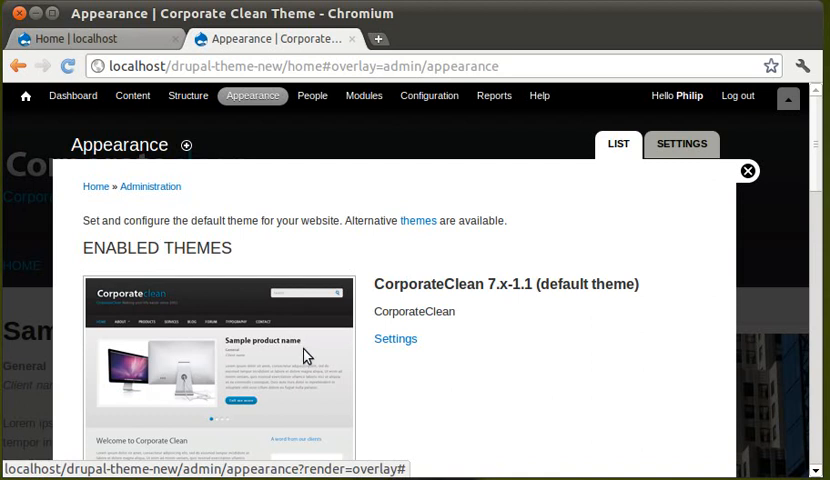
left_click(251, 96)
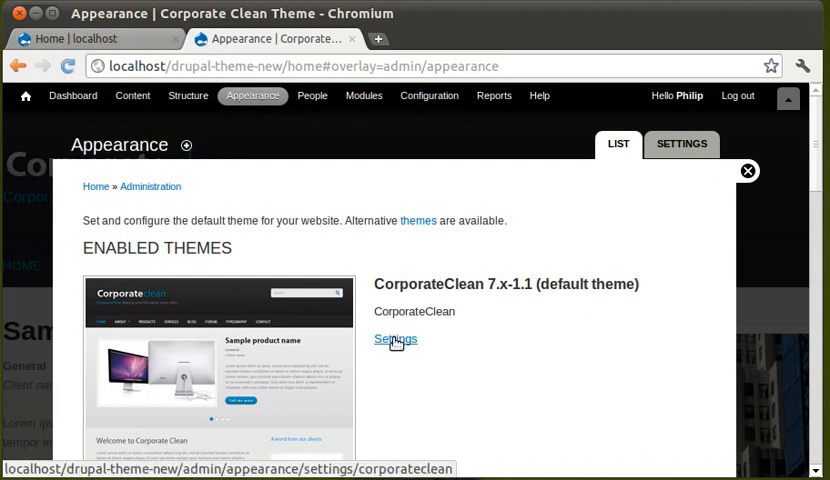
mouse_move(130, 304)
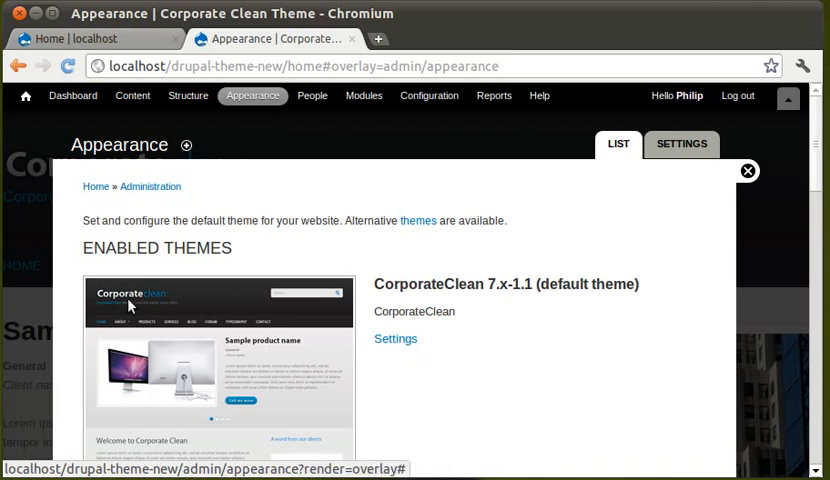
left_click(395, 338)
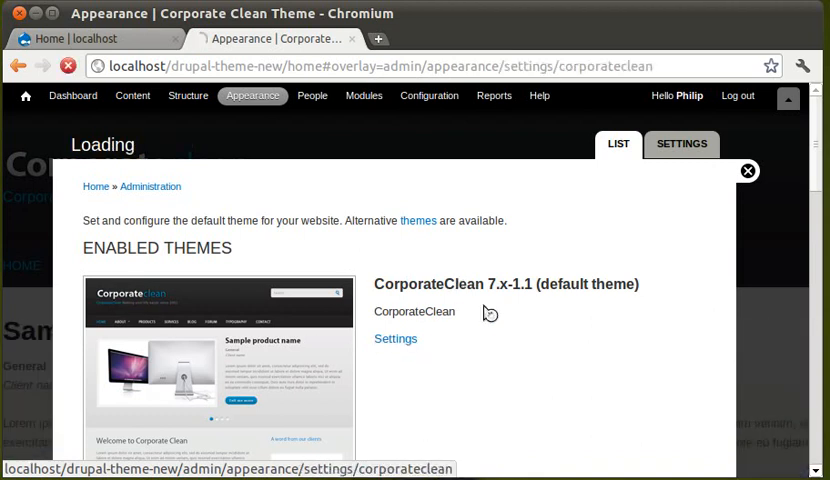
- Uncheck Show slideshow under Front Page Slideshow and save the configuration
left_click(394, 338)
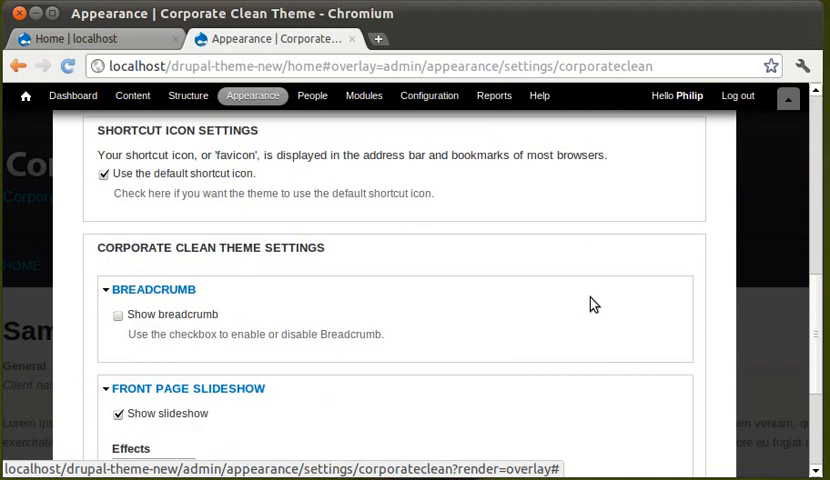
scroll("down", 3)
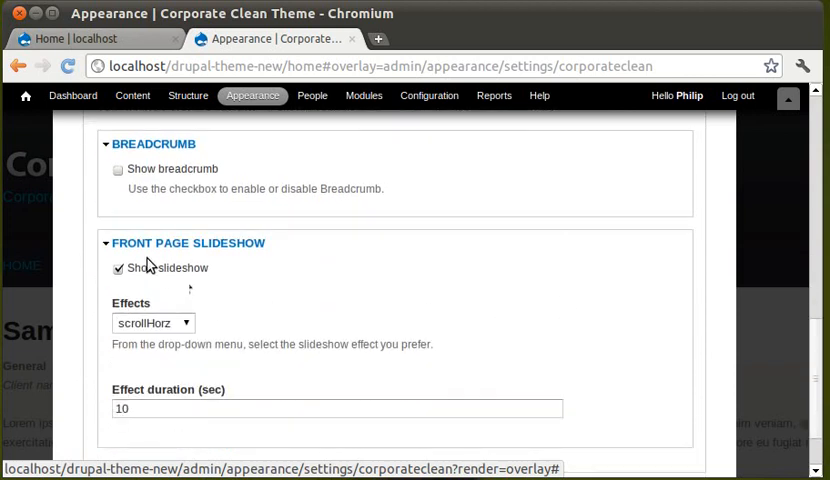
mouse_move(216, 250)
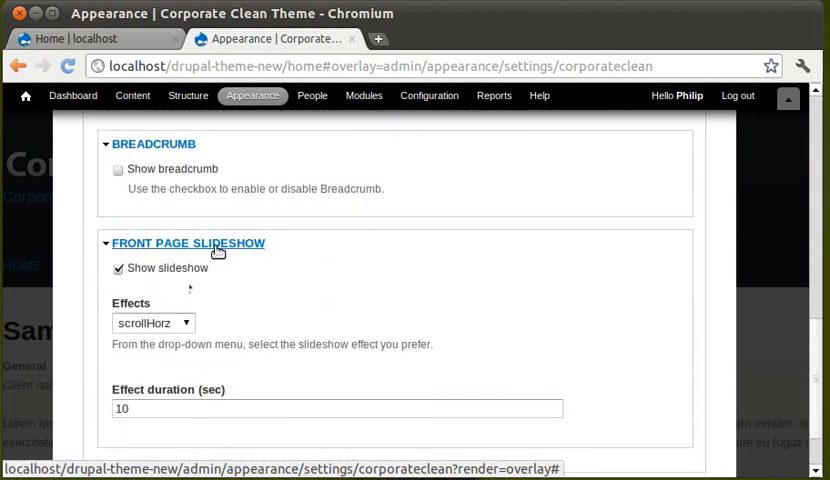
scroll("down", 3)
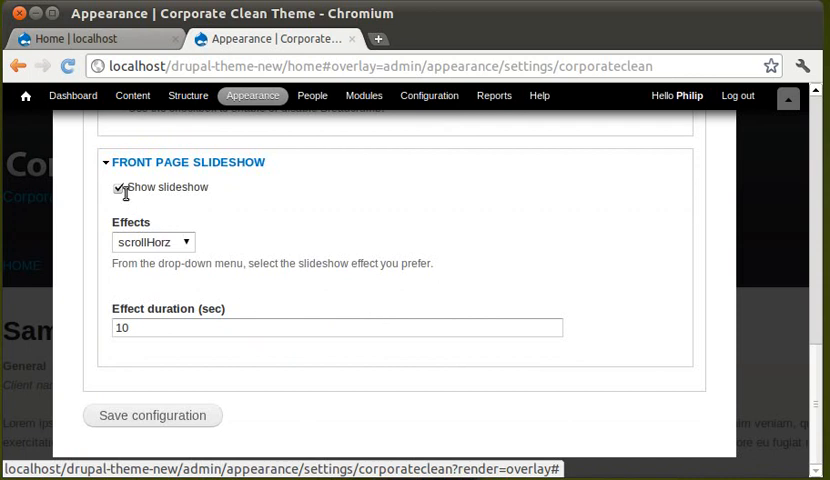
left_click(117, 188)
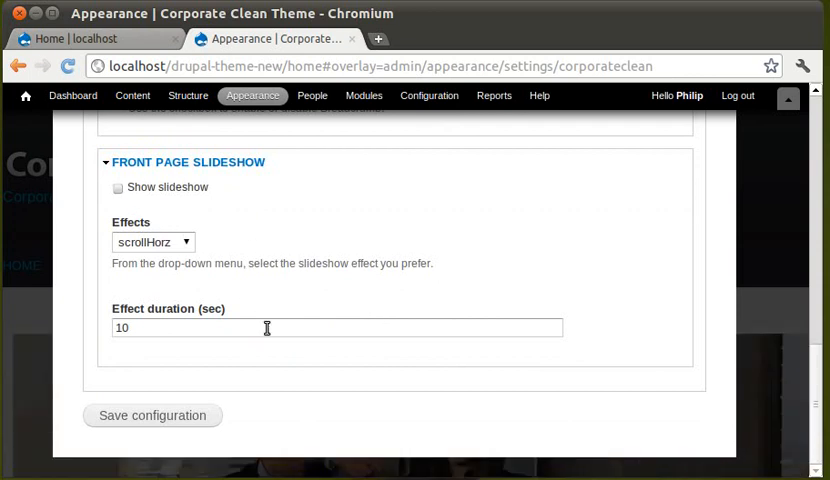
left_click(152, 415)
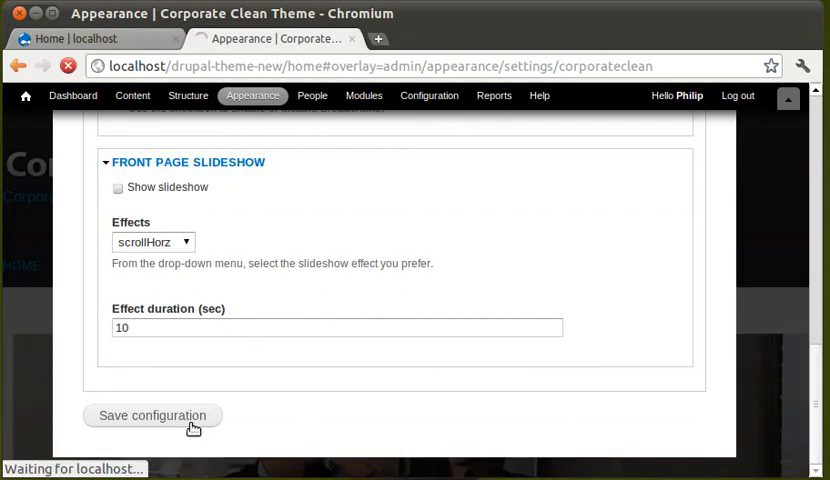
left_click(151, 415)
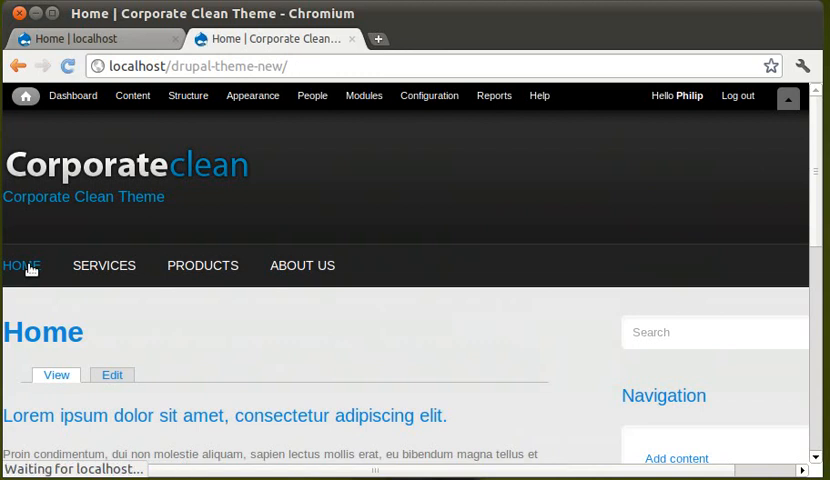
left_click(104, 265)
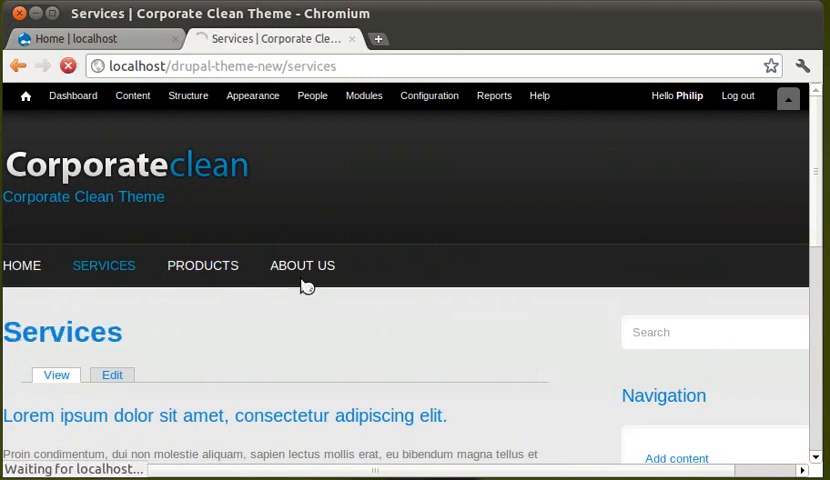
left_click(302, 265)
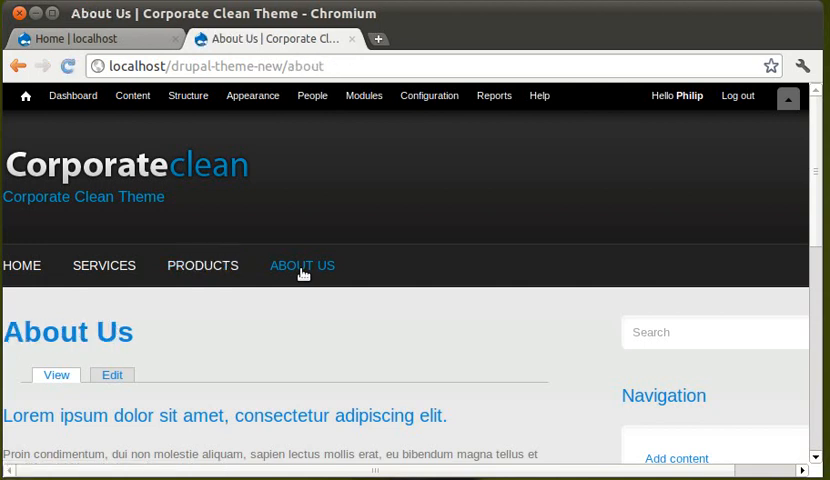
left_click(21, 265)
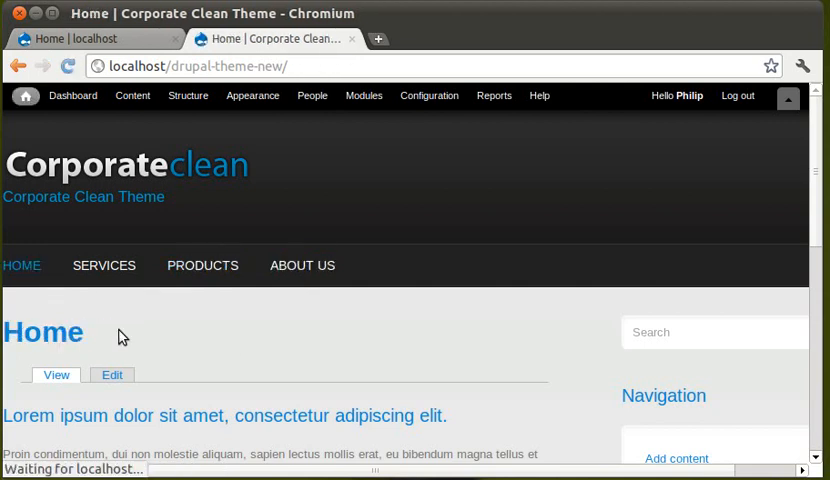
mouse_move(353, 358)
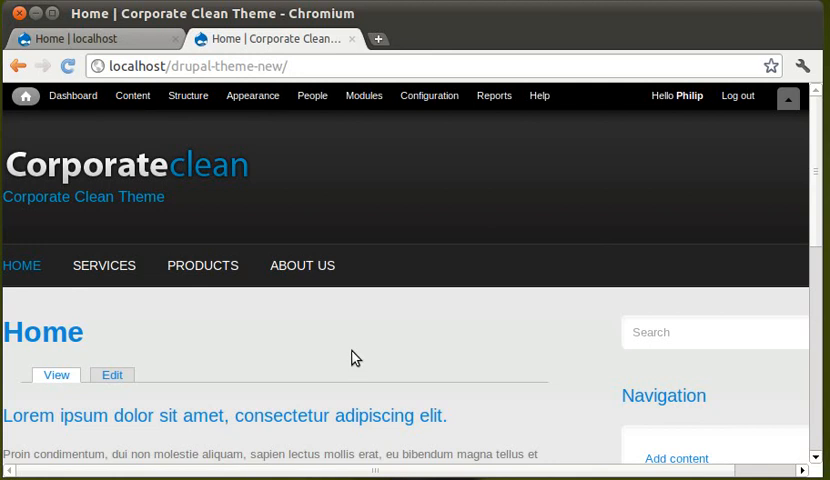
mouse_move(293, 183)
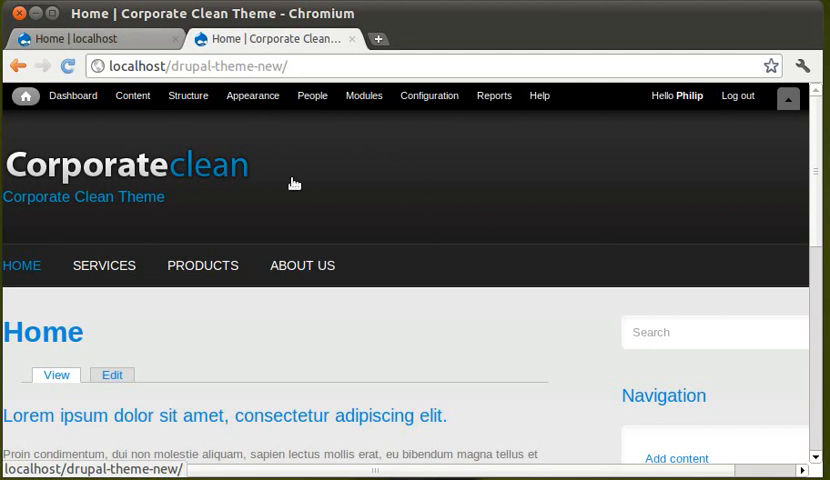
scroll("down", 3)
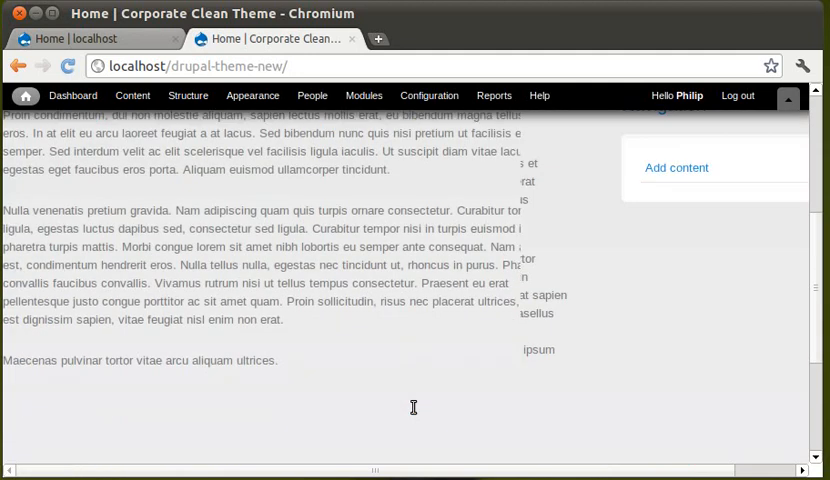
scroll("up", 3)
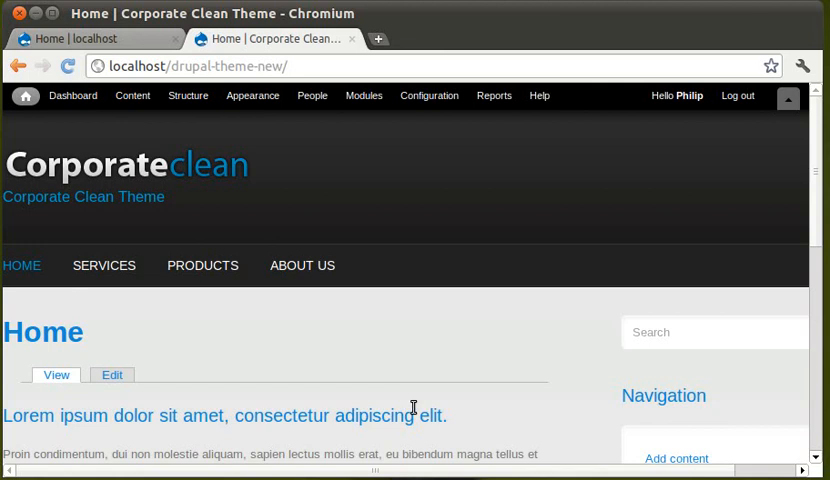
mouse_move(686, 120)
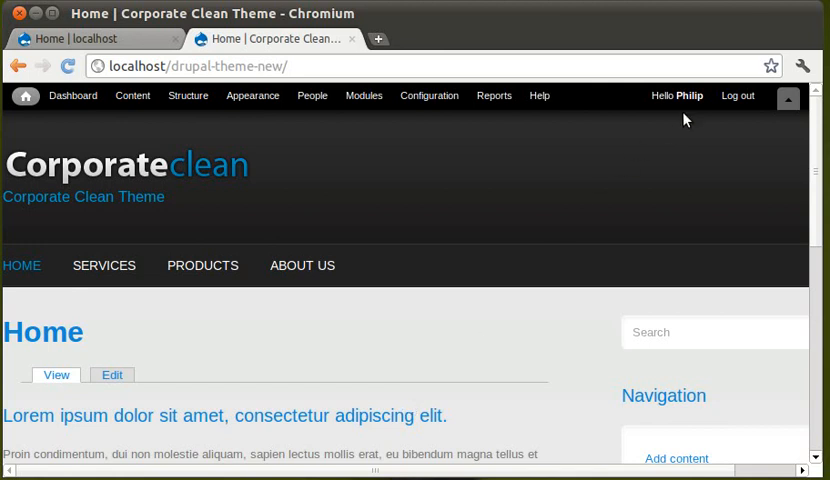
- Log out, then compare the CorporateClean site with the original localhost site tab
left_click(738, 96)
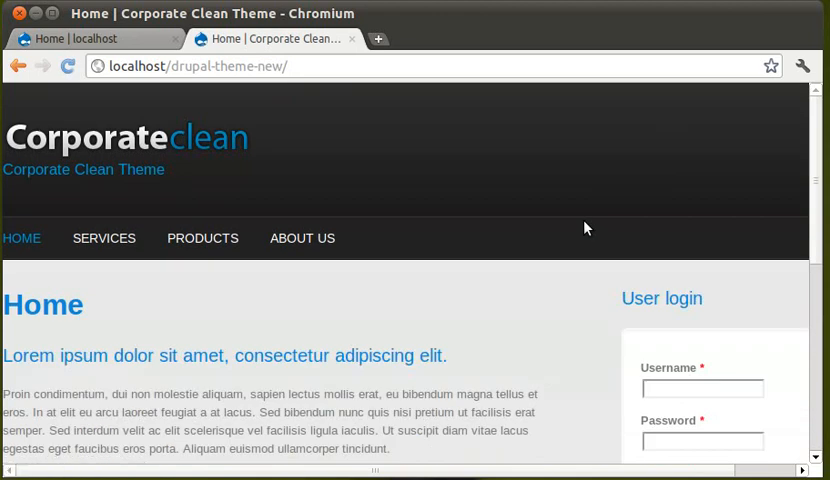
scroll("down", 3)
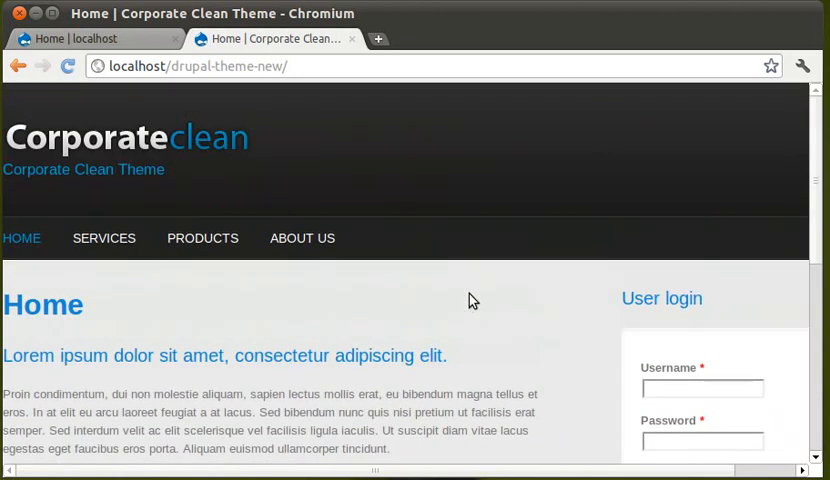
left_click(95, 38)
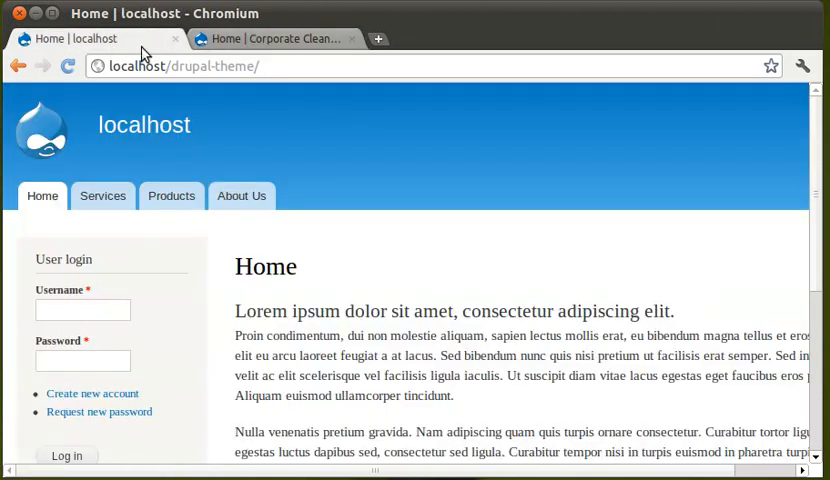
left_click(270, 38)
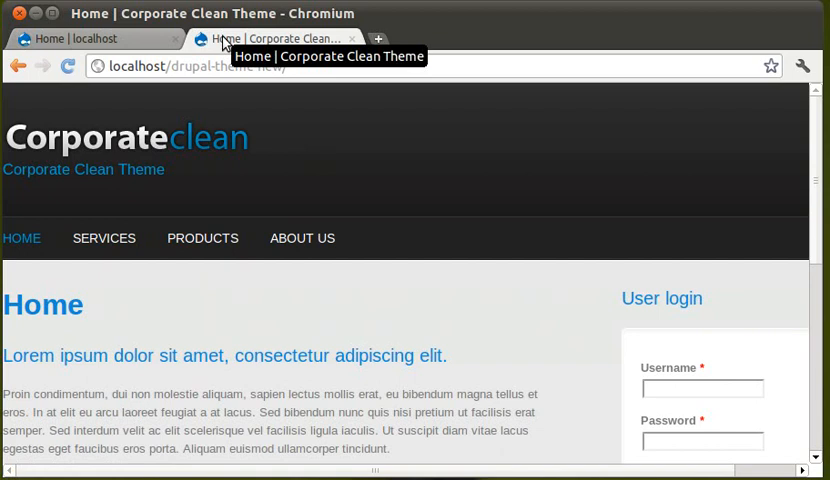
left_click(95, 38)
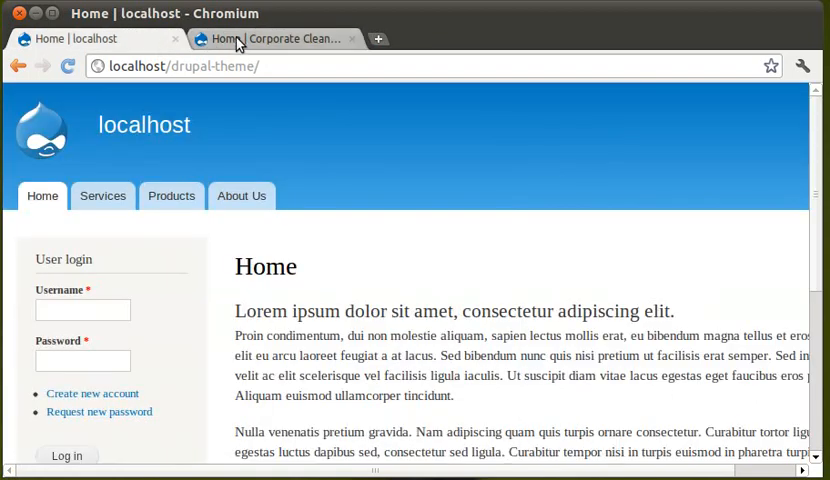
left_click(270, 38)
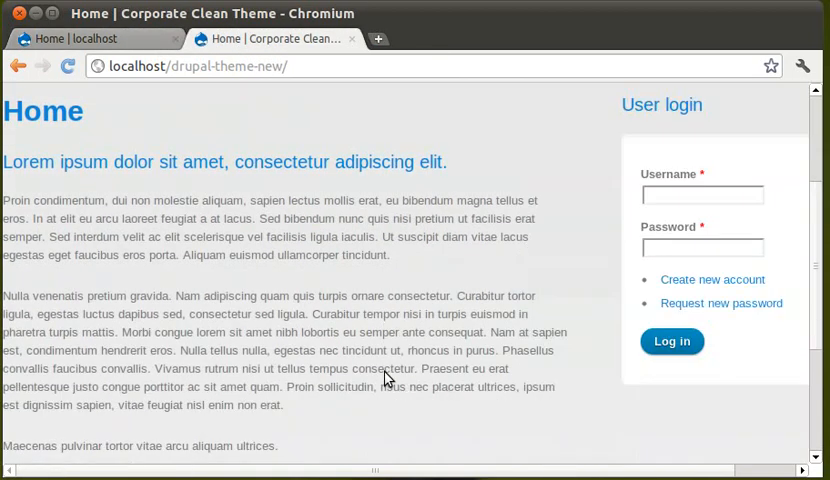
scroll("up", 3)
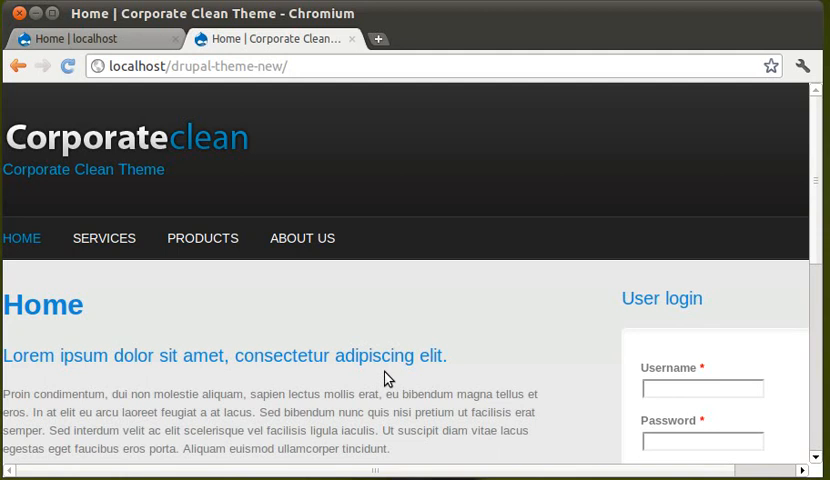
mouse_move(294, 290)
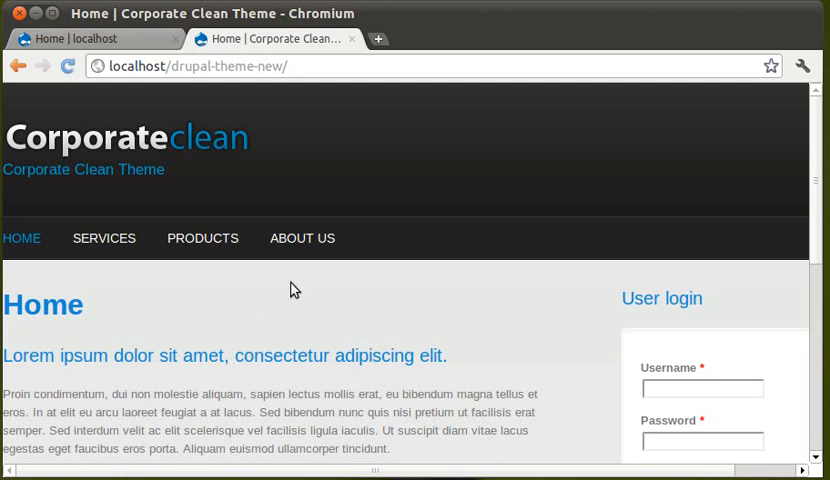
mouse_move(330, 289)
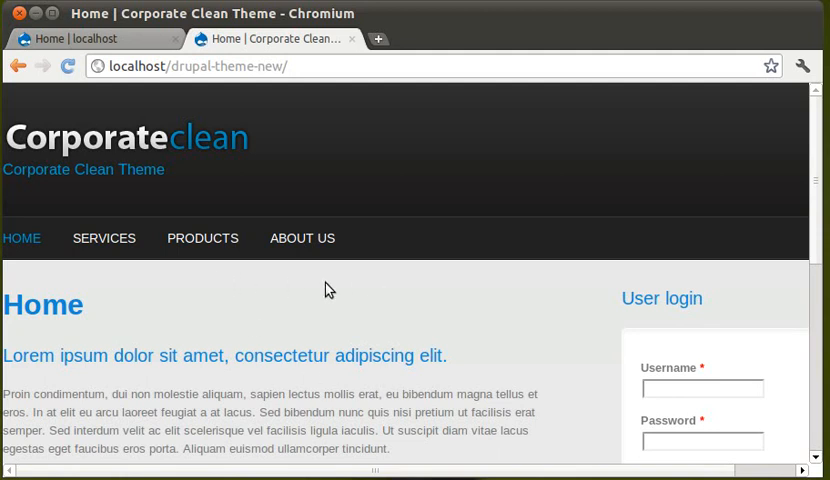
mouse_move(645, 62)
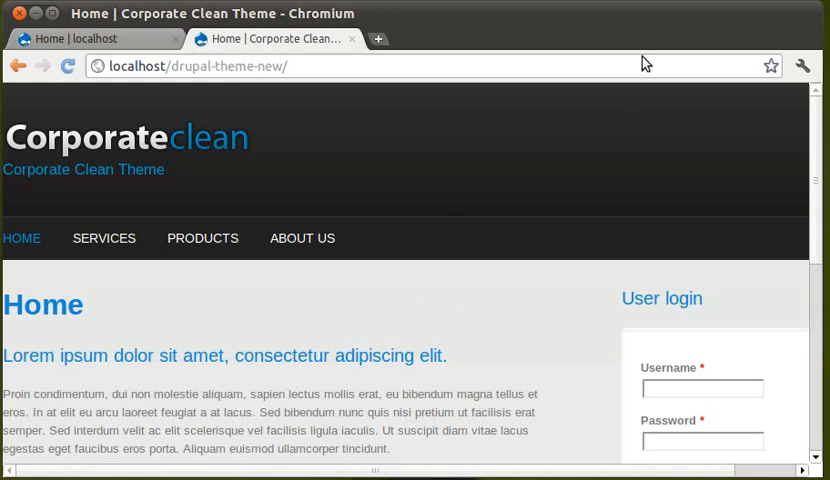